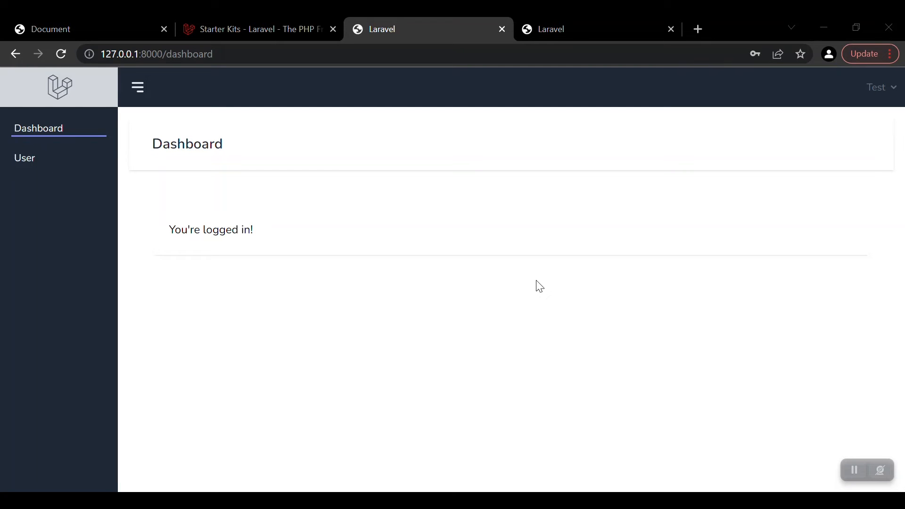
Compare the default Breeze dashboard, then collapse and expand the dark dashboard's sidebar.
{"action": "left_click", "coordinate": [597, 29]}
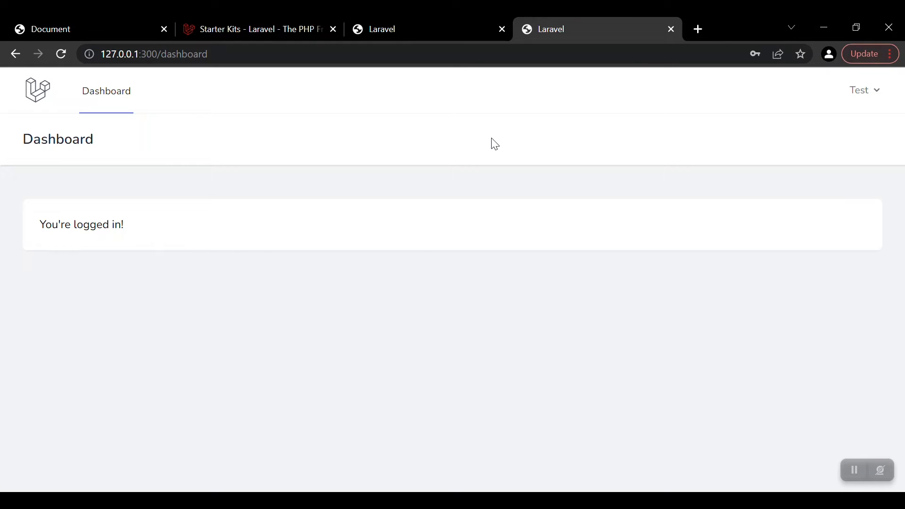
{"action": "mouse_move", "coordinate": [471, 337]}
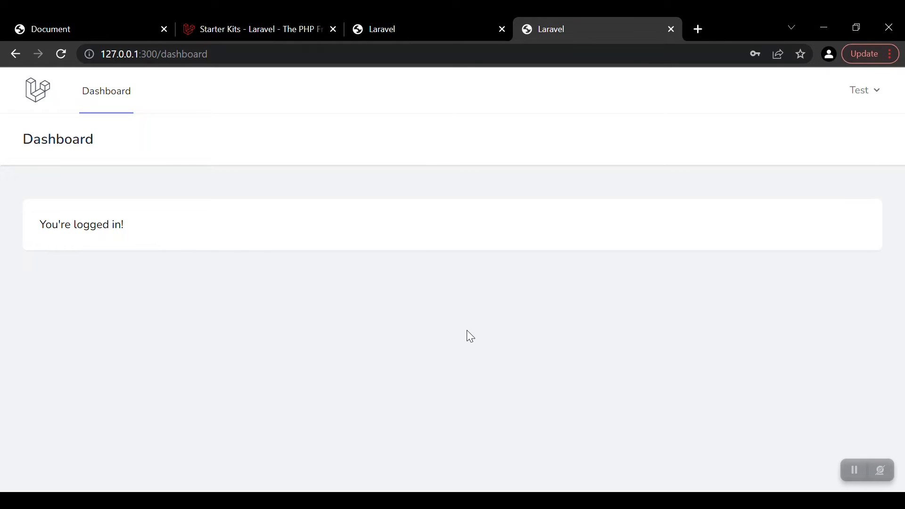
{"action": "mouse_move", "coordinate": [378, 108]}
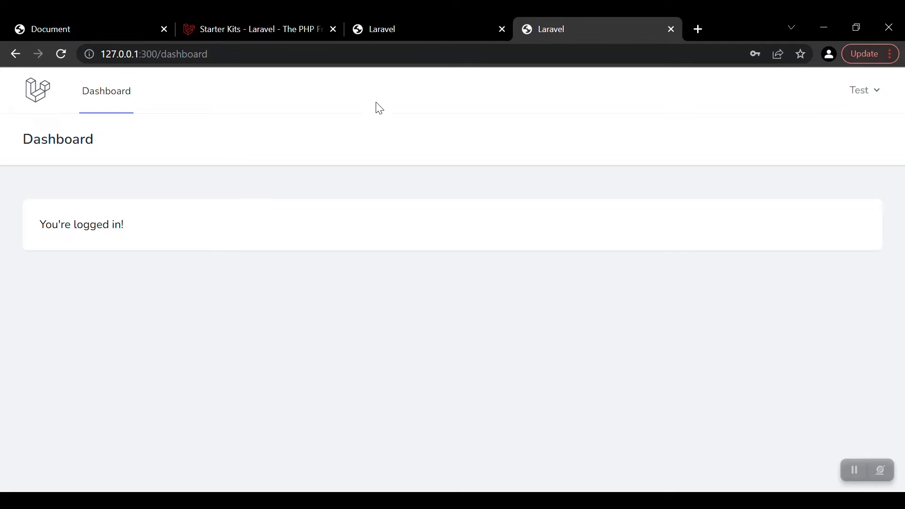
{"action": "left_click", "coordinate": [427, 29]}
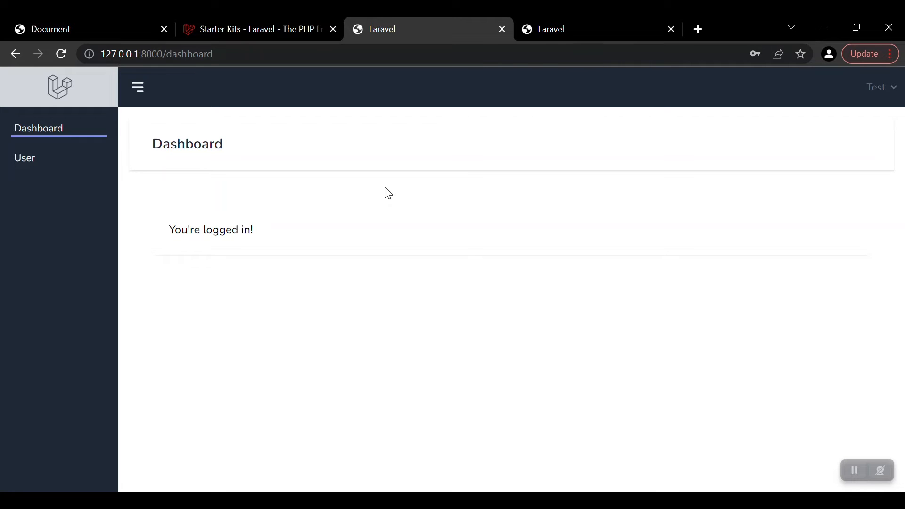
{"action": "left_click", "coordinate": [138, 86]}
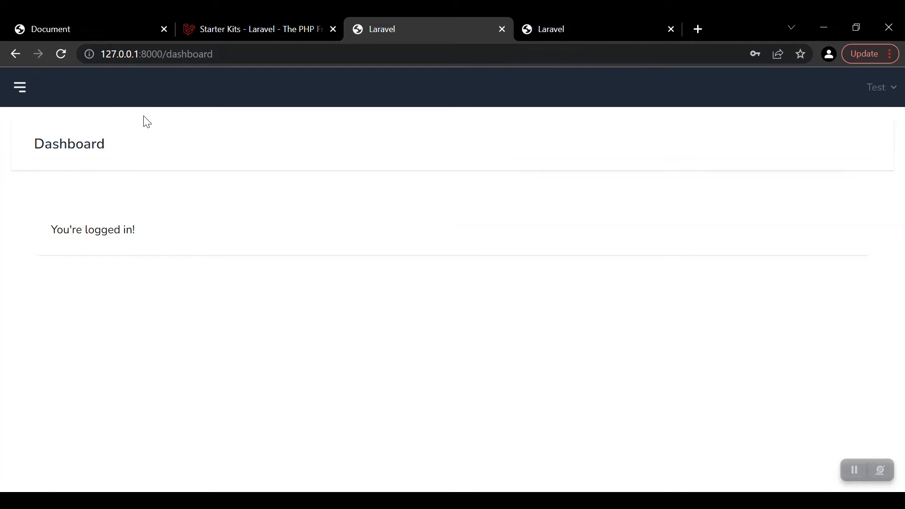
{"action": "mouse_move", "coordinate": [57, 99]}
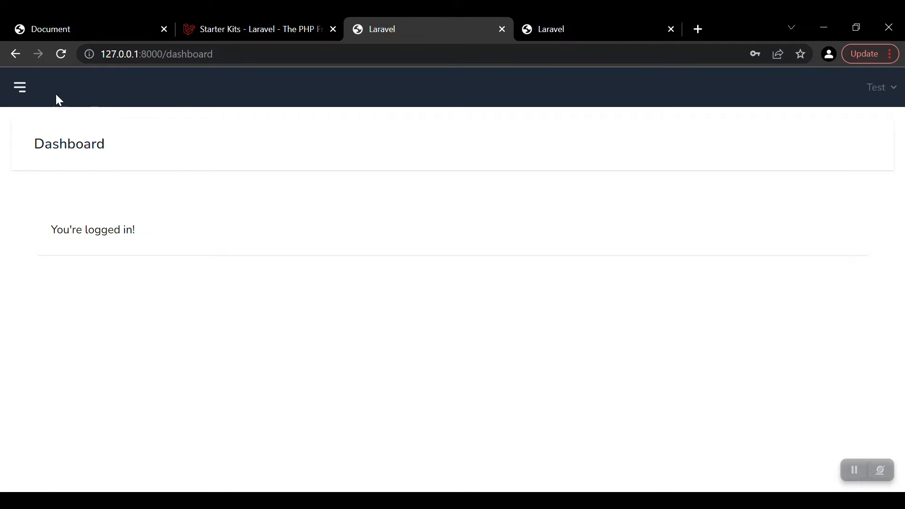
{"action": "left_click", "coordinate": [20, 86]}
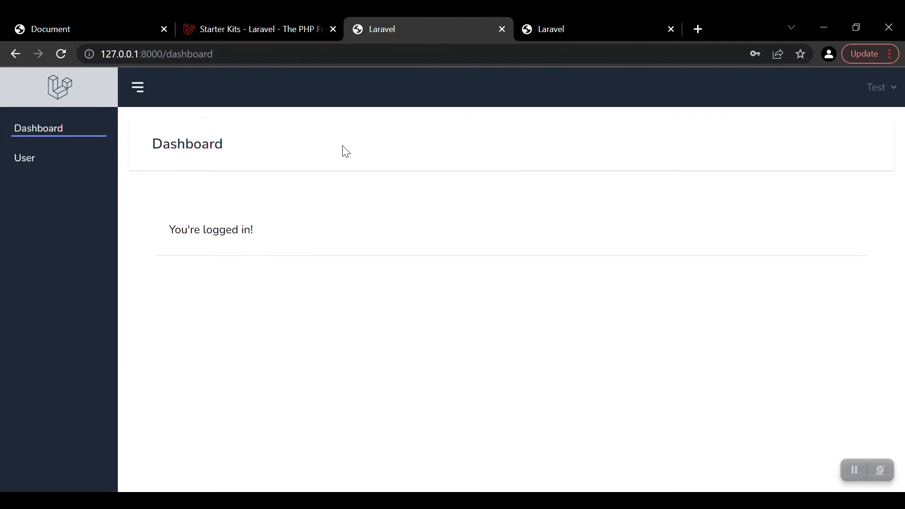
Check the default dashboard's user menu, then view the Starter Kits docs from the top.
{"action": "left_click", "coordinate": [595, 28]}
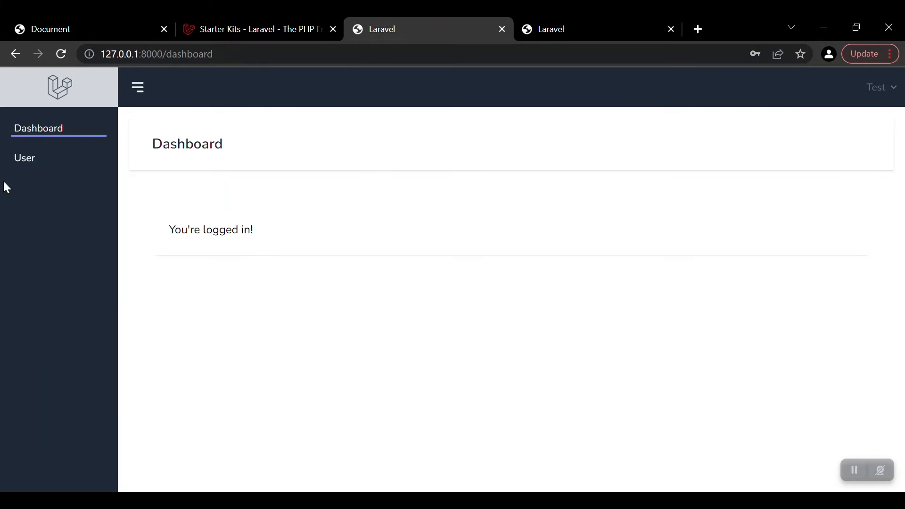
{"action": "mouse_move", "coordinate": [296, 191]}
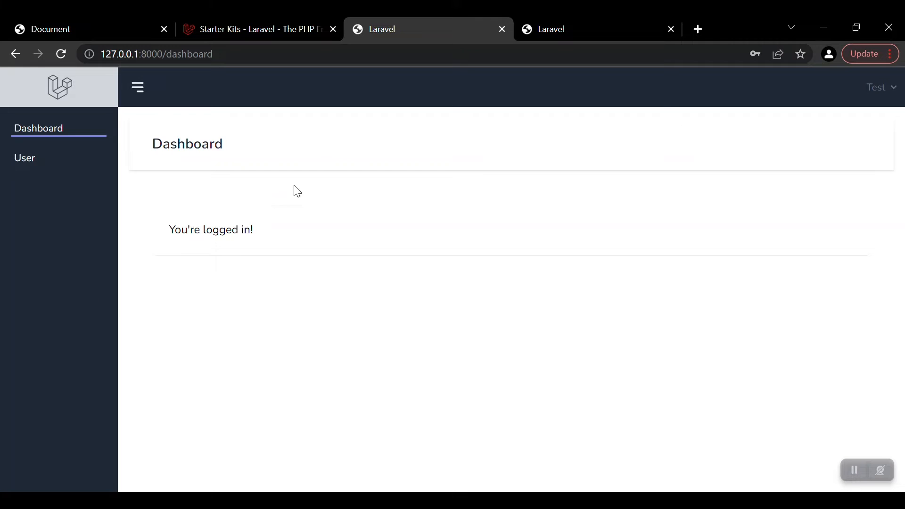
{"action": "left_click", "coordinate": [598, 29]}
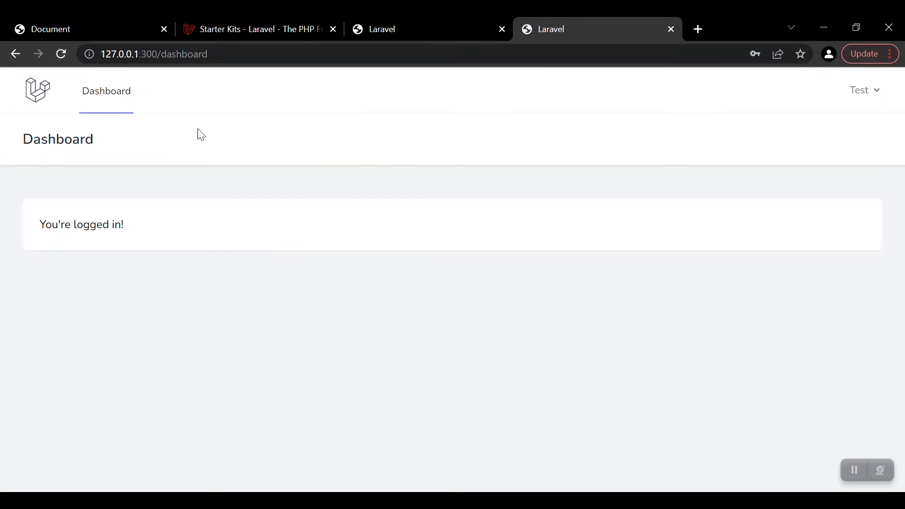
{"action": "left_click", "coordinate": [862, 90]}
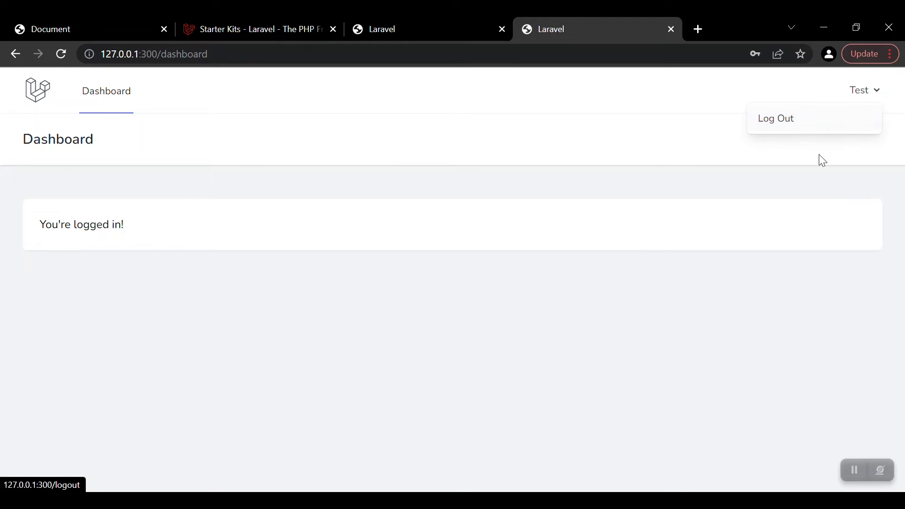
{"action": "left_click", "coordinate": [427, 28]}
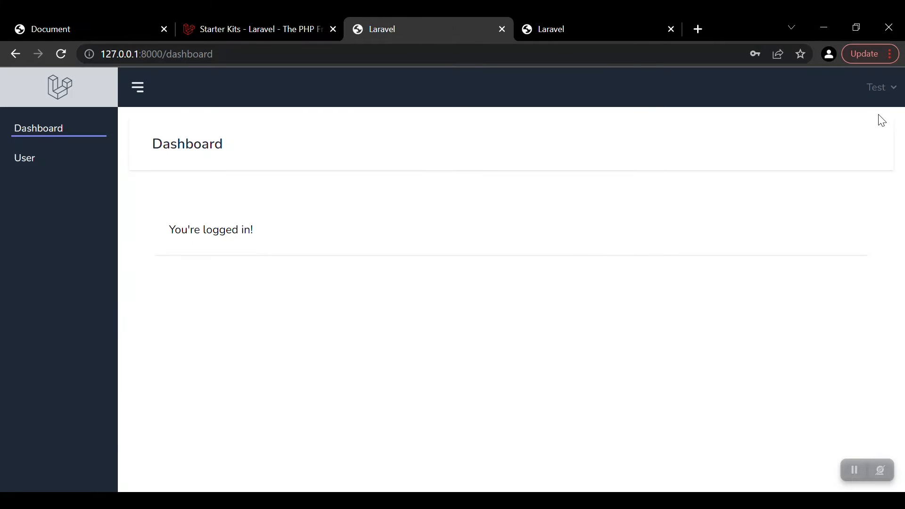
{"action": "mouse_move", "coordinate": [779, 165]}
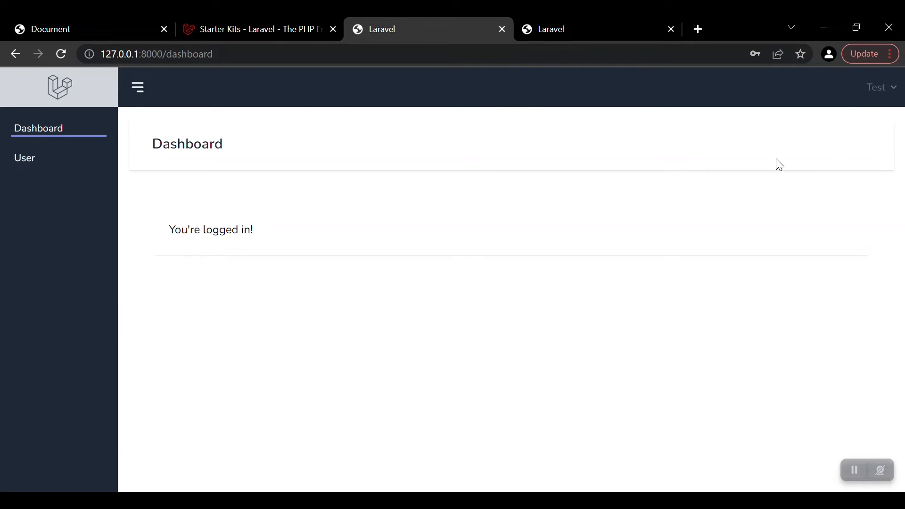
{"action": "mouse_move", "coordinate": [586, 216]}
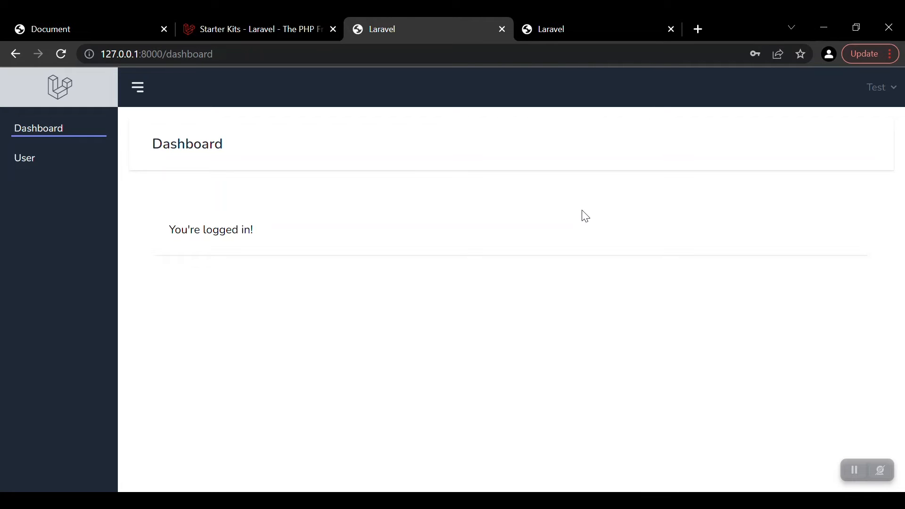
{"action": "mouse_move", "coordinate": [457, 226]}
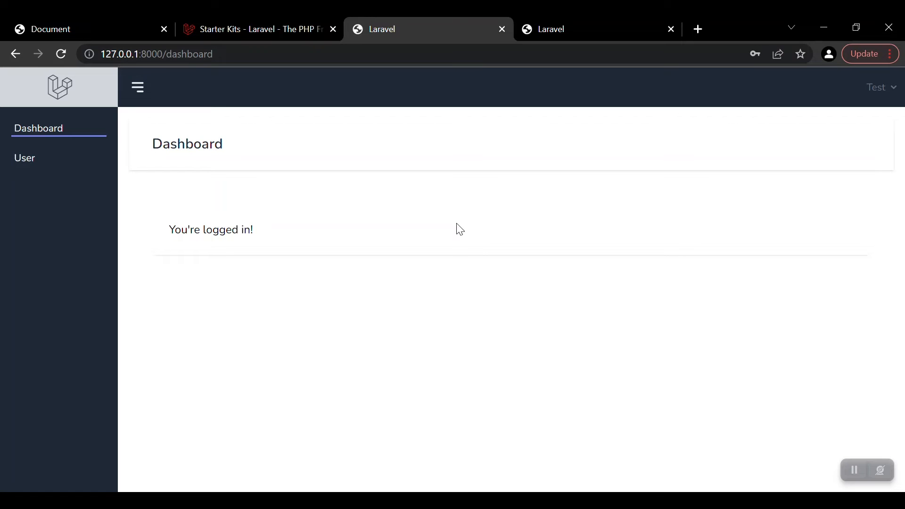
{"action": "mouse_move", "coordinate": [505, 304]}
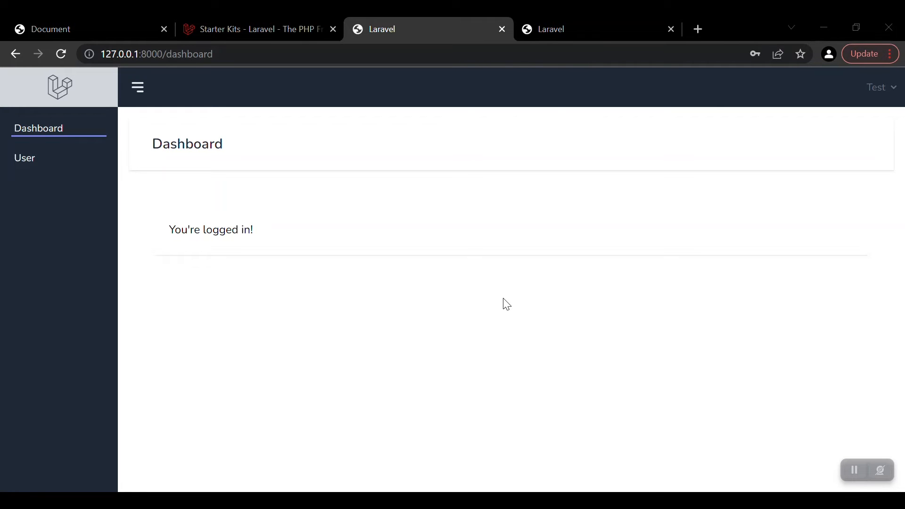
{"action": "mouse_move", "coordinate": [425, 314]}
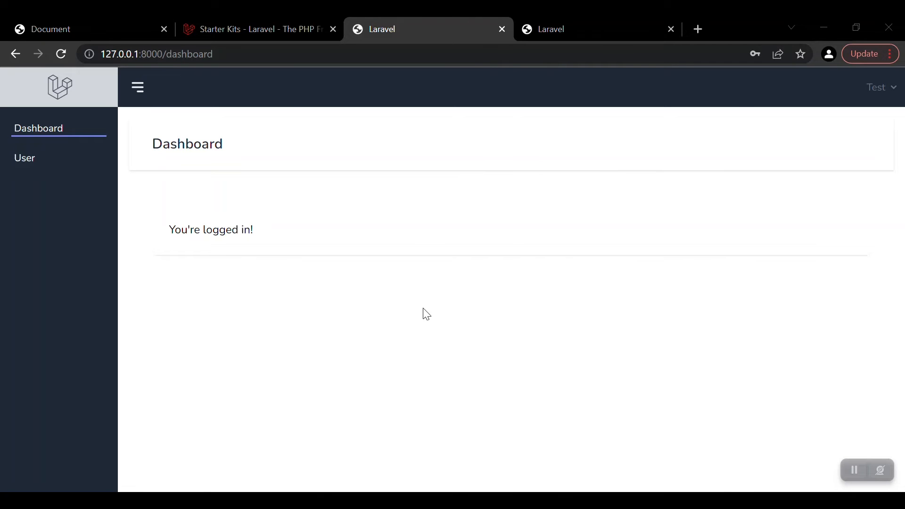
{"action": "left_click", "coordinate": [257, 29]}
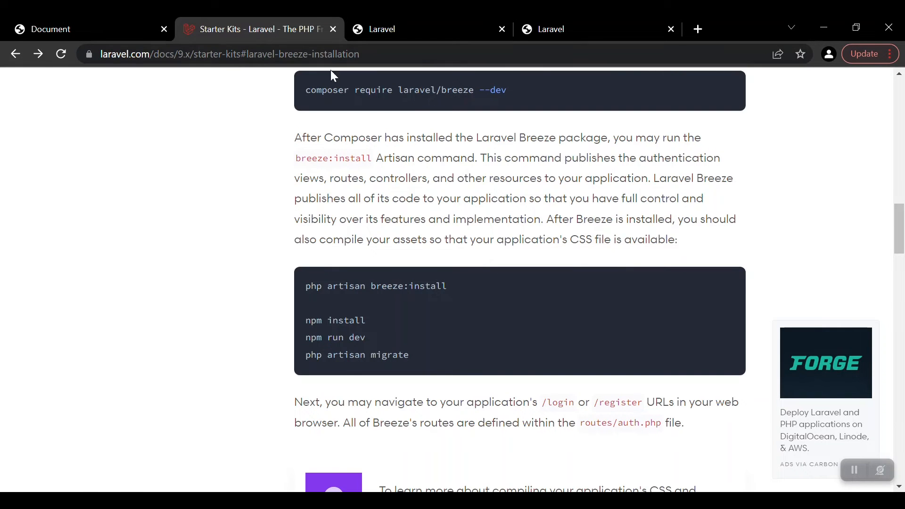
{"action": "scroll", "scroll_direction": "up", "scroll_amount": 3}
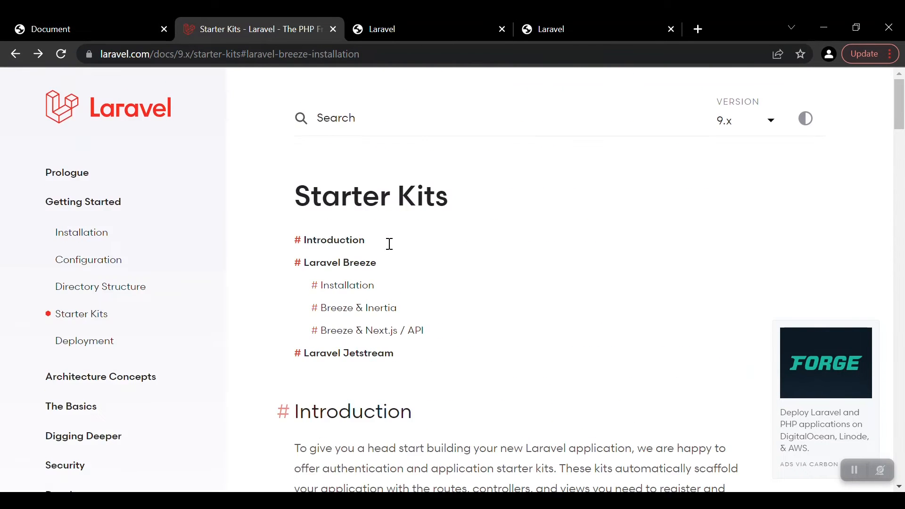
{"action": "mouse_move", "coordinate": [260, 117]}
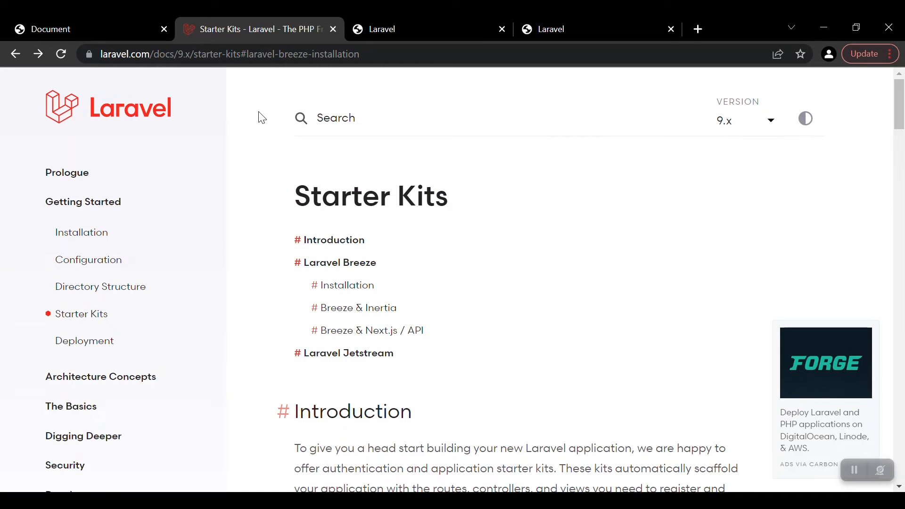
{"action": "mouse_move", "coordinate": [257, 140]}
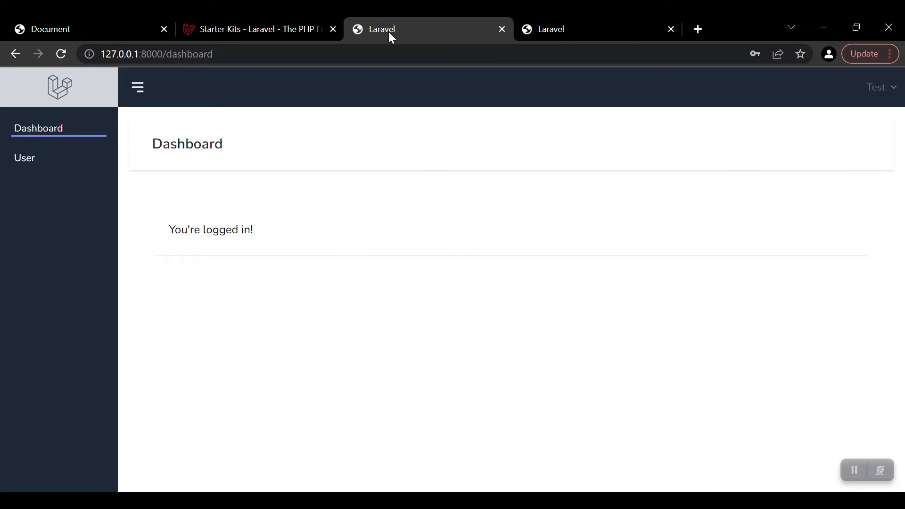
{"action": "mouse_move", "coordinate": [465, 156]}
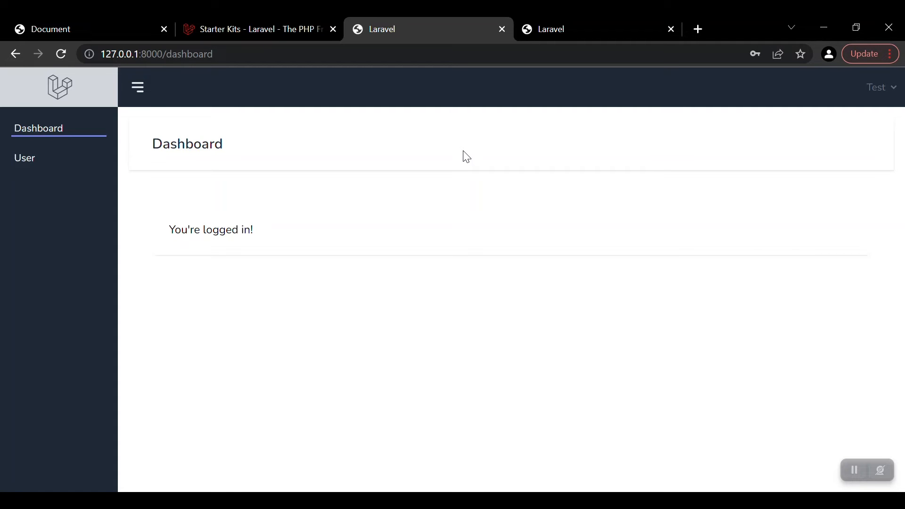
{"action": "mouse_move", "coordinate": [361, 193]}
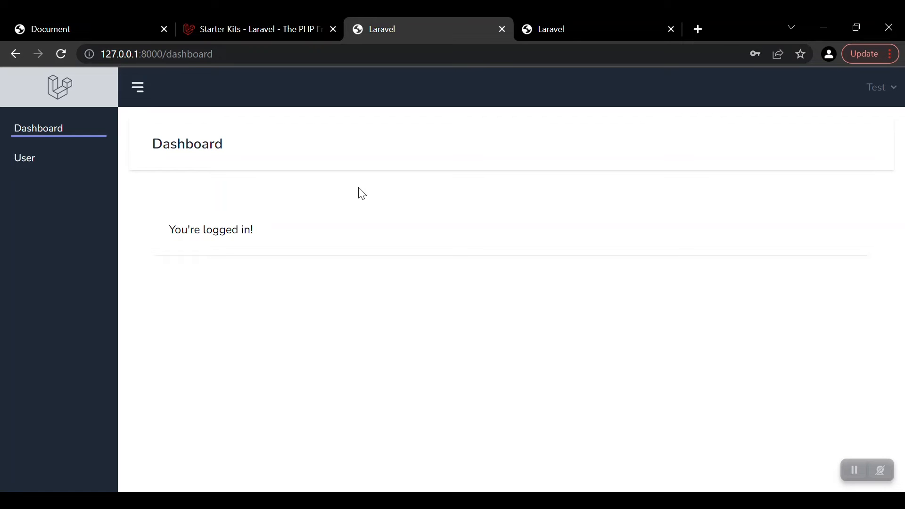
{"action": "mouse_move", "coordinate": [186, 105]}
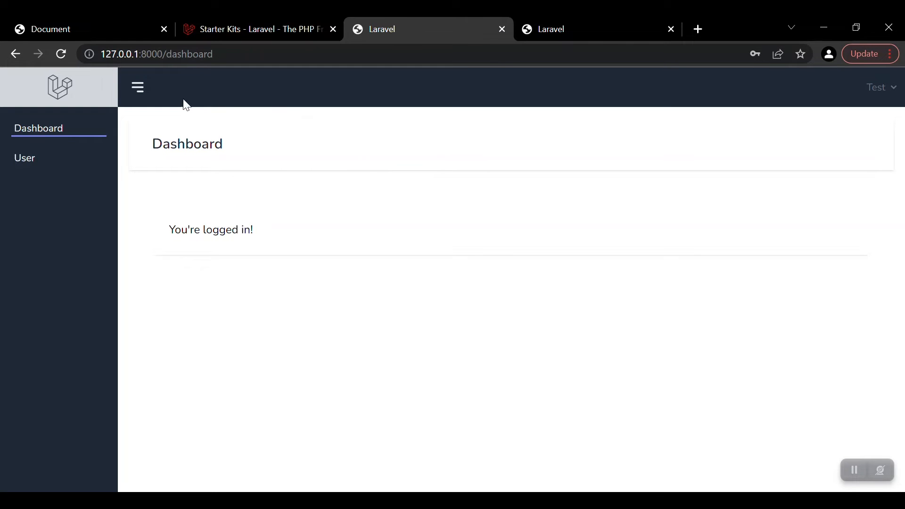
{"action": "mouse_move", "coordinate": [224, 133]}
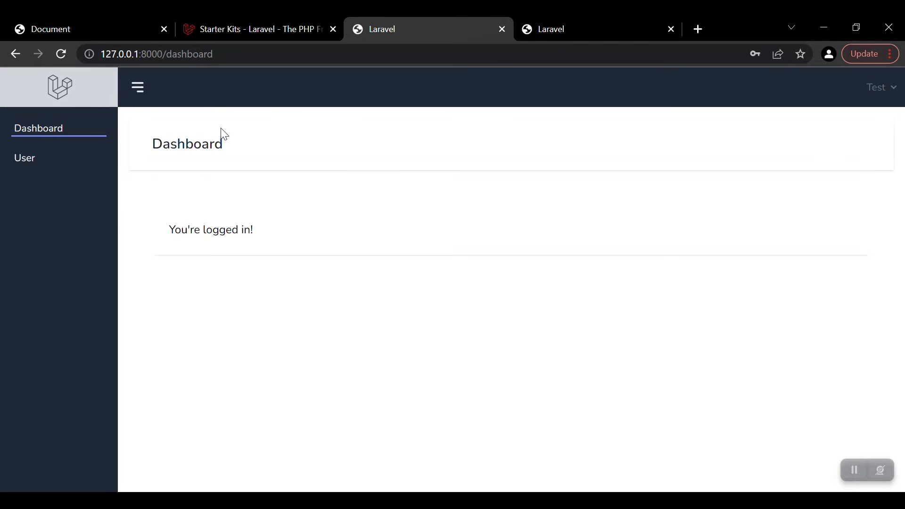
{"action": "mouse_move", "coordinate": [290, 153]}
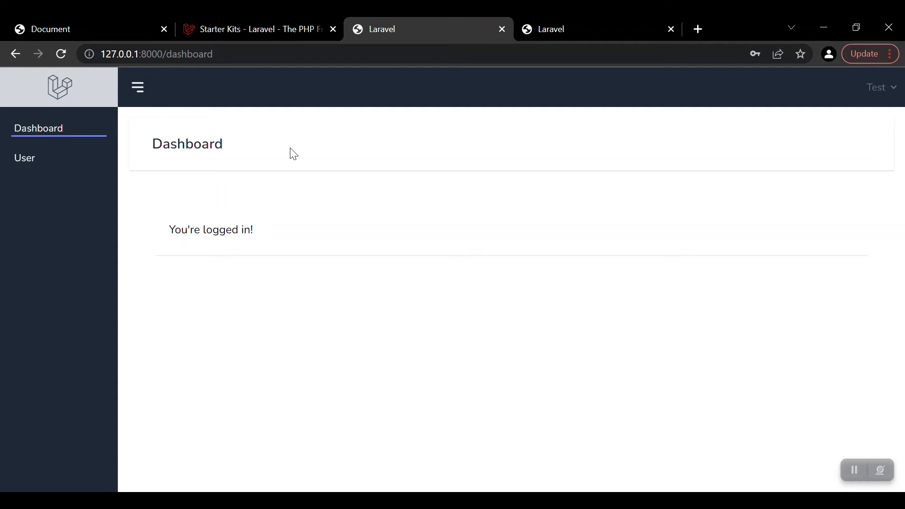
{"action": "mouse_move", "coordinate": [300, 161]}
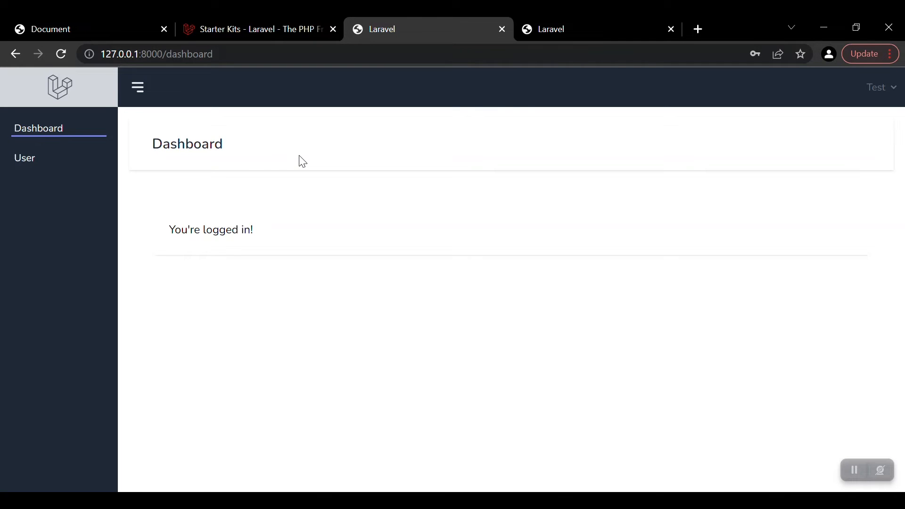
Collapse the dark dashboard's sidebar with the hamburger icon, then reopen it.
{"action": "left_click", "coordinate": [137, 87]}
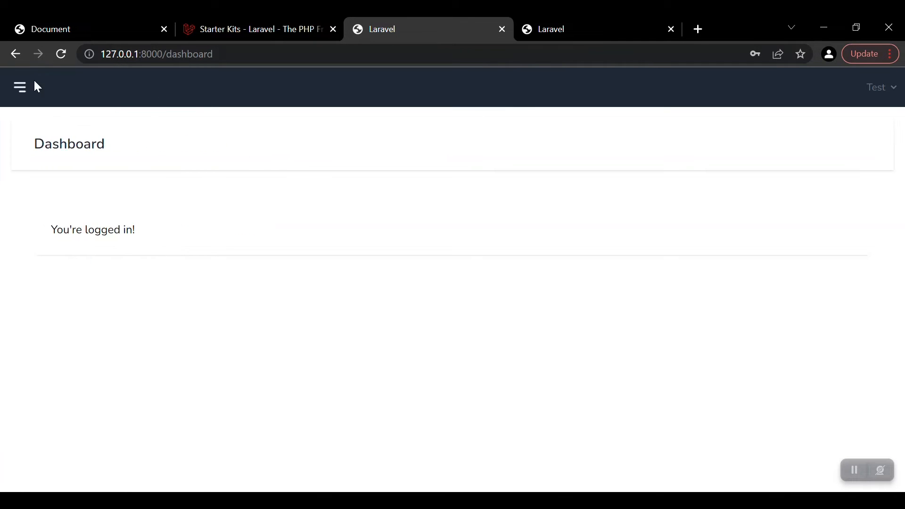
{"action": "left_click", "coordinate": [51, 29]}
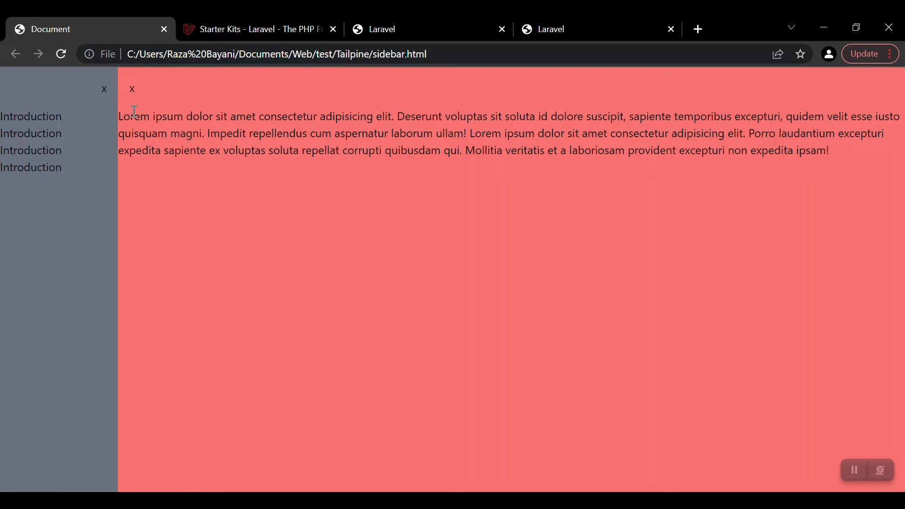
{"action": "left_click", "coordinate": [104, 89]}
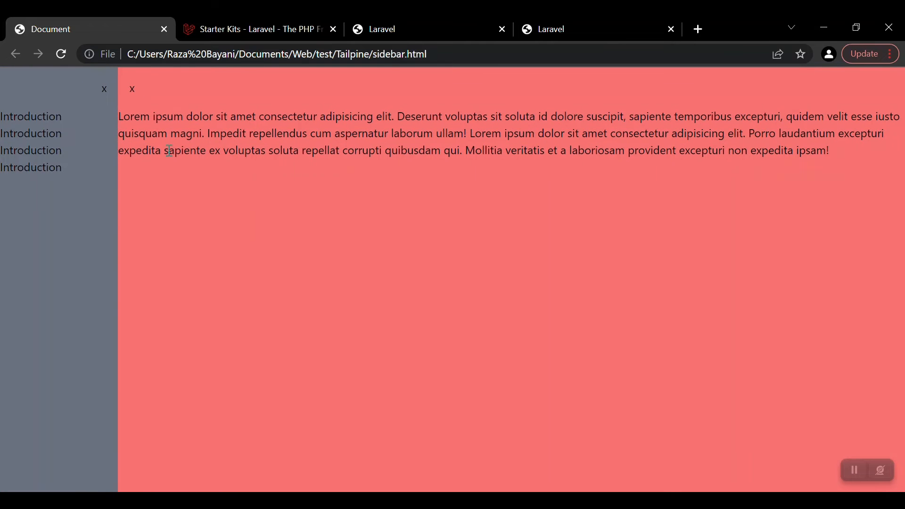
{"action": "mouse_move", "coordinate": [505, 233]}
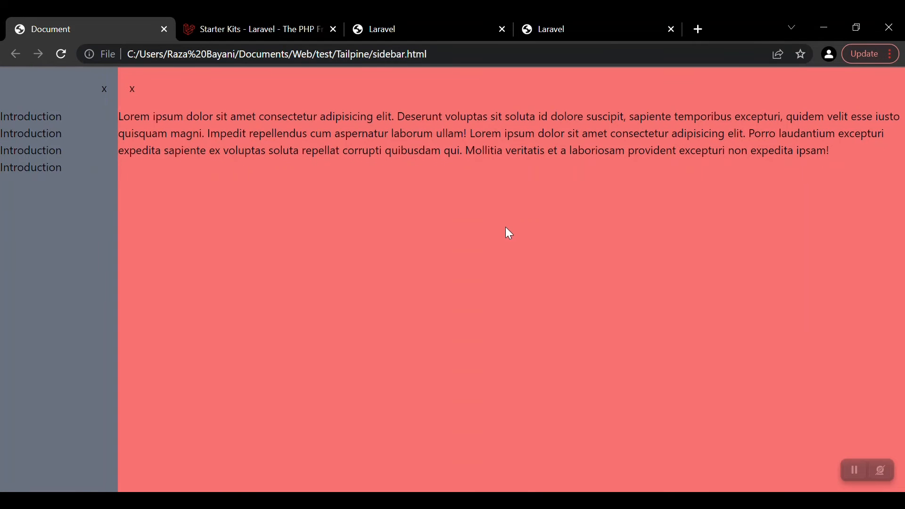
{"action": "mouse_move", "coordinate": [162, 121]}
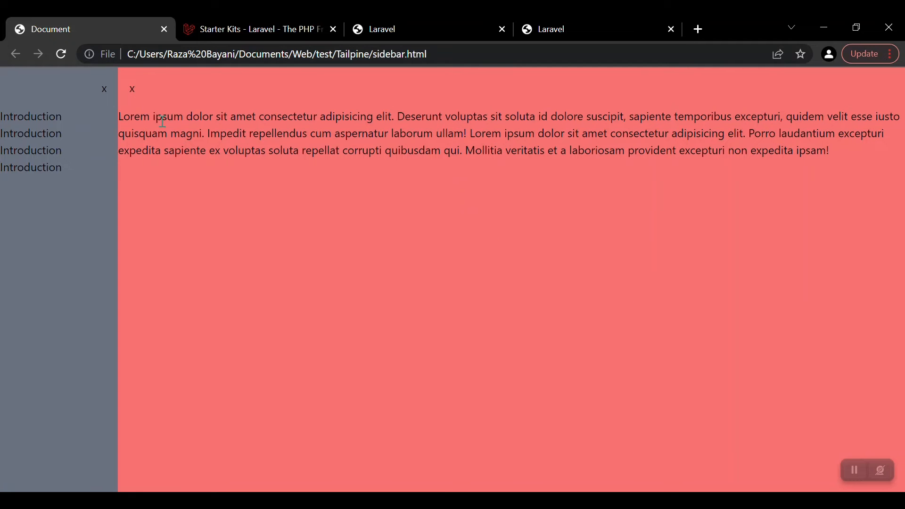
{"action": "left_click", "coordinate": [103, 89]}
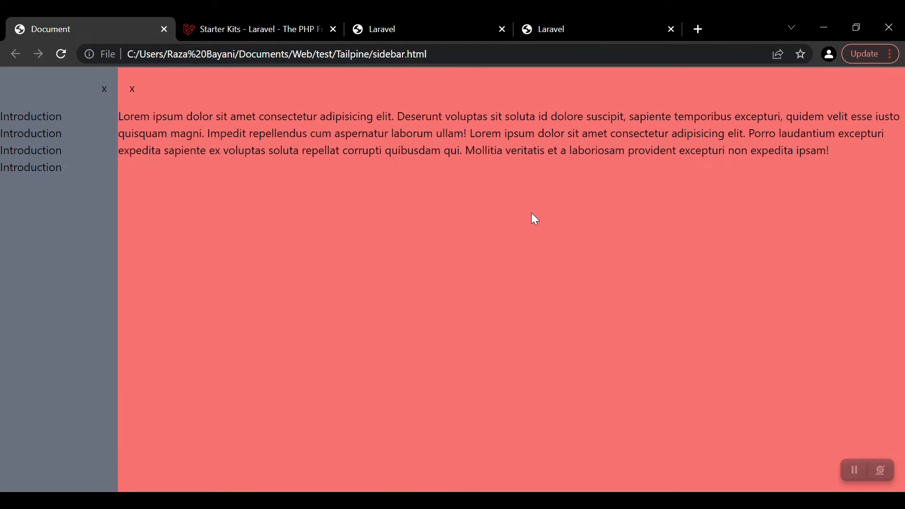
{"action": "mouse_move", "coordinate": [324, 228]}
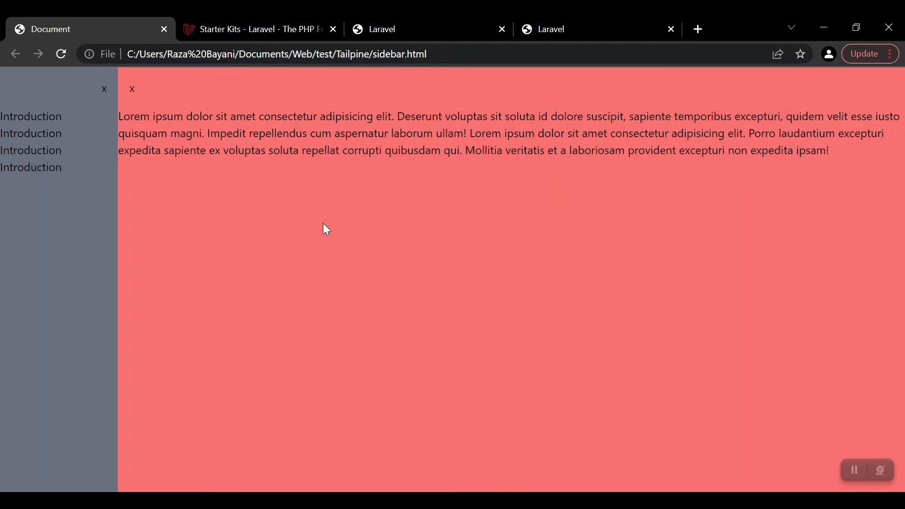
{"action": "mouse_move", "coordinate": [335, 219]}
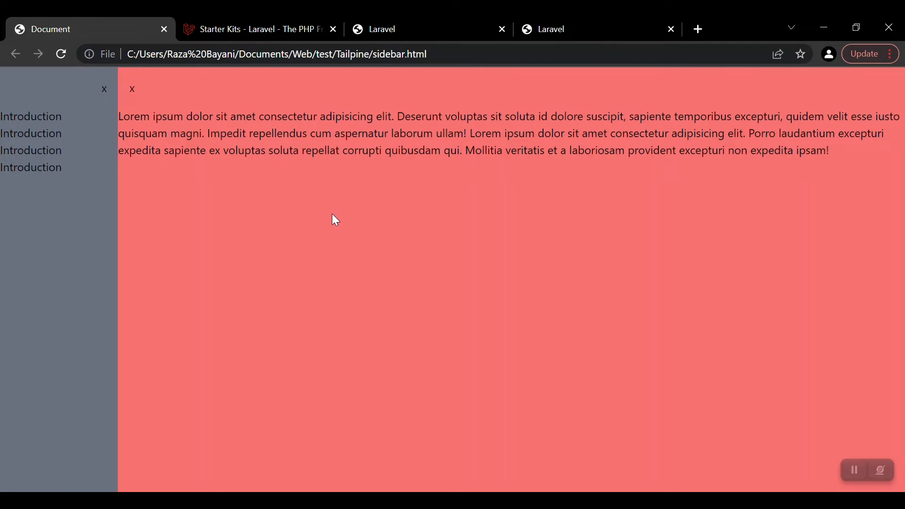
{"action": "left_click", "coordinate": [430, 28]}
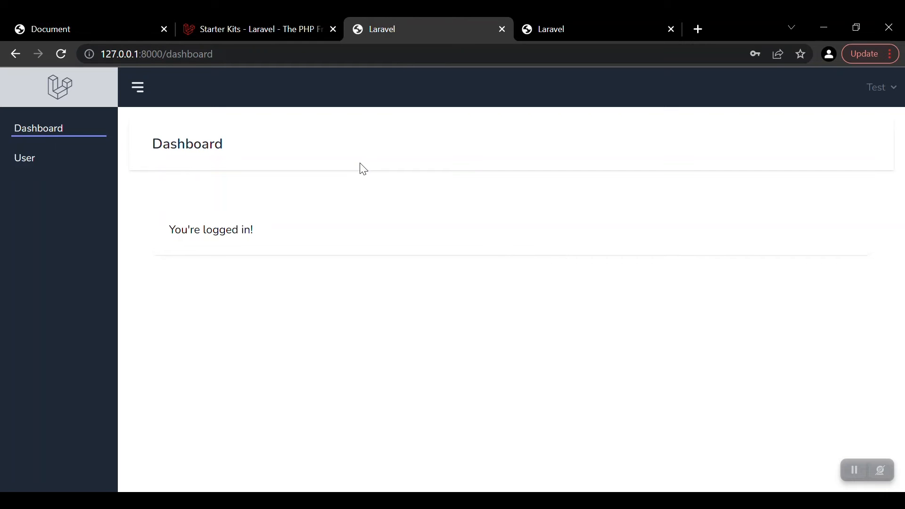
{"action": "mouse_move", "coordinate": [314, 175]}
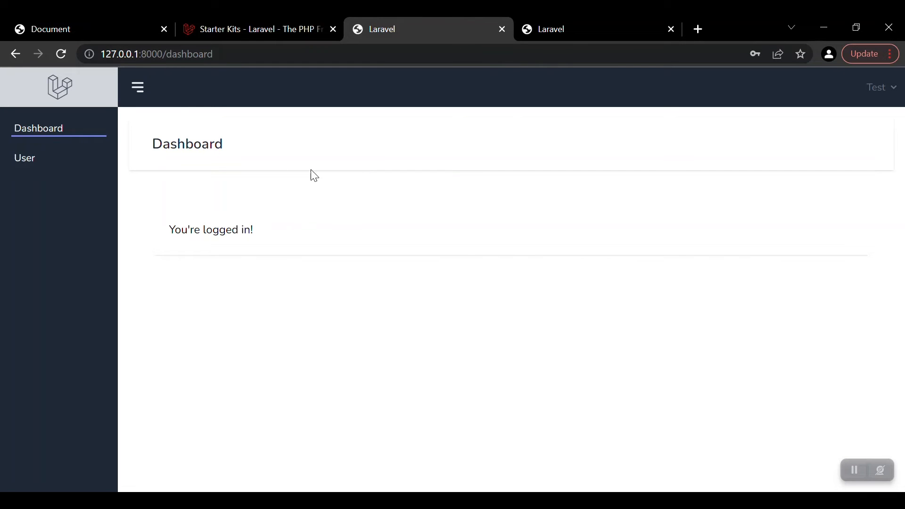
{"action": "mouse_move", "coordinate": [137, 87]}
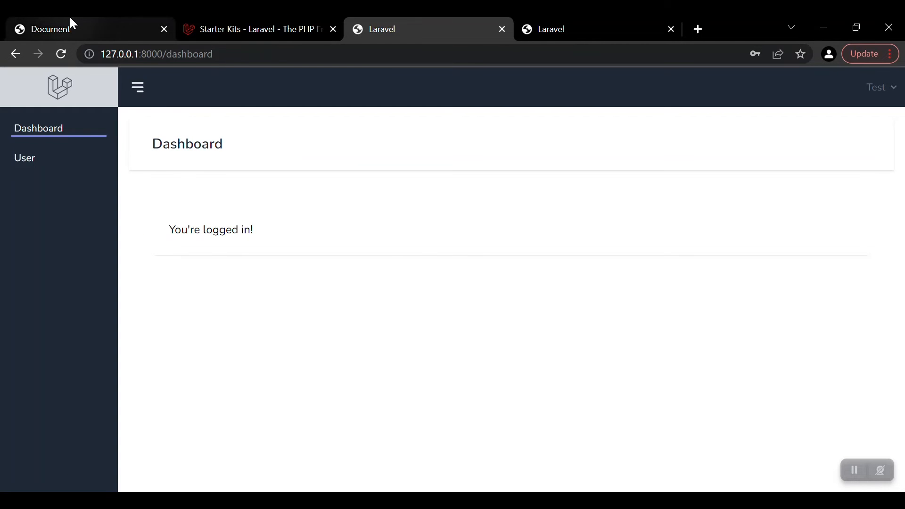
{"action": "mouse_move", "coordinate": [52, 28]}
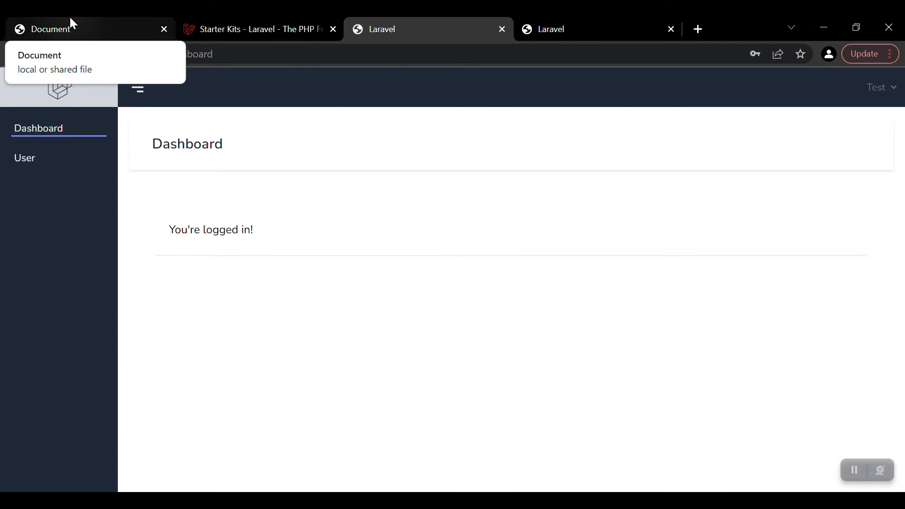
{"action": "mouse_move", "coordinate": [512, 387]}
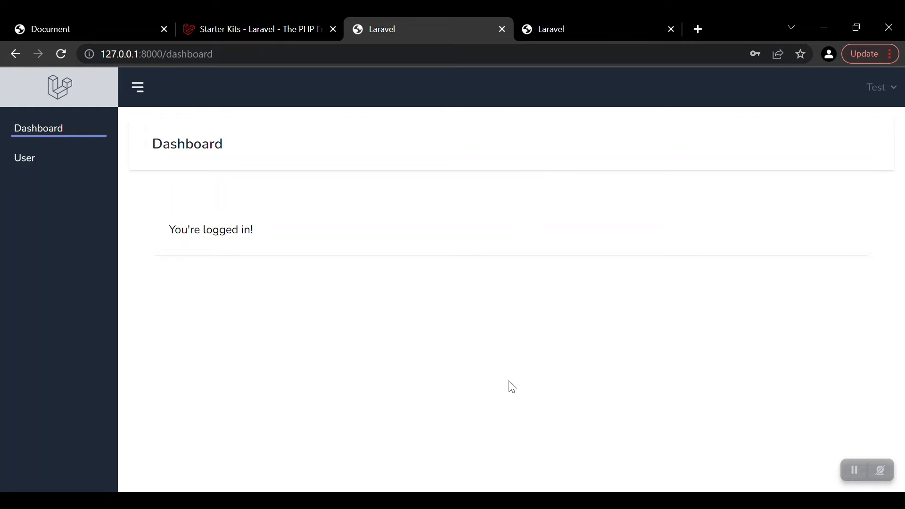
{"action": "mouse_move", "coordinate": [531, 379]}
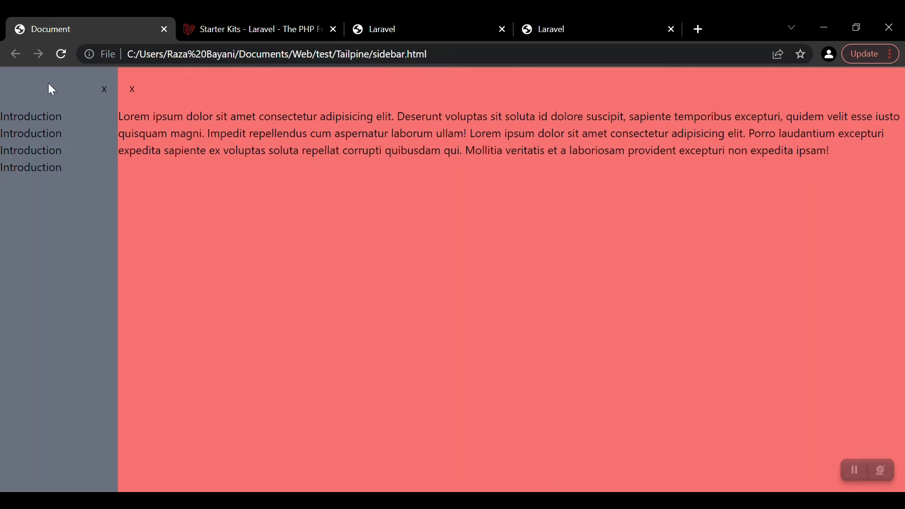
{"action": "mouse_move", "coordinate": [403, 234]}
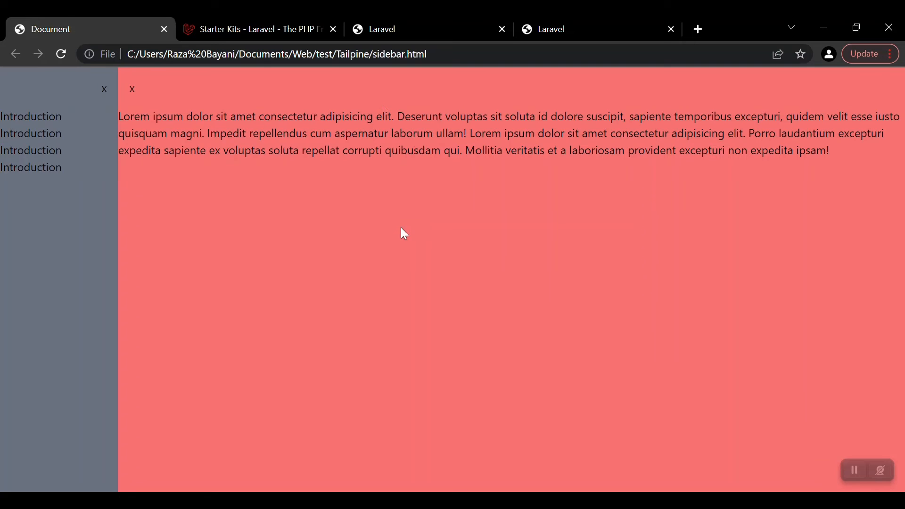
{"action": "left_click", "coordinate": [429, 29]}
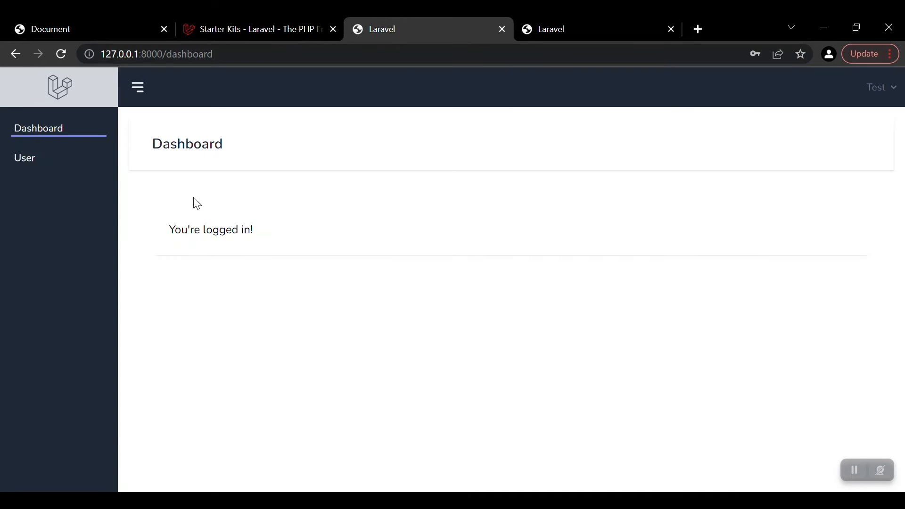
{"action": "mouse_move", "coordinate": [392, 313]}
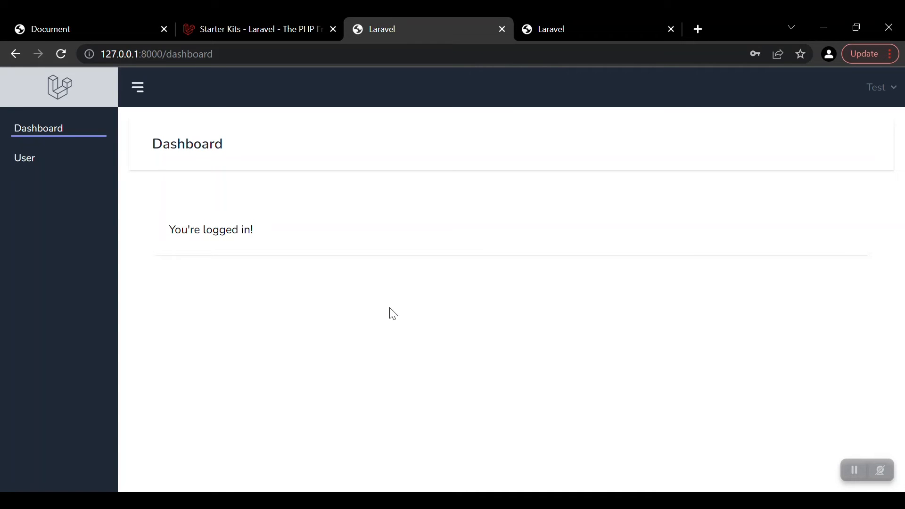
{"action": "left_click", "coordinate": [598, 29]}
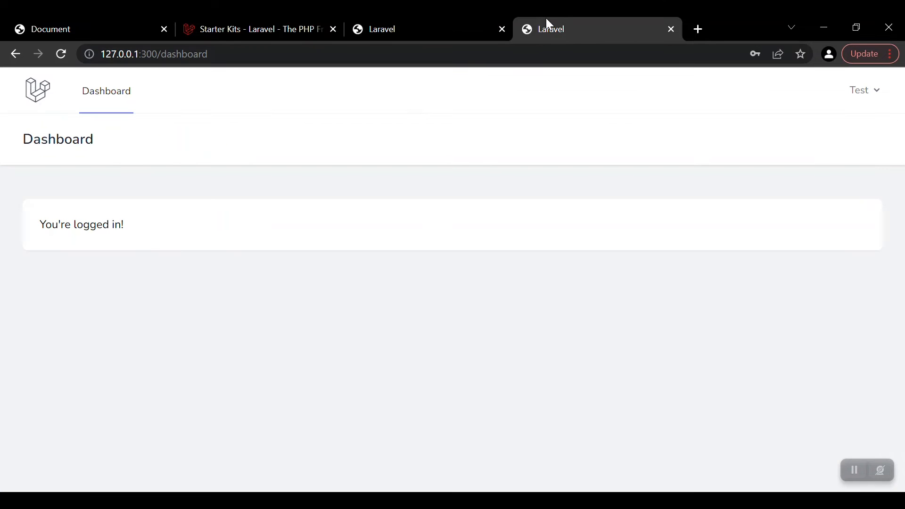
{"action": "mouse_move", "coordinate": [391, 206]}
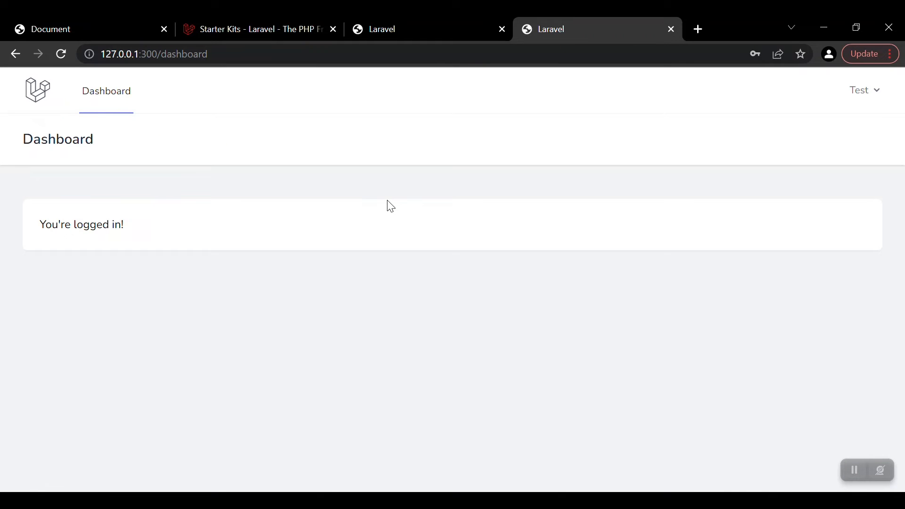
{"action": "mouse_move", "coordinate": [195, 149]}
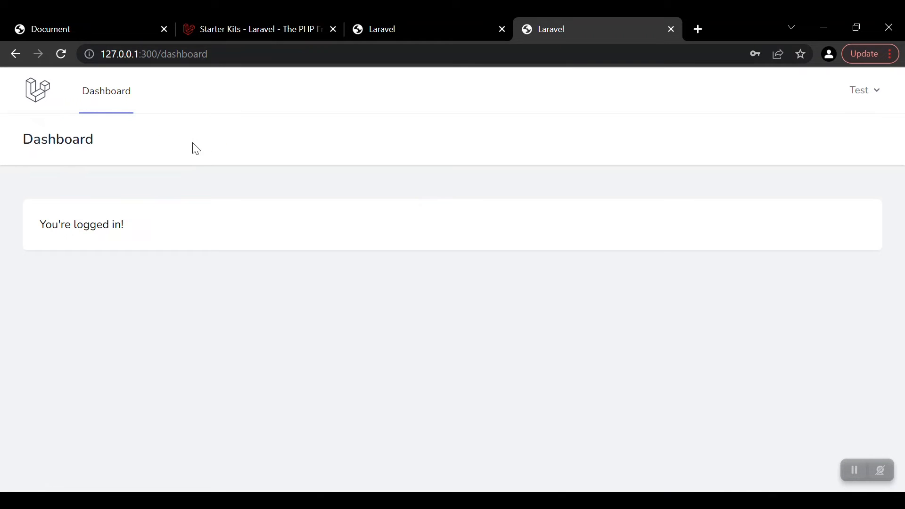
{"action": "left_click", "coordinate": [52, 28]}
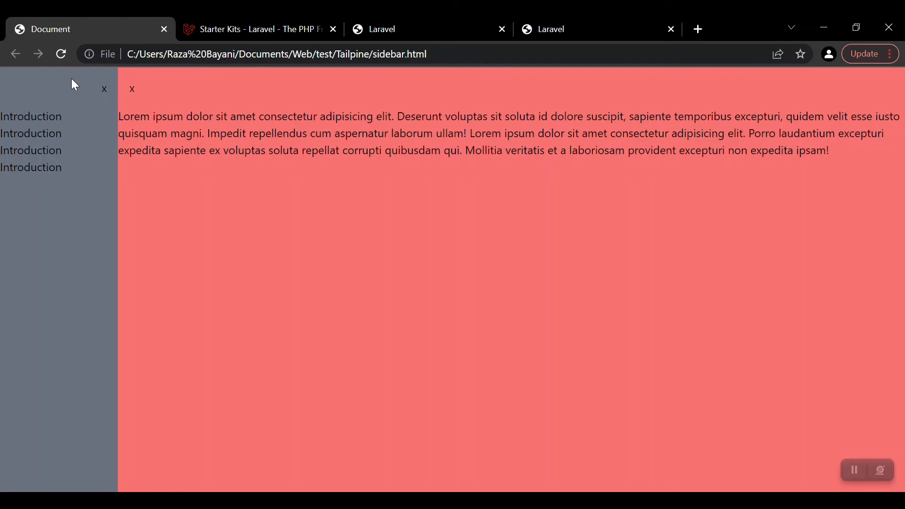
{"action": "mouse_move", "coordinate": [458, 207]}
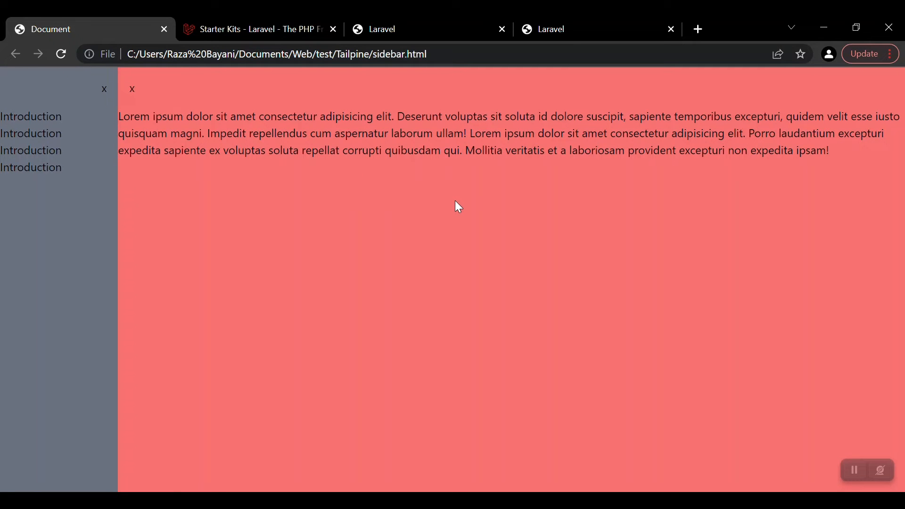
{"action": "mouse_move", "coordinate": [864, 422]}
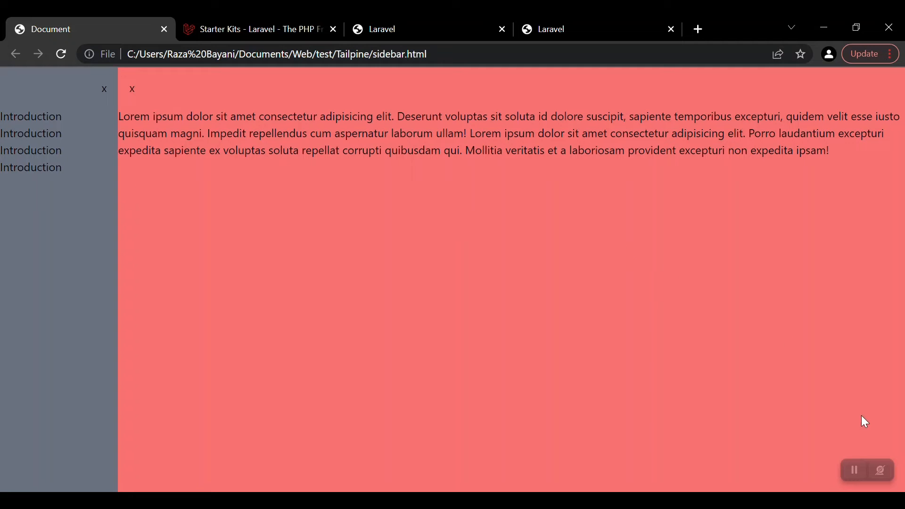
{"action": "mouse_move", "coordinate": [348, 185]}
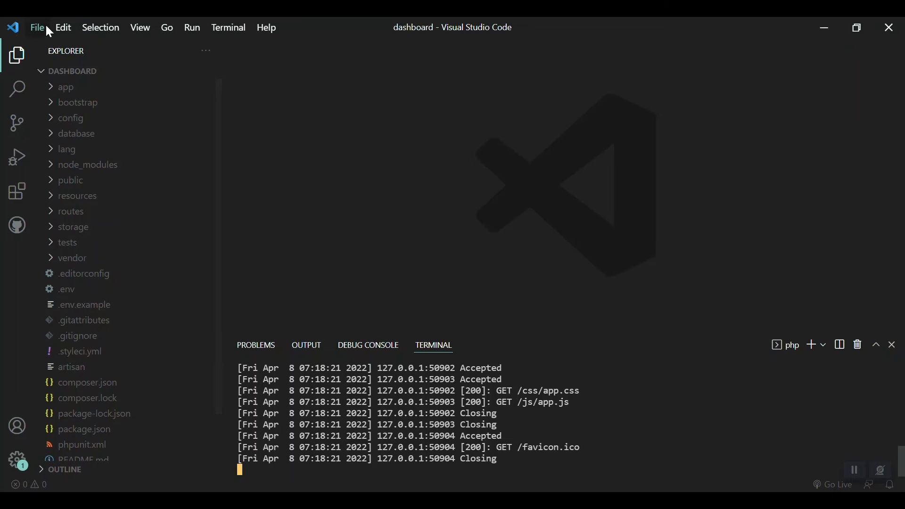
Open sidebar.html in Chrome, then return to picking the Tailpine project folder.
{"action": "left_click", "coordinate": [37, 28]}
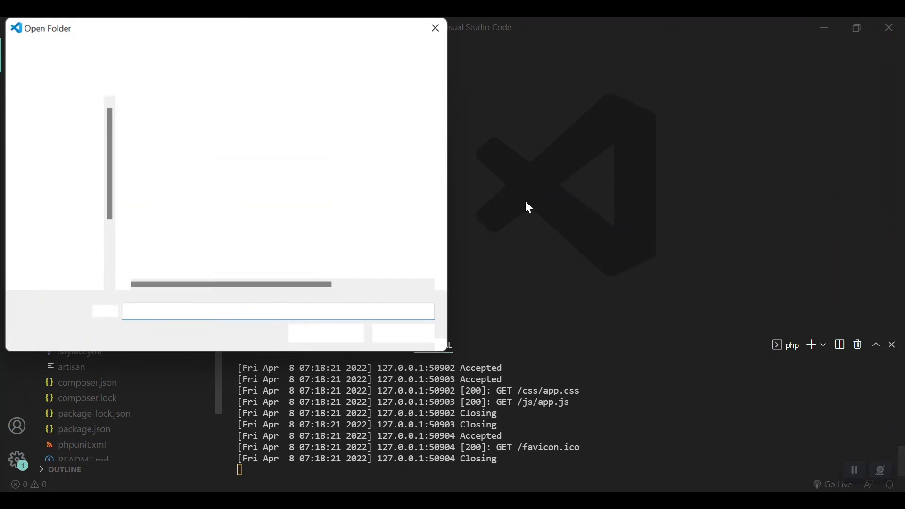
{"action": "left_click", "coordinate": [179, 196]}
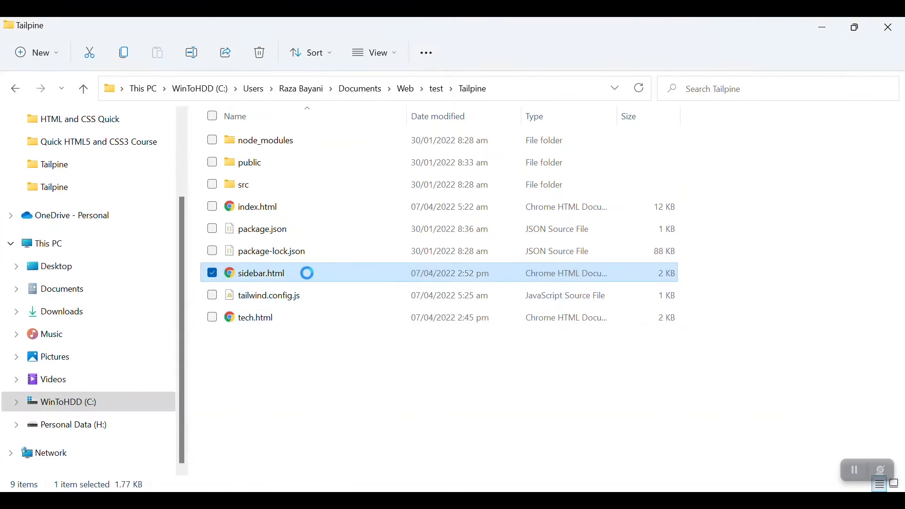
{"action": "double_click", "coordinate": [260, 272]}
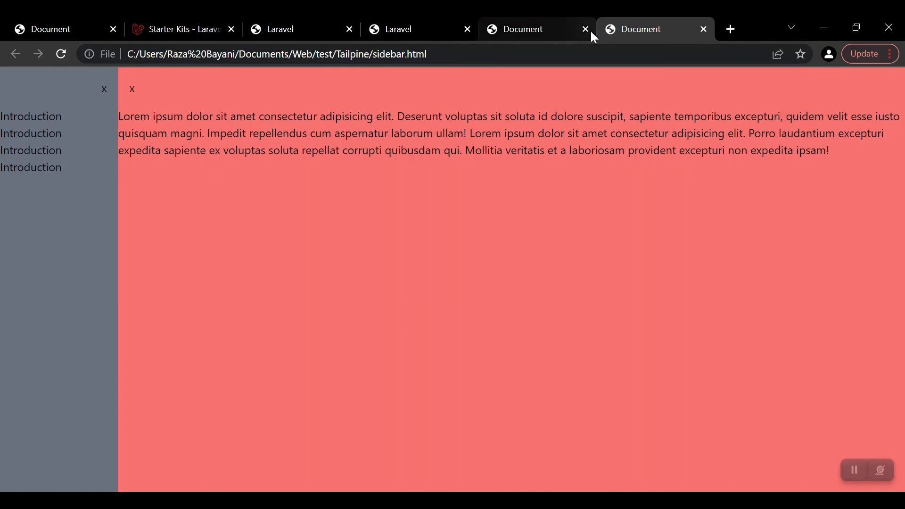
{"action": "left_click", "coordinate": [585, 29]}
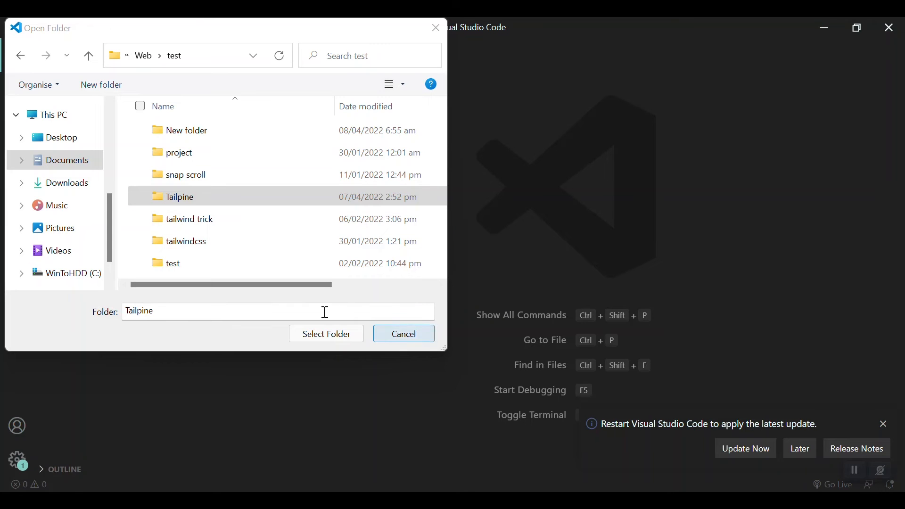
Open the Tailpine folder as the project and load sidebar.html in the editor.
{"action": "left_click", "coordinate": [326, 334]}
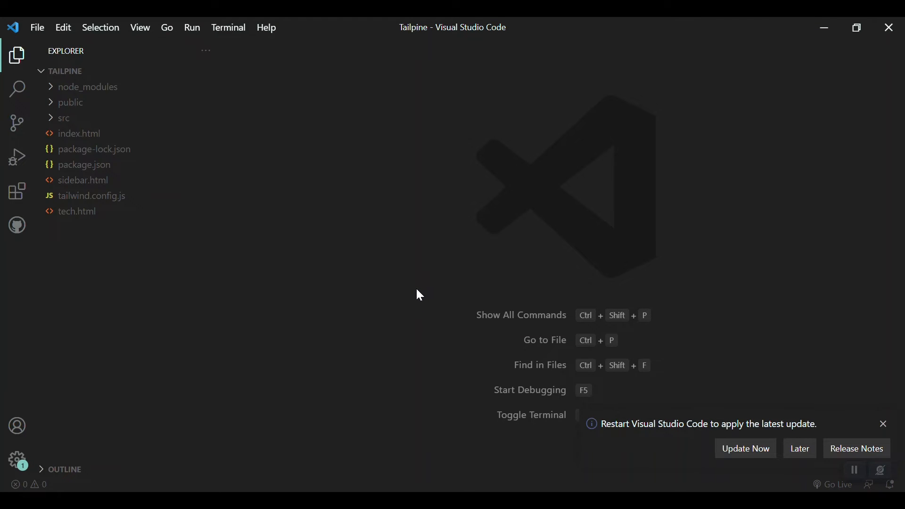
{"action": "mouse_move", "coordinate": [90, 179]}
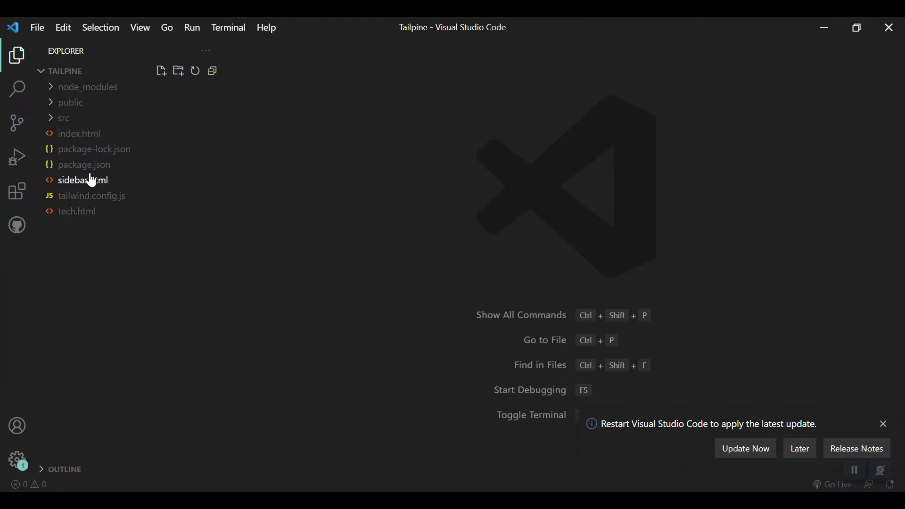
{"action": "left_click", "coordinate": [82, 180]}
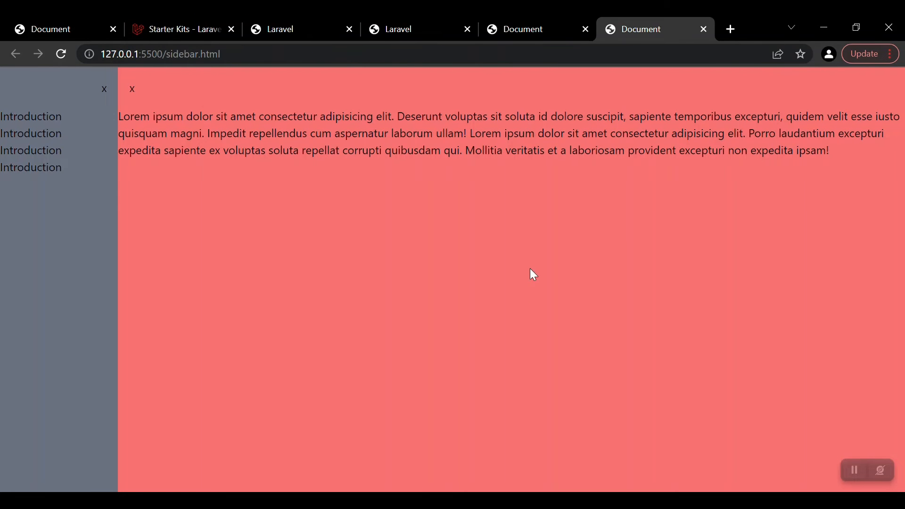
{"action": "left_click", "coordinate": [703, 29]}
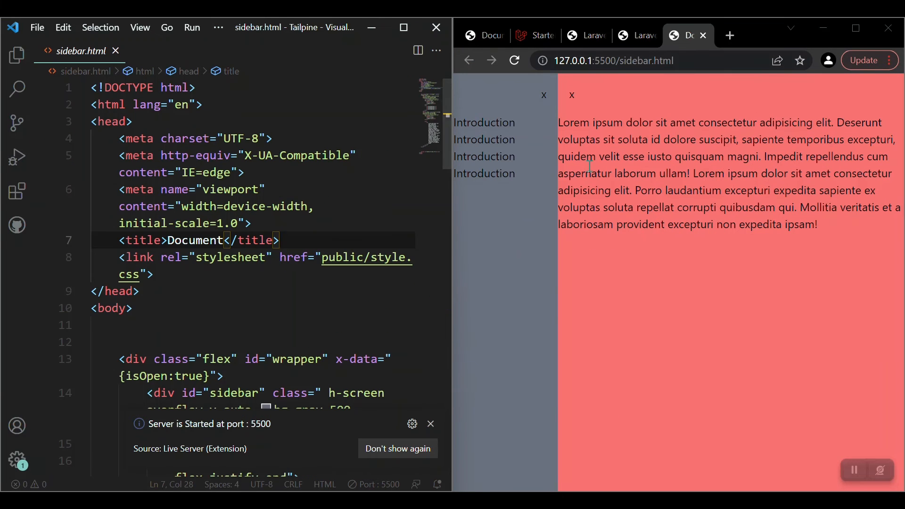
{"action": "mouse_move", "coordinate": [351, 281]}
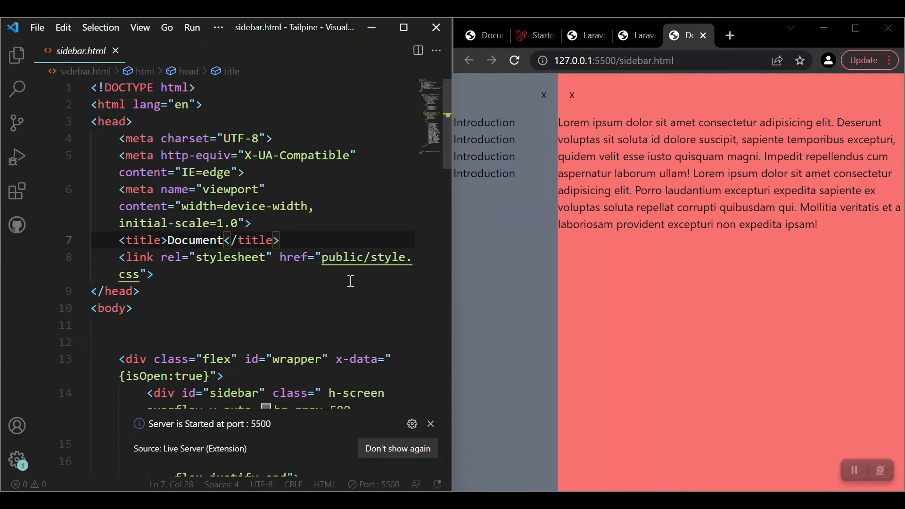
Delete the toggle button from the sidebar header in sidebar.html.
{"action": "scroll", "scroll_direction": "down", "scroll_amount": 3}
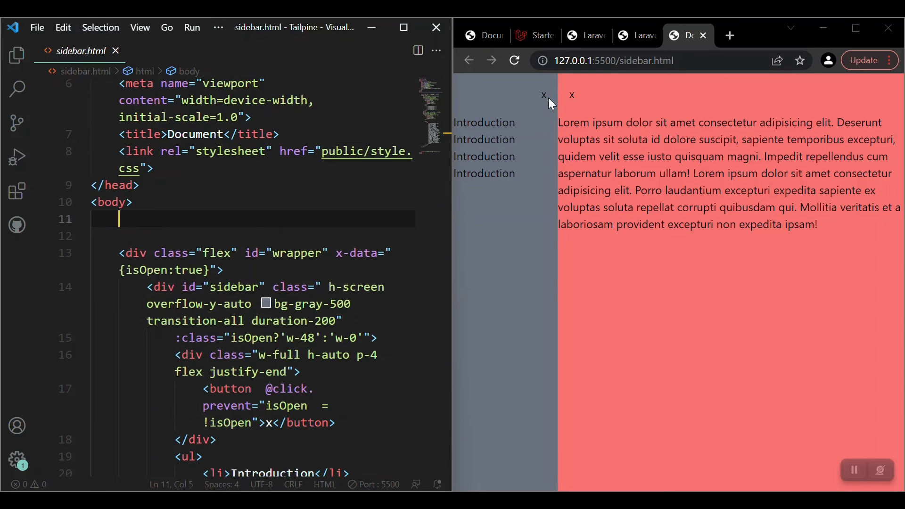
{"action": "mouse_move", "coordinate": [386, 189]}
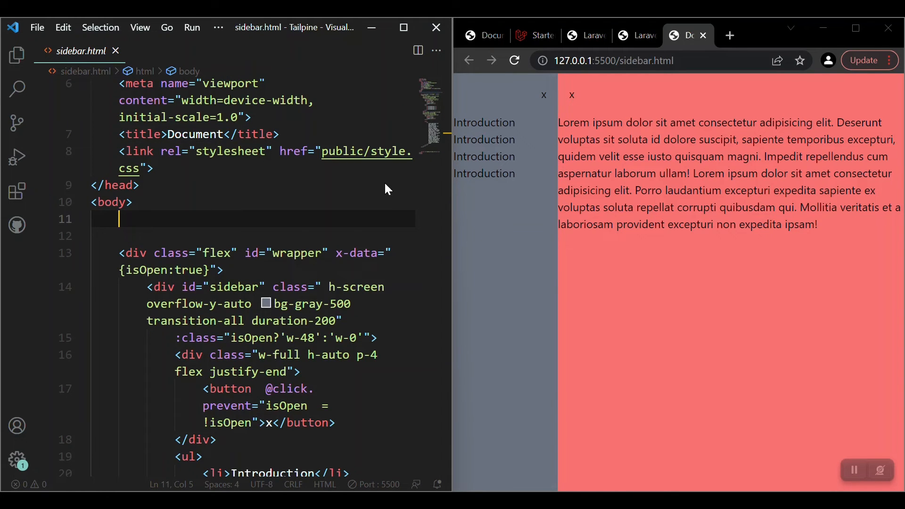
{"action": "scroll", "scroll_direction": "down", "scroll_amount": 3}
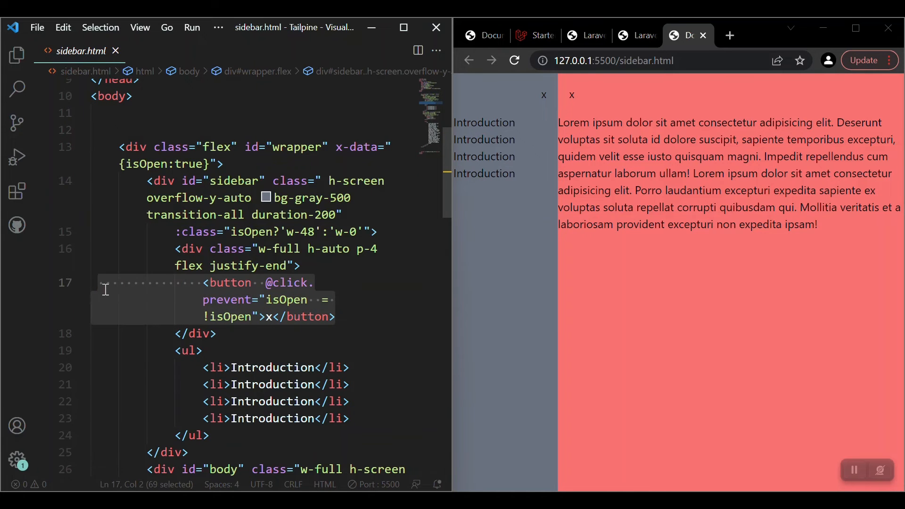
{"action": "mouse_move", "coordinate": [287, 270]}
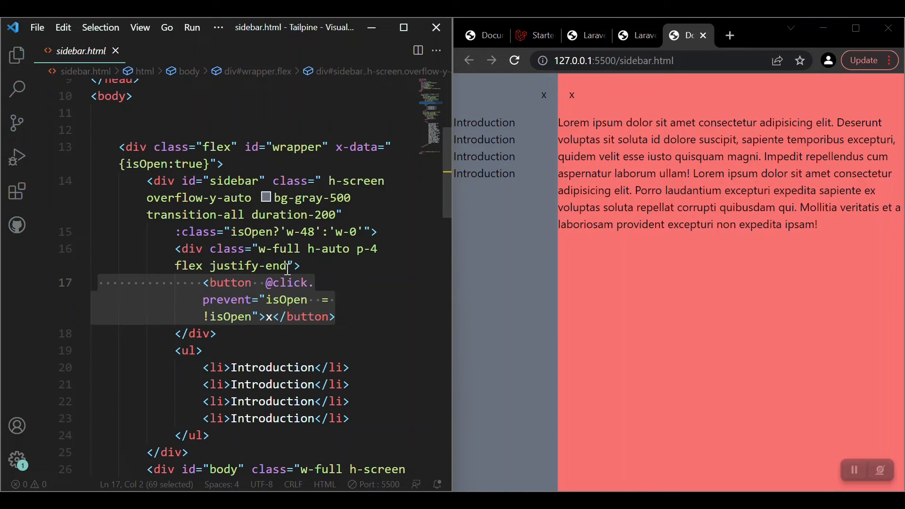
{"action": "key", "text": "Delete"}
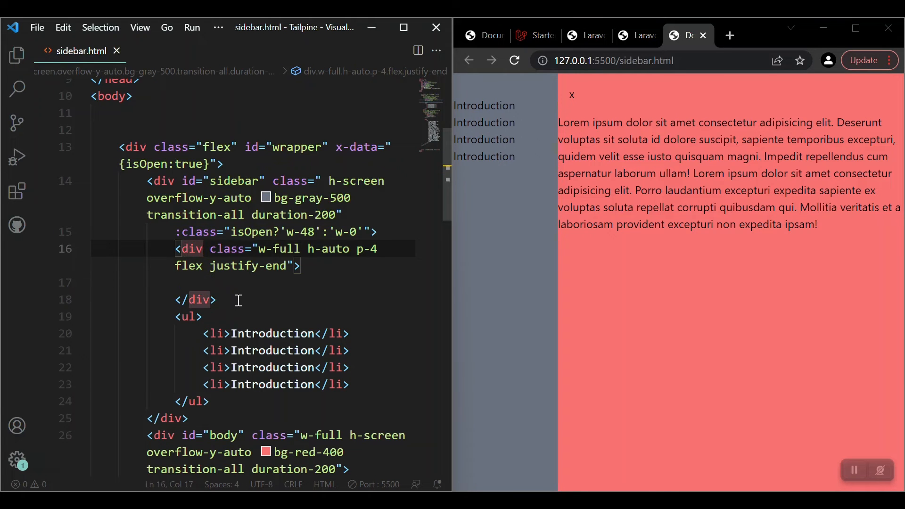
{"action": "mouse_move", "coordinate": [251, 301]}
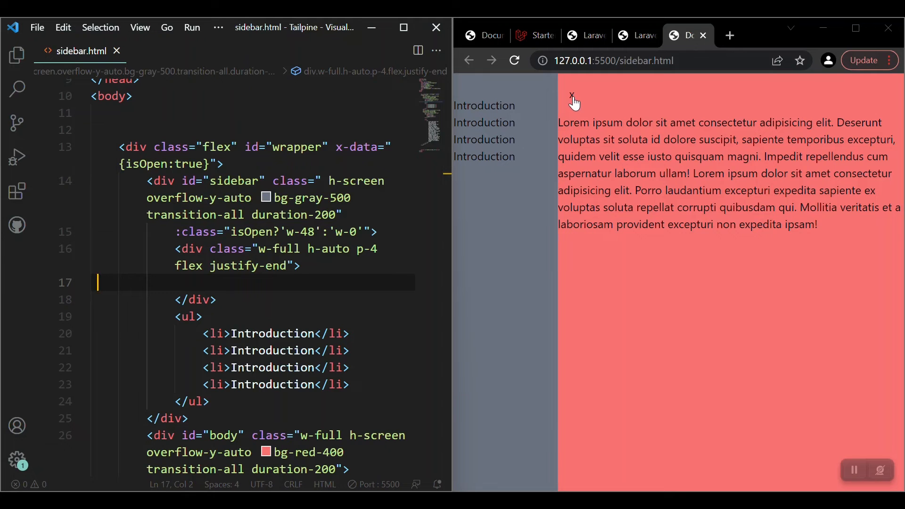
{"action": "mouse_move", "coordinate": [282, 253]}
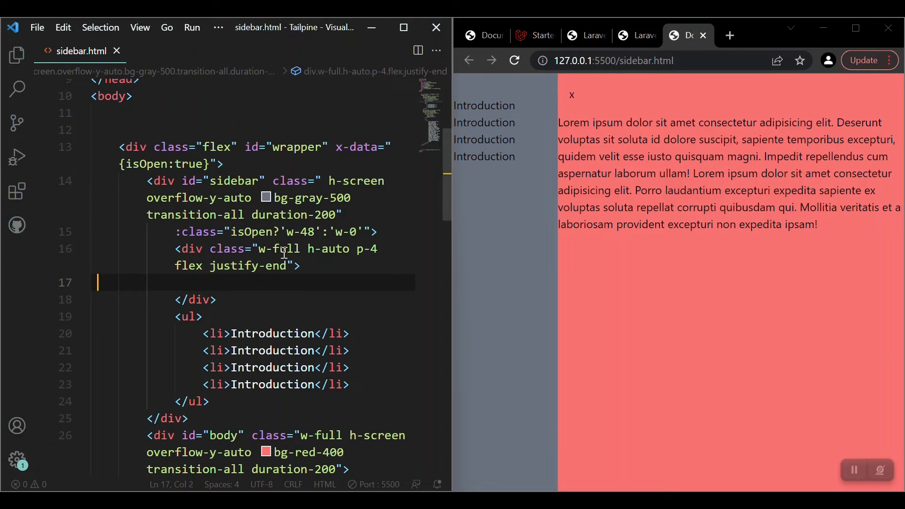
Place the cursor after duration-200 in the body div's class attribute.
{"action": "scroll", "scroll_direction": "down", "scroll_amount": 3}
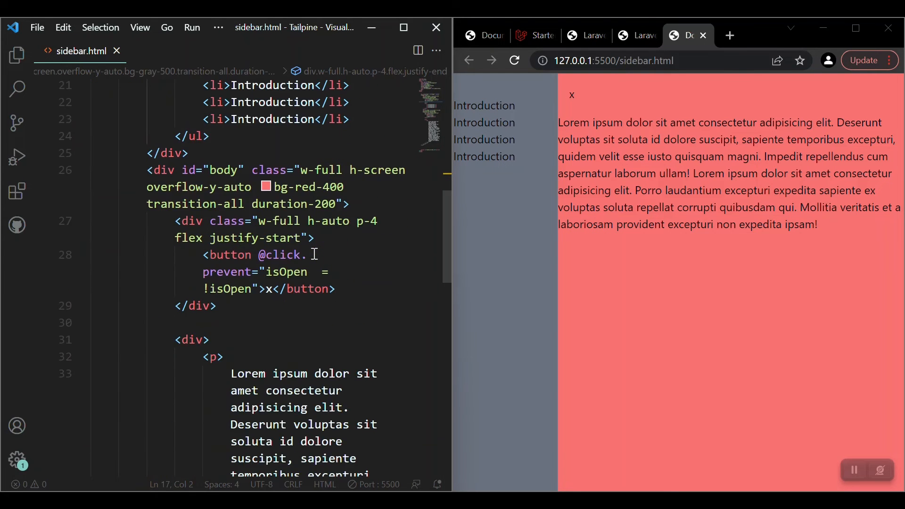
{"action": "scroll", "scroll_direction": "down", "scroll_amount": 3}
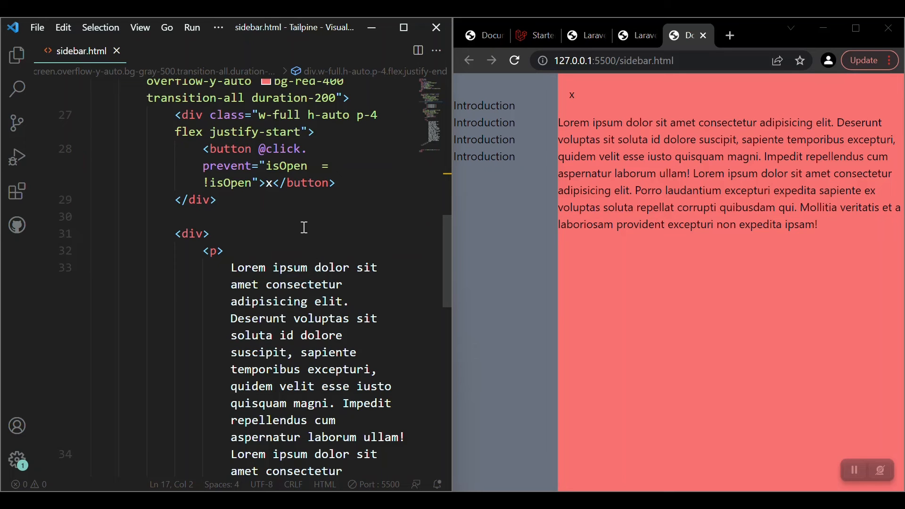
{"action": "scroll", "scroll_direction": "up", "scroll_amount": 3}
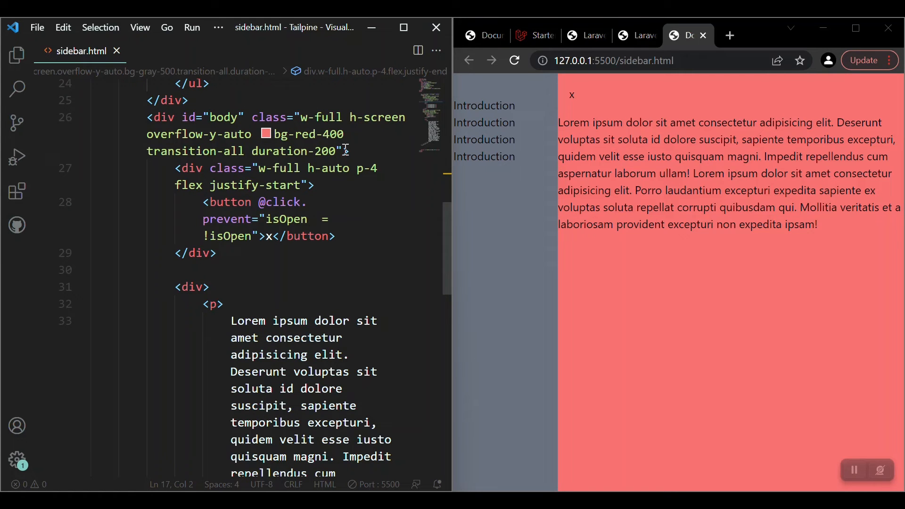
{"action": "left_click", "coordinate": [346, 151]}
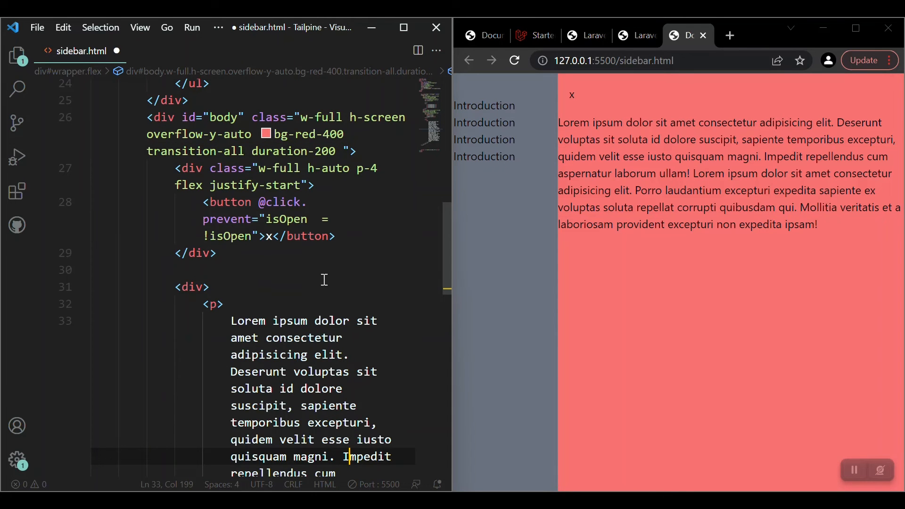
{"action": "mouse_move", "coordinate": [414, 255]}
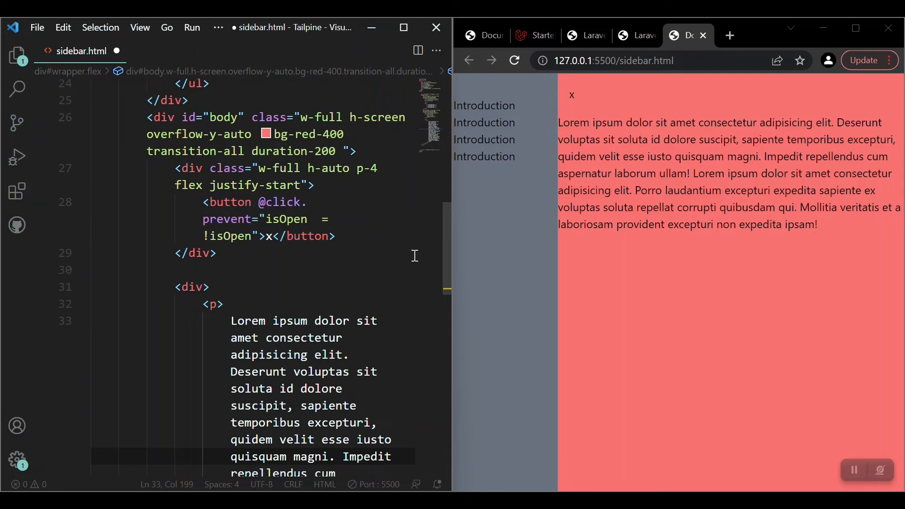
Add the p-2 class to the body container and save sidebar.html.
{"action": "type", "text": "p"}
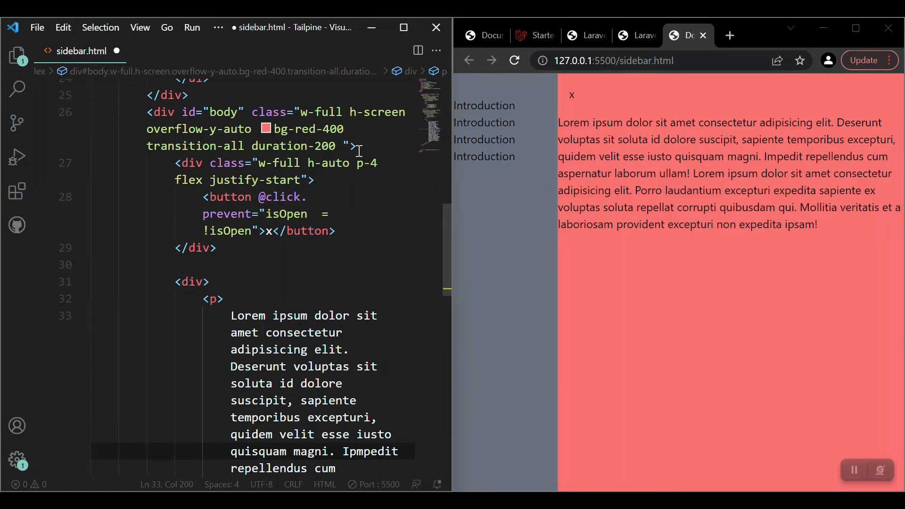
{"action": "type", "text": "p-2"}
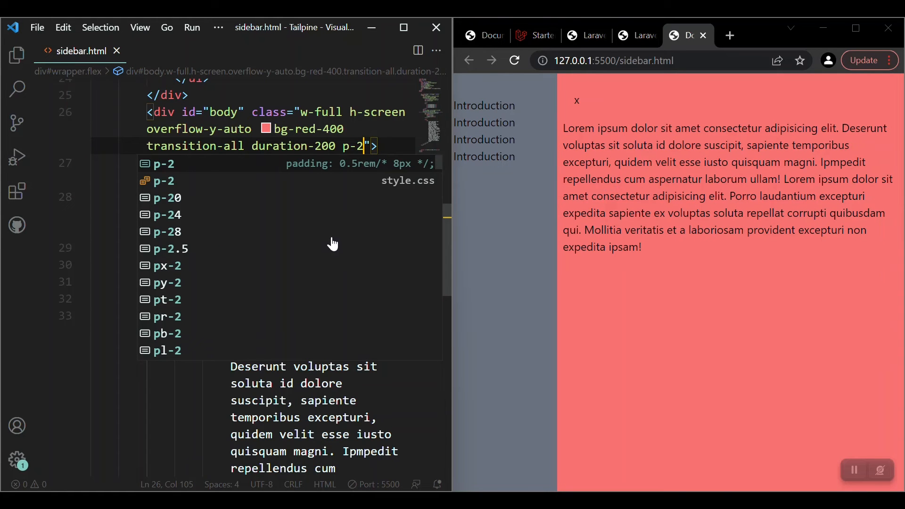
{"action": "mouse_move", "coordinate": [305, 250]}
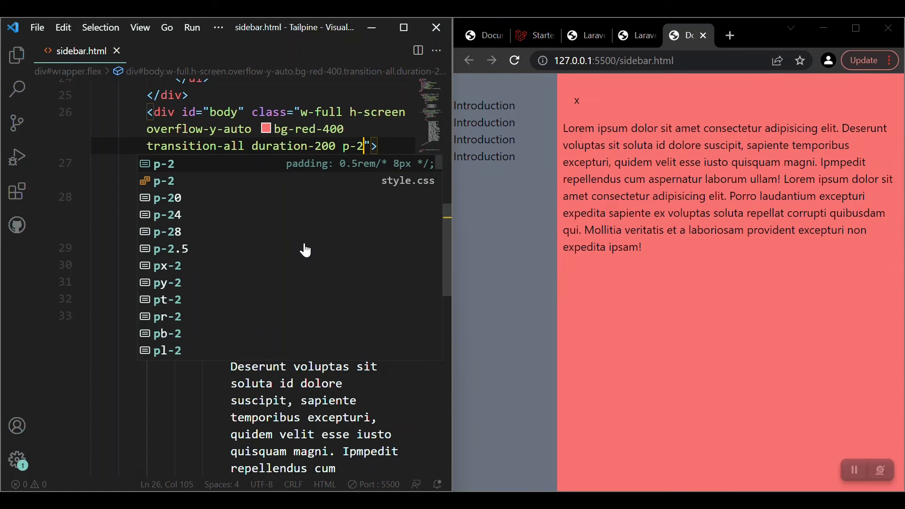
{"action": "mouse_move", "coordinate": [584, 108]}
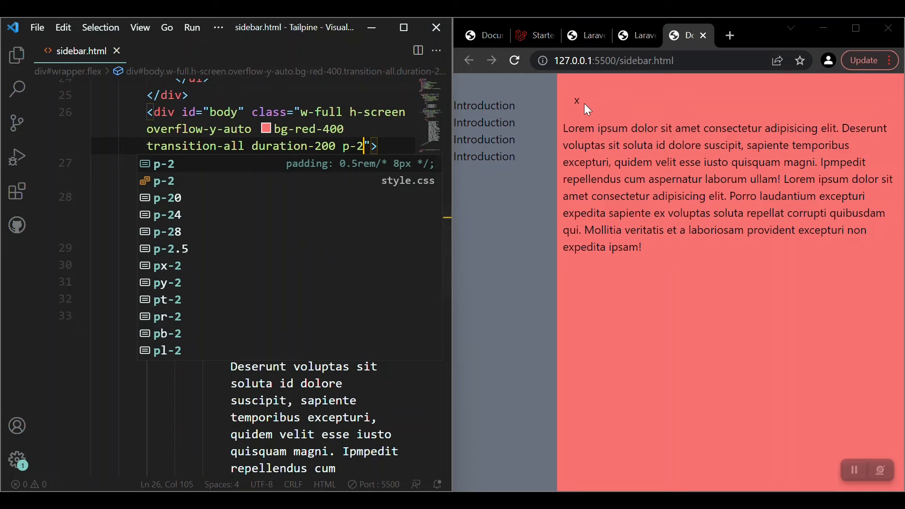
{"action": "mouse_move", "coordinate": [576, 105]}
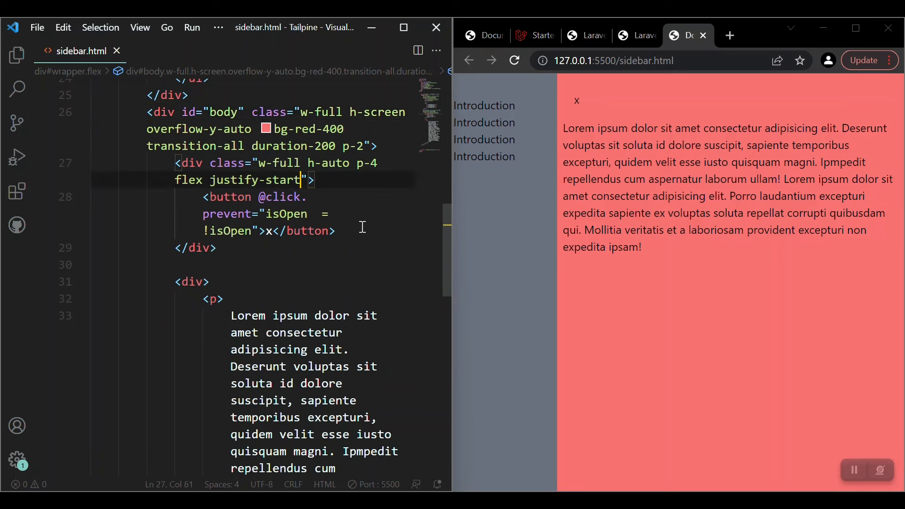
Give #sidebar the isOpen-driven w-48/w-0 width class, then collapse it in the preview.
{"action": "type", "text": "bg-"}
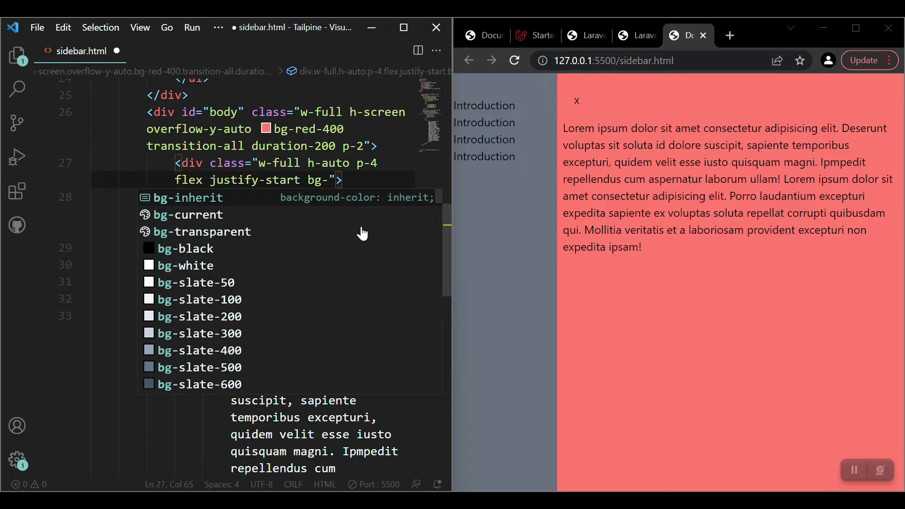
{"action": "mouse_move", "coordinate": [362, 180]}
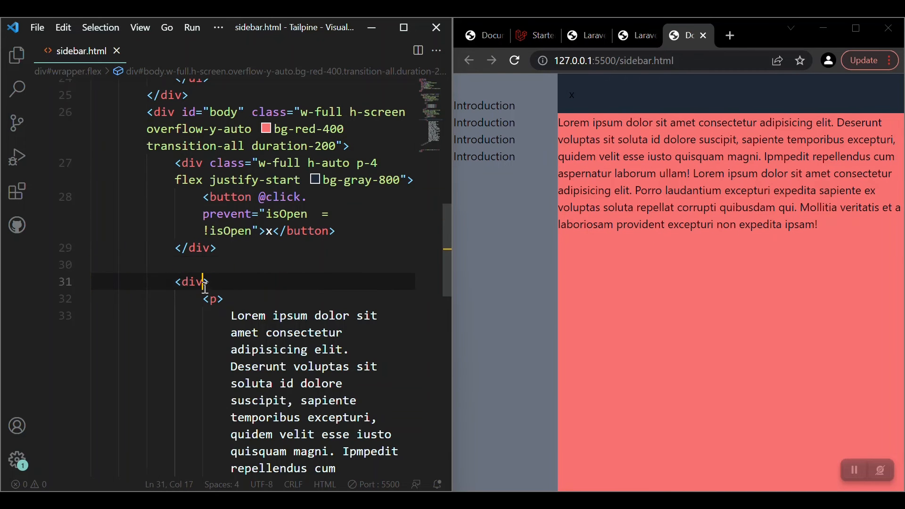
{"action": "type", "text": "class=\"\""}
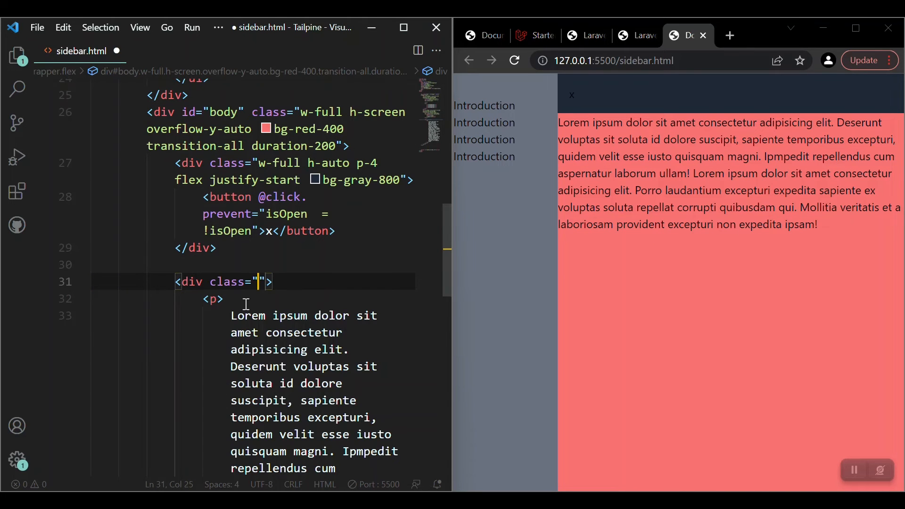
{"action": "type", "text": "p-2"}
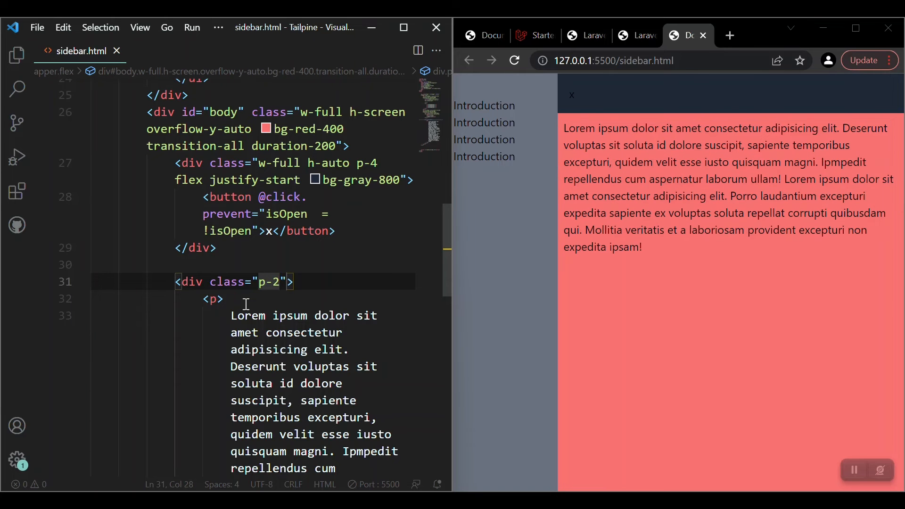
{"action": "scroll", "scroll_direction": "up", "scroll_amount": 3}
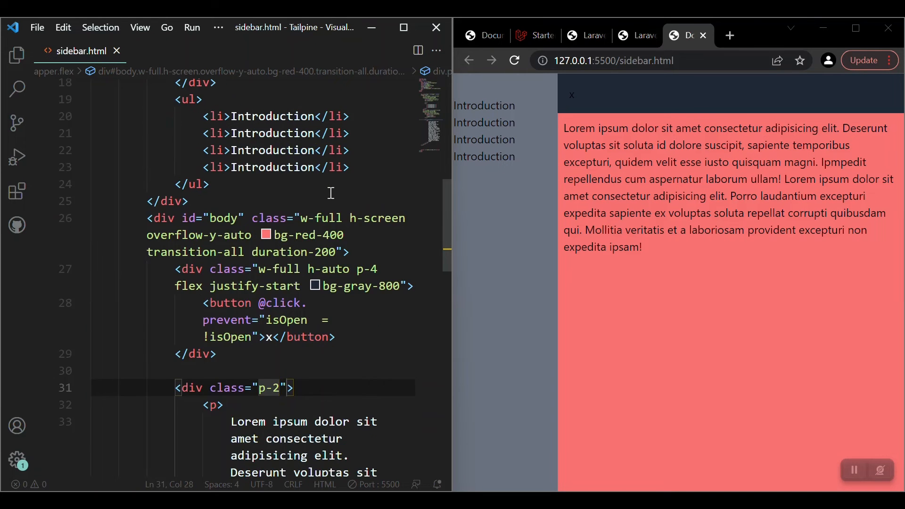
{"action": "scroll", "scroll_direction": "up", "scroll_amount": 3}
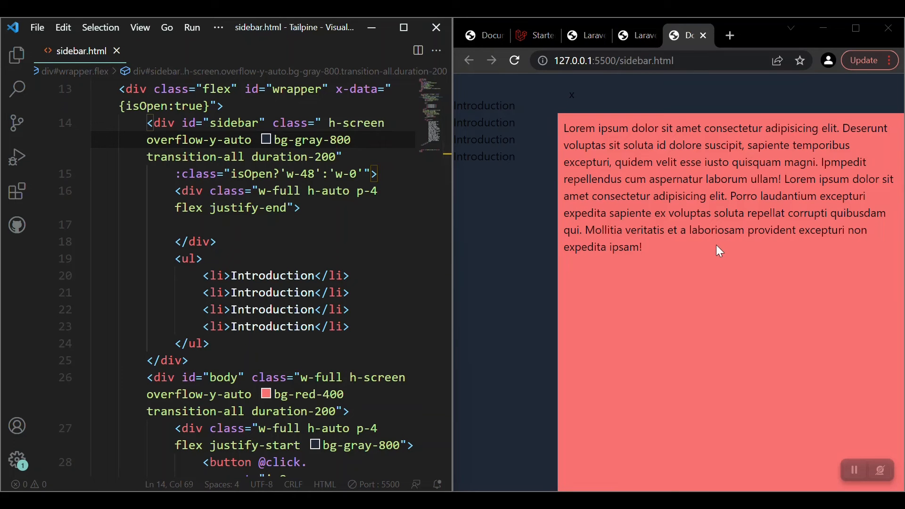
{"action": "mouse_move", "coordinate": [581, 101]}
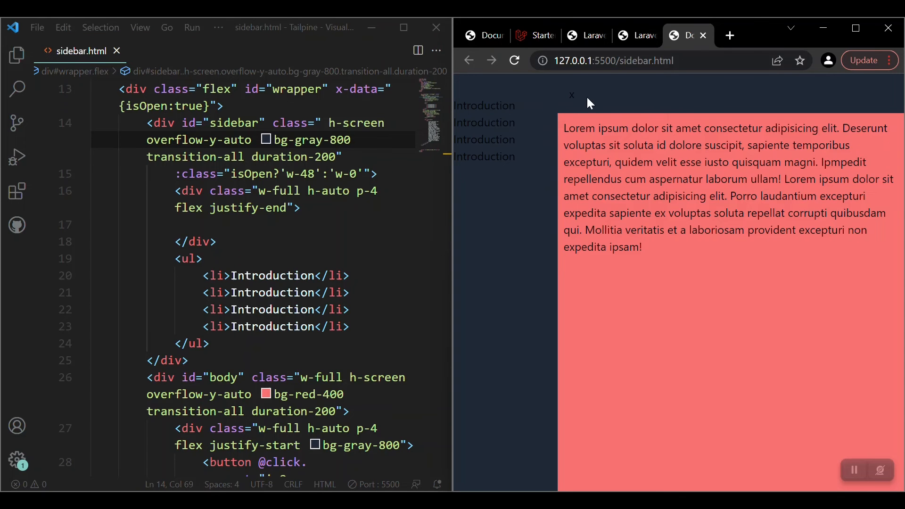
{"action": "left_click", "coordinate": [571, 94]}
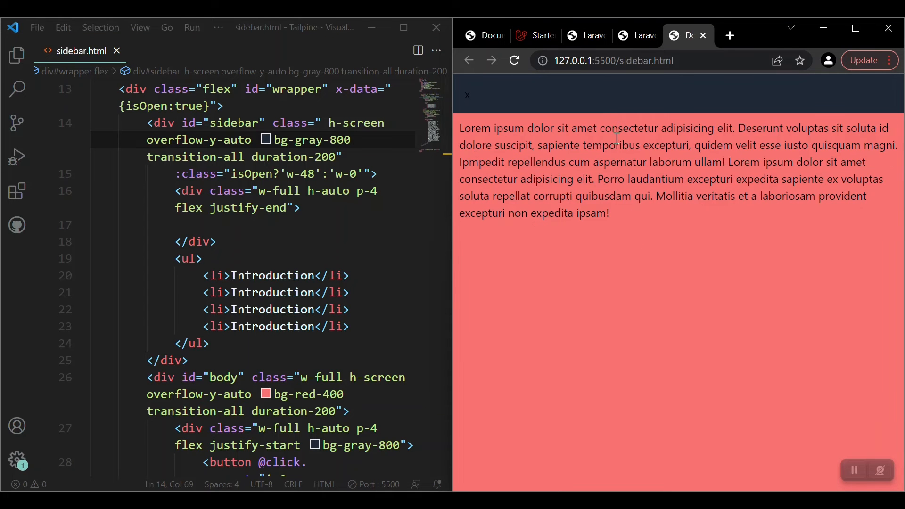
{"action": "scroll", "scroll_direction": "up", "scroll_amount": 3}
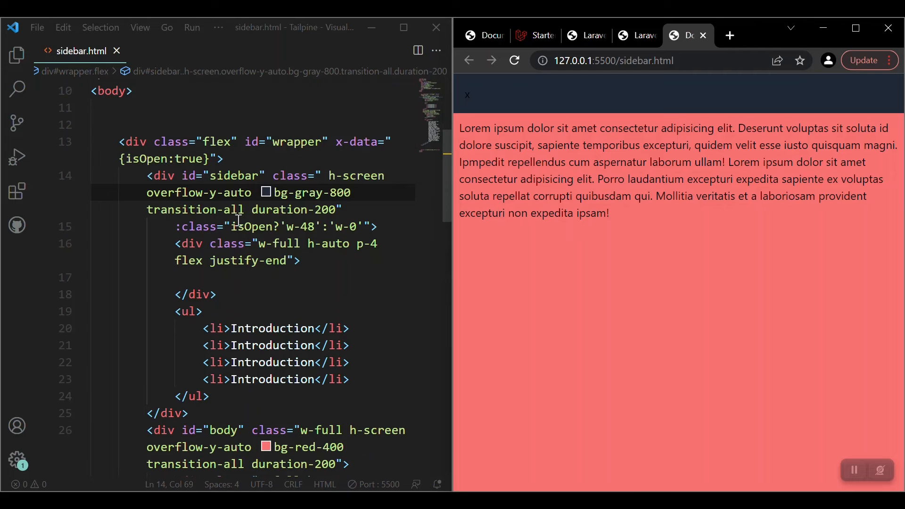
{"action": "mouse_move", "coordinate": [149, 187]}
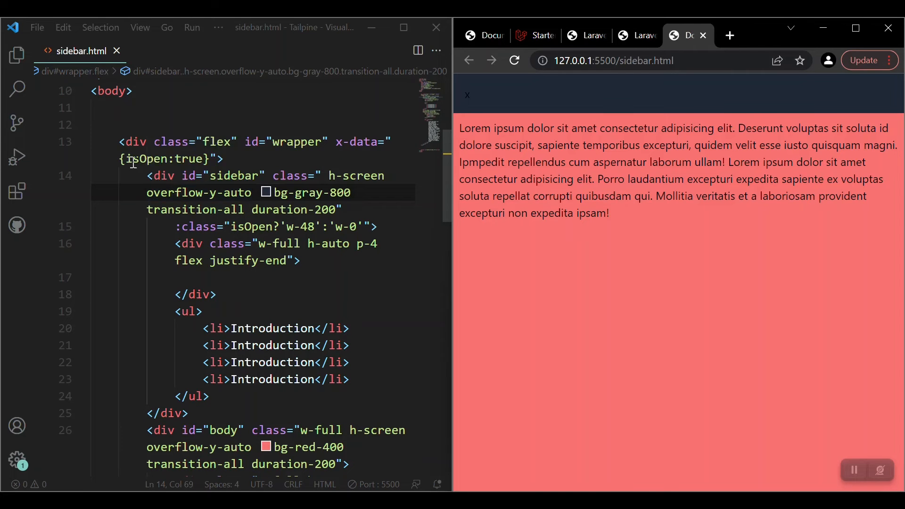
Fold and copy the wrapper div block, then start opening another project folder.
{"action": "left_click", "coordinate": [82, 142]}
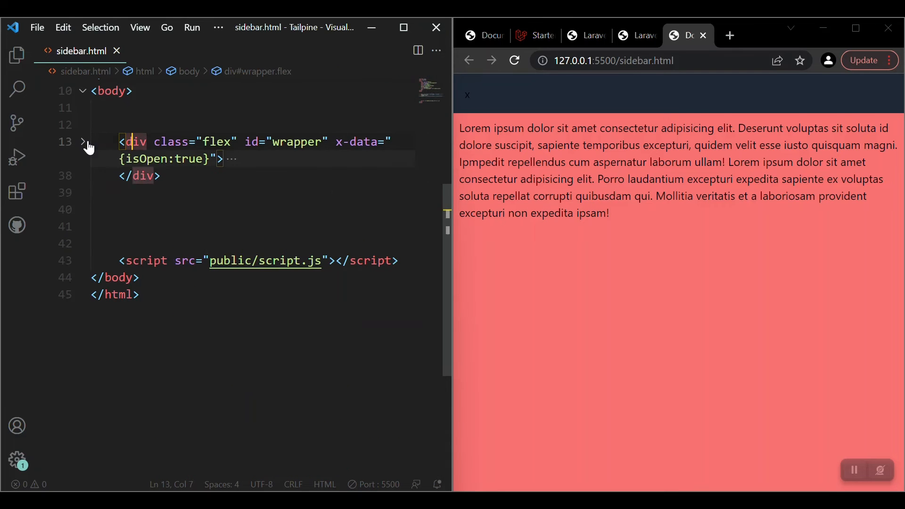
{"action": "left_click", "coordinate": [83, 142]}
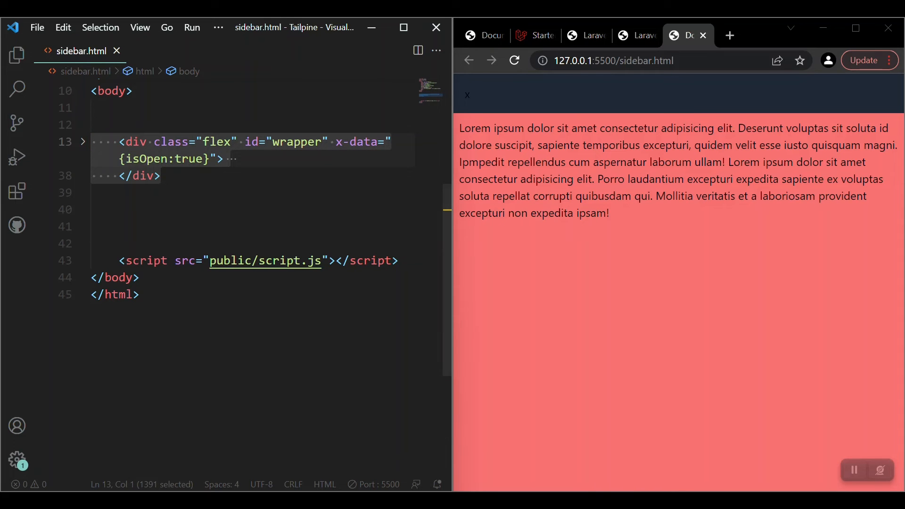
{"action": "left_click", "coordinate": [37, 27]}
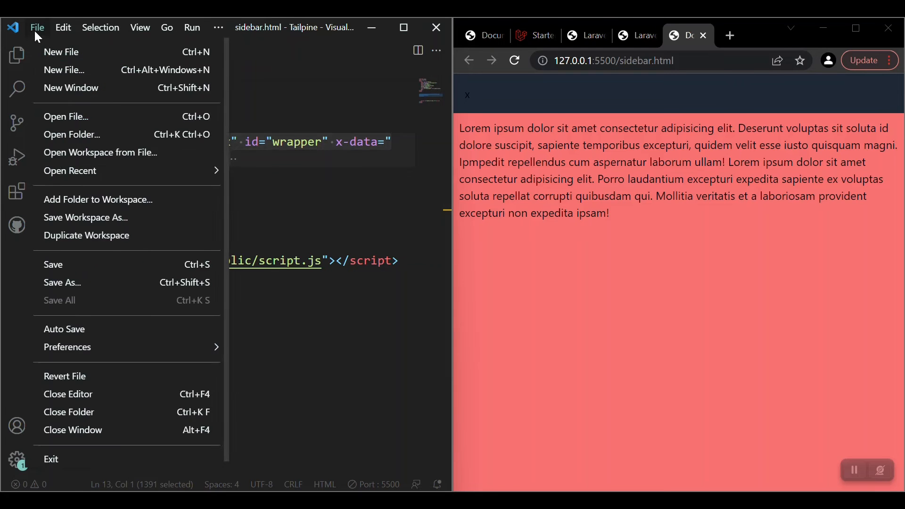
{"action": "left_click", "coordinate": [63, 27]}
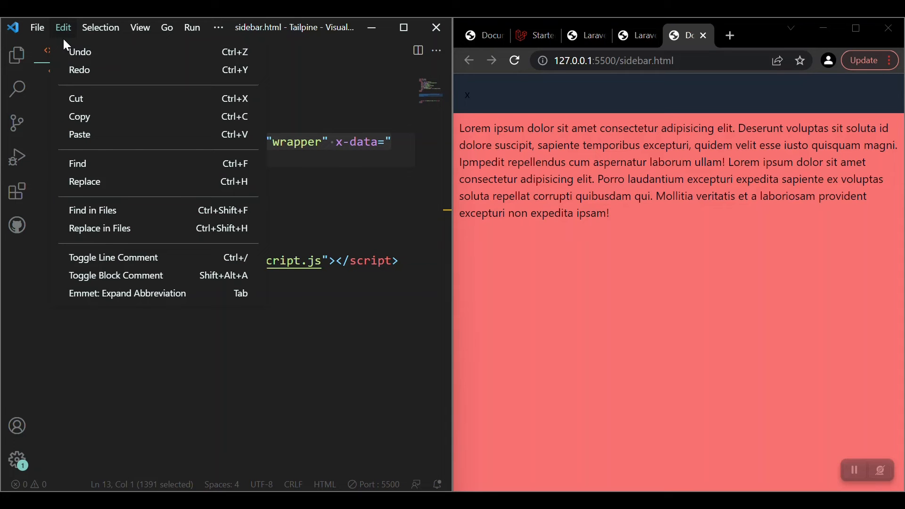
{"action": "left_click", "coordinate": [37, 27]}
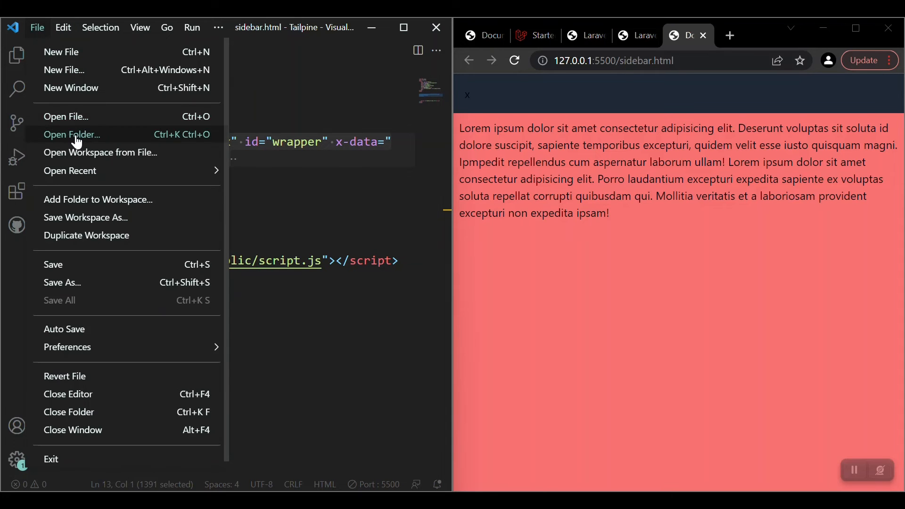
{"action": "left_click", "coordinate": [72, 134]}
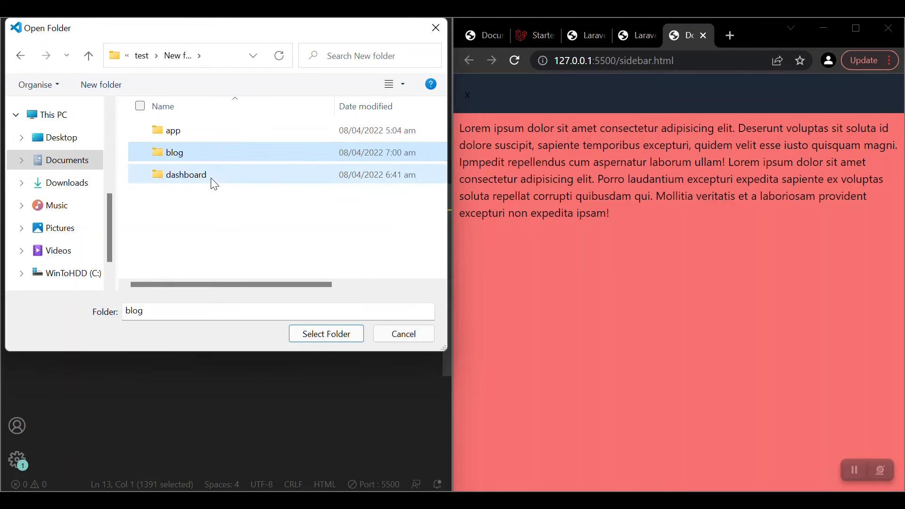
Open the dashboard project and run 'php artisan serve --port=300' in the terminal.
{"action": "left_click", "coordinate": [326, 334]}
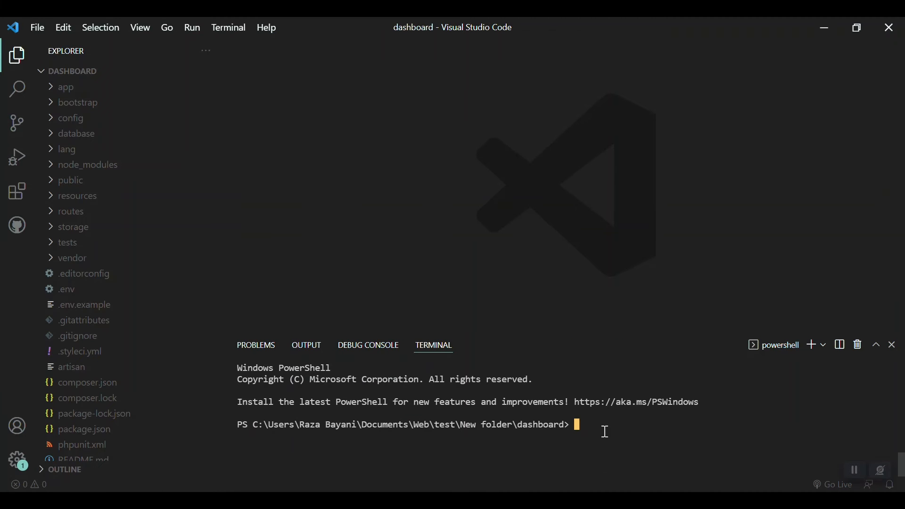
{"action": "type", "text": "php"}
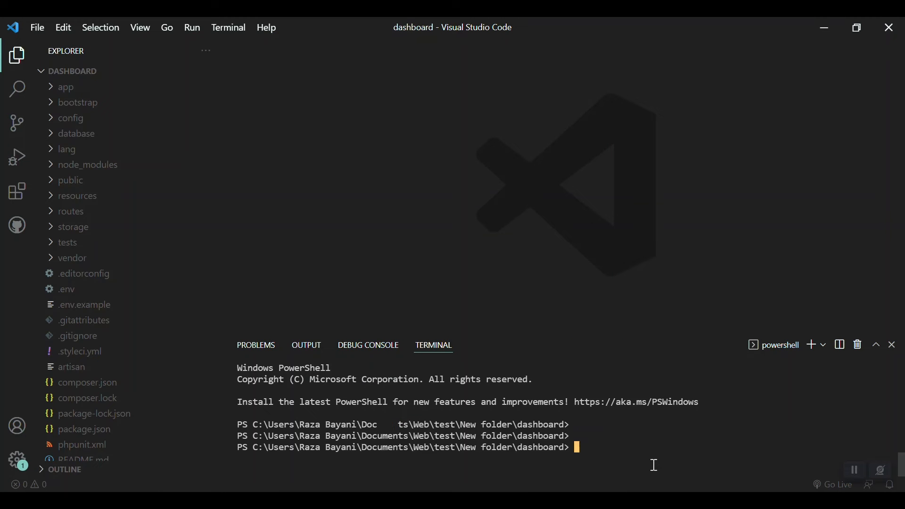
{"action": "type", "text": "php ari"}
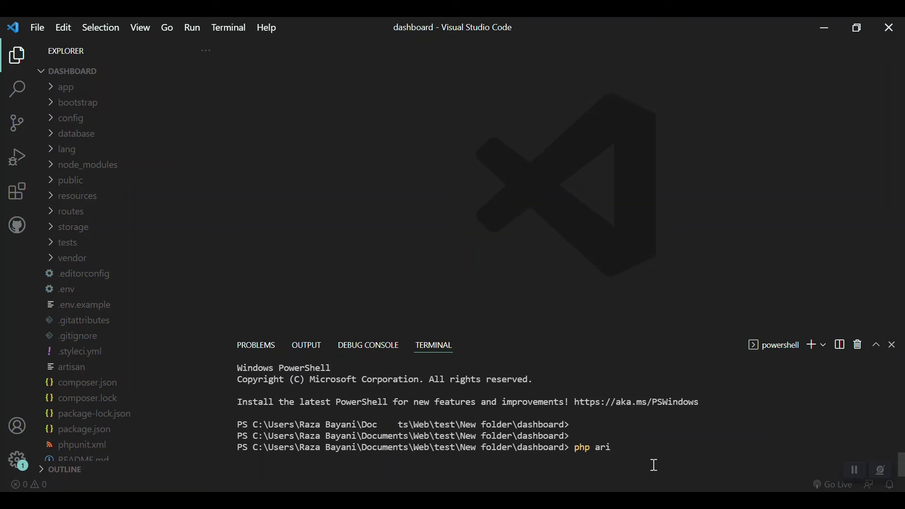
{"action": "type", "text": "tisan serve"}
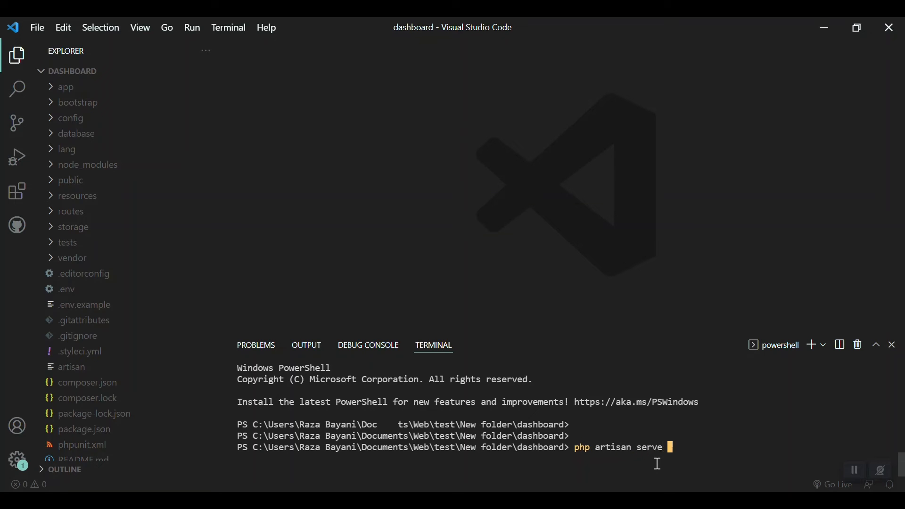
{"action": "type", "text": "--port=300"}
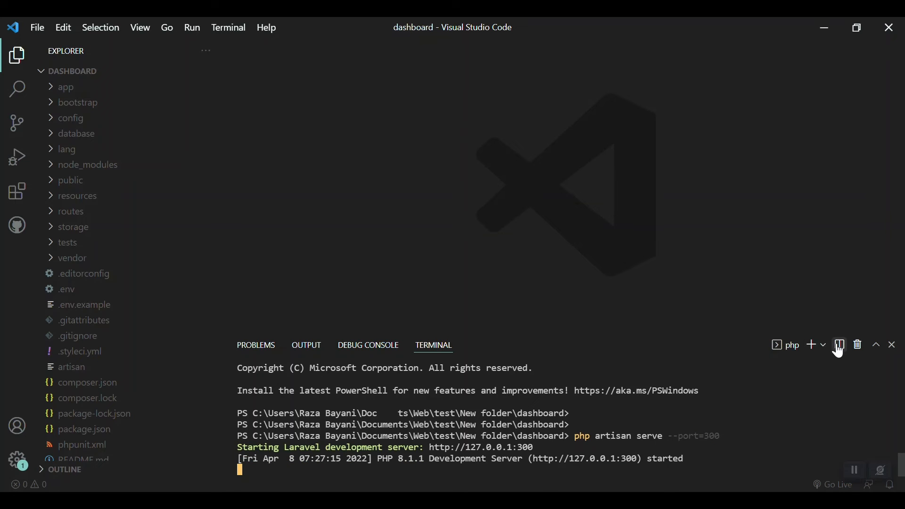
Run 'npm run watch' in a split terminal and hide the terminal panel.
{"action": "left_click", "coordinate": [838, 345]}
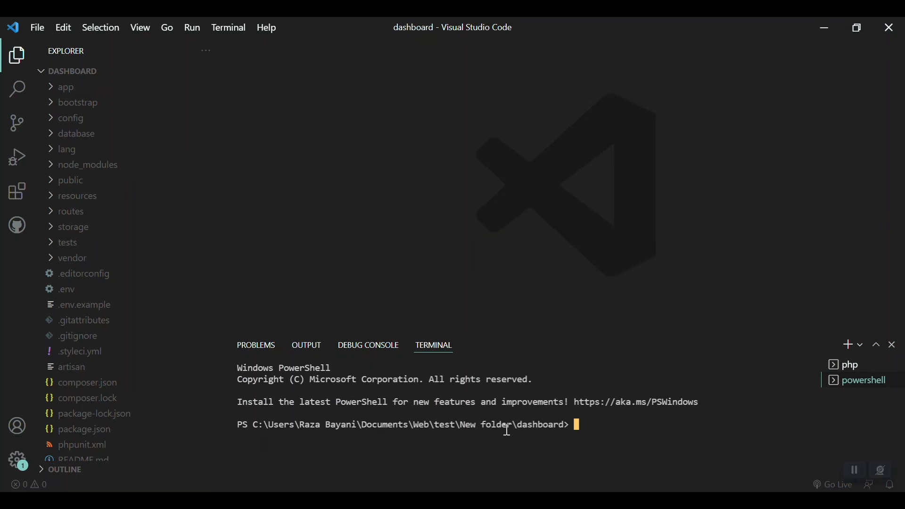
{"action": "type", "text": "npm run"}
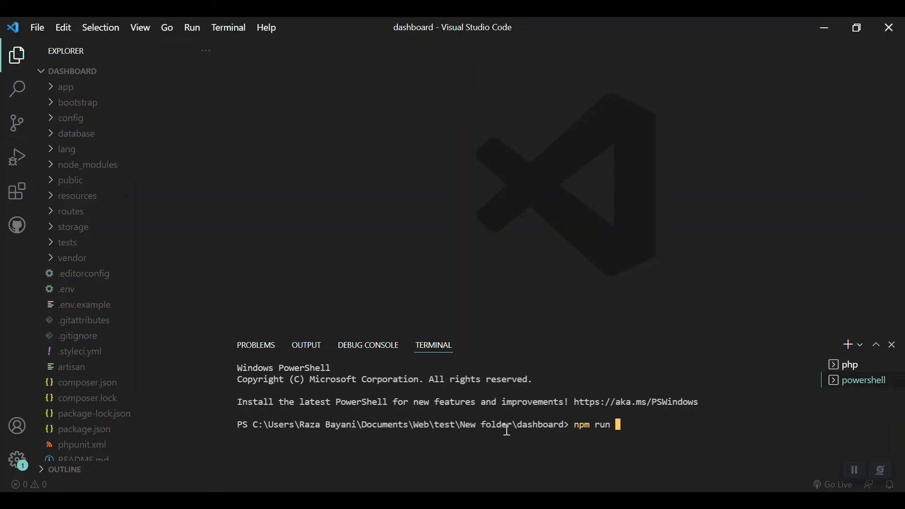
{"action": "type", "text": "watch"}
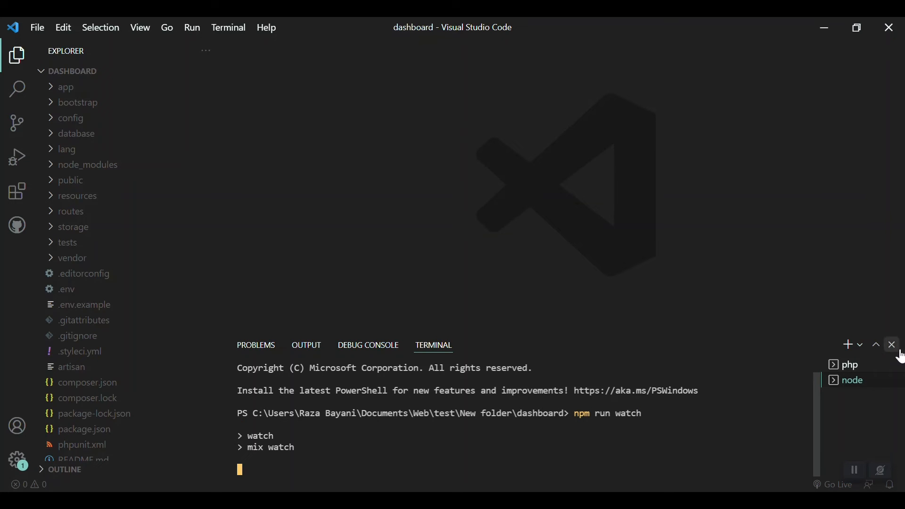
{"action": "left_click", "coordinate": [891, 345]}
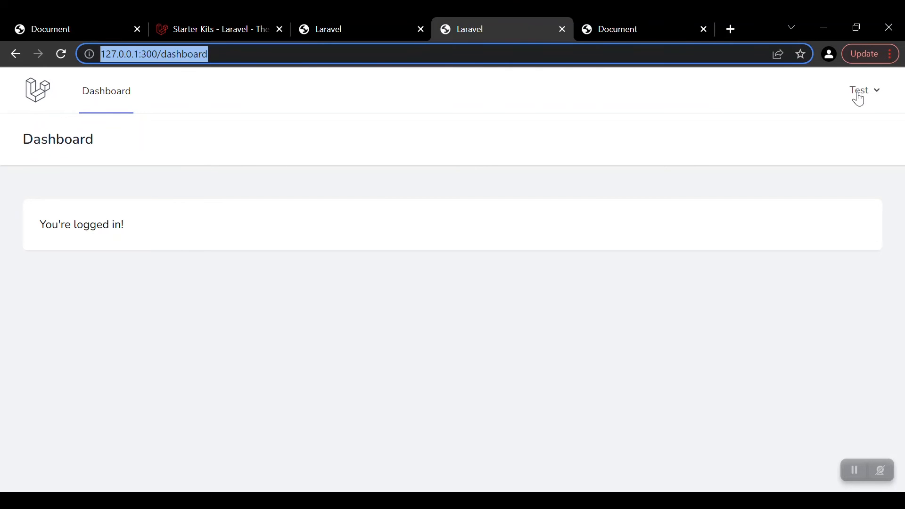
{"action": "mouse_move", "coordinate": [873, 96]}
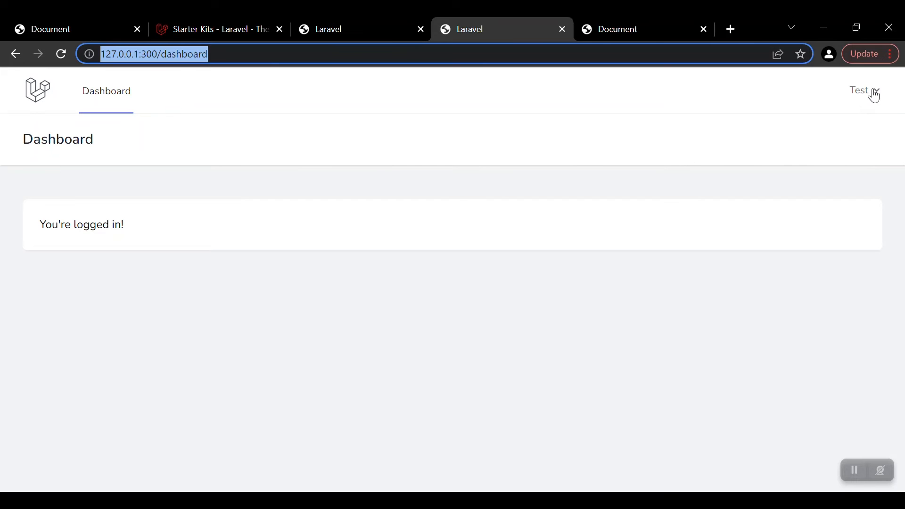
Load 127.0.0.1:300/dashboard in Chrome's Laravel tab to confirm the logged-in dashboard.
{"action": "left_click", "coordinate": [860, 90]}
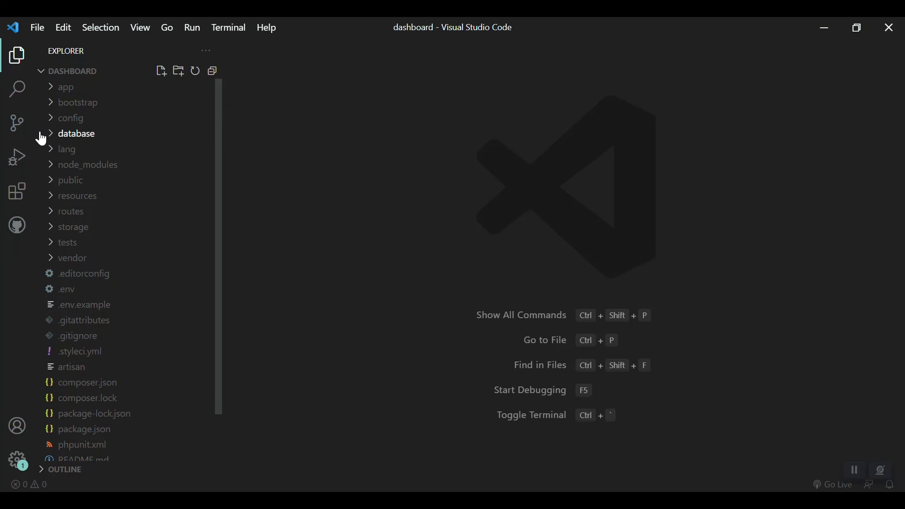
{"action": "mouse_move", "coordinate": [70, 212]}
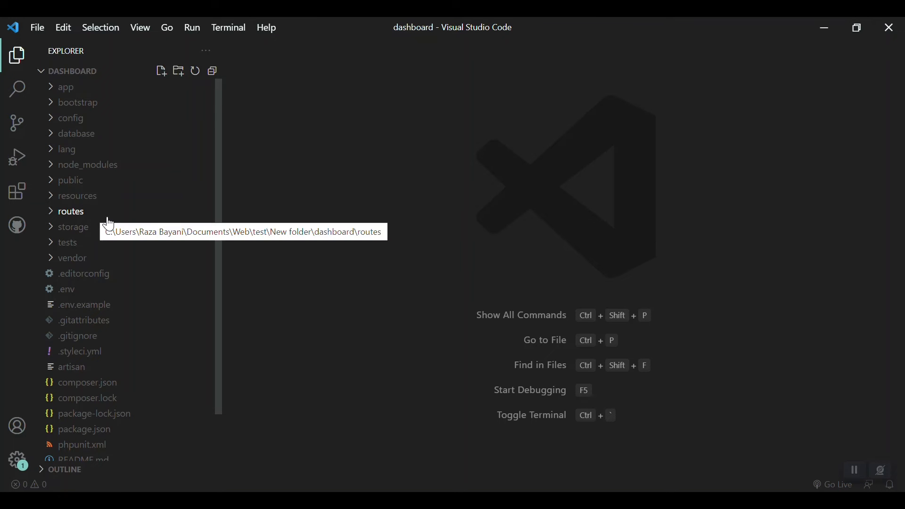
{"action": "mouse_move", "coordinate": [84, 201]}
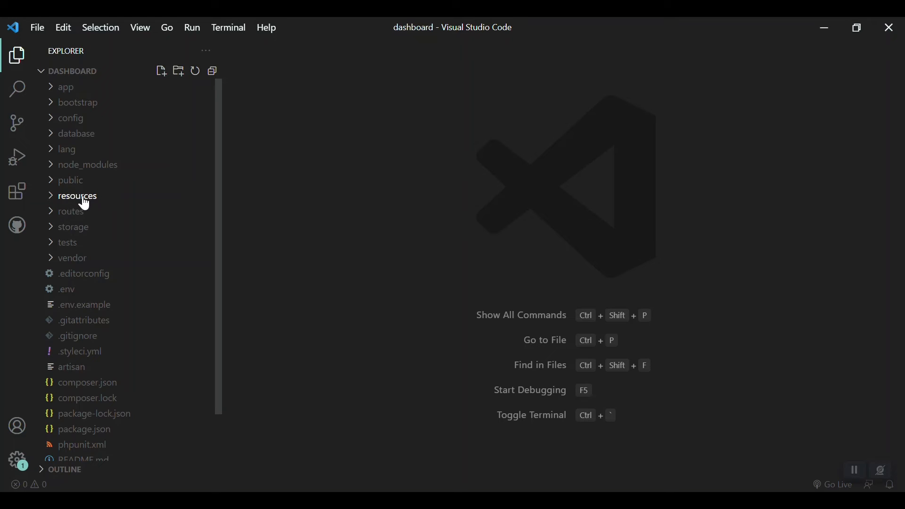
Paste the sidebar wrapper below the page content in resources/views/layouts/app.blade.php and save.
{"action": "left_click", "coordinate": [77, 196]}
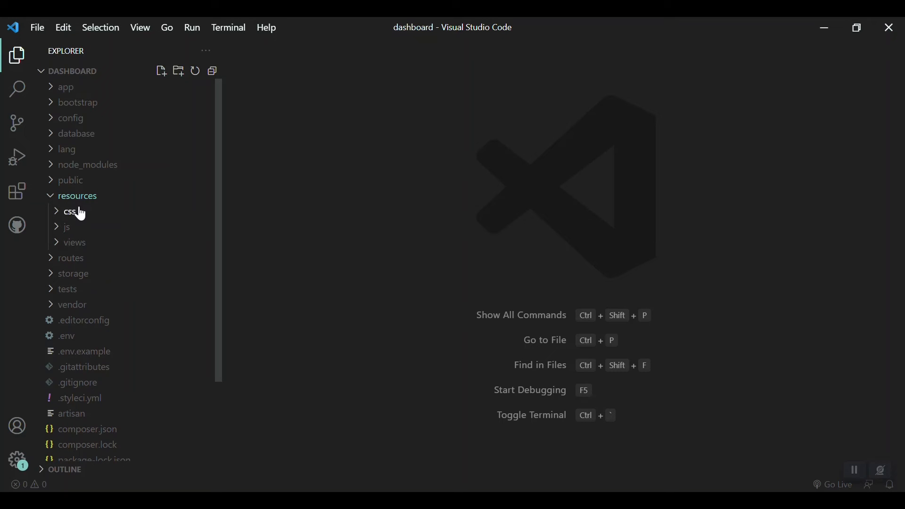
{"action": "left_click", "coordinate": [74, 242]}
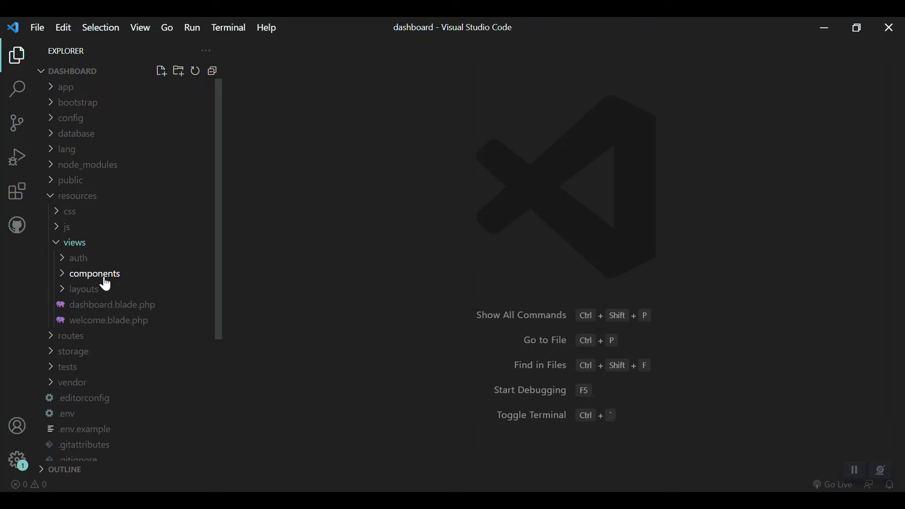
{"action": "left_click", "coordinate": [85, 289]}
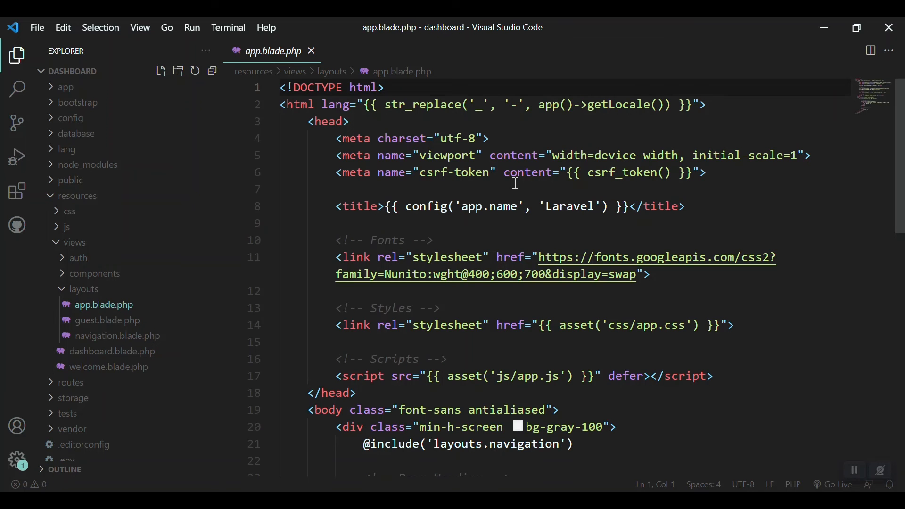
{"action": "scroll", "scroll_direction": "down", "scroll_amount": 3}
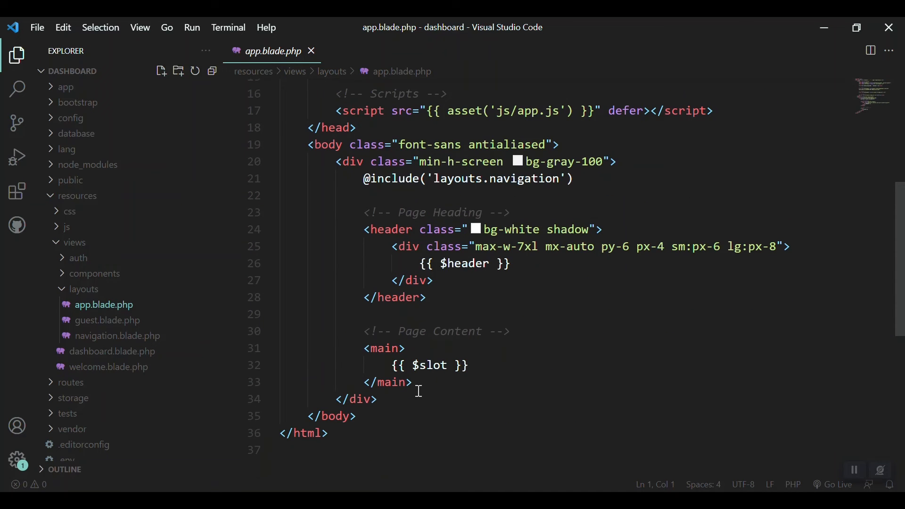
{"action": "left_click", "coordinate": [379, 398]}
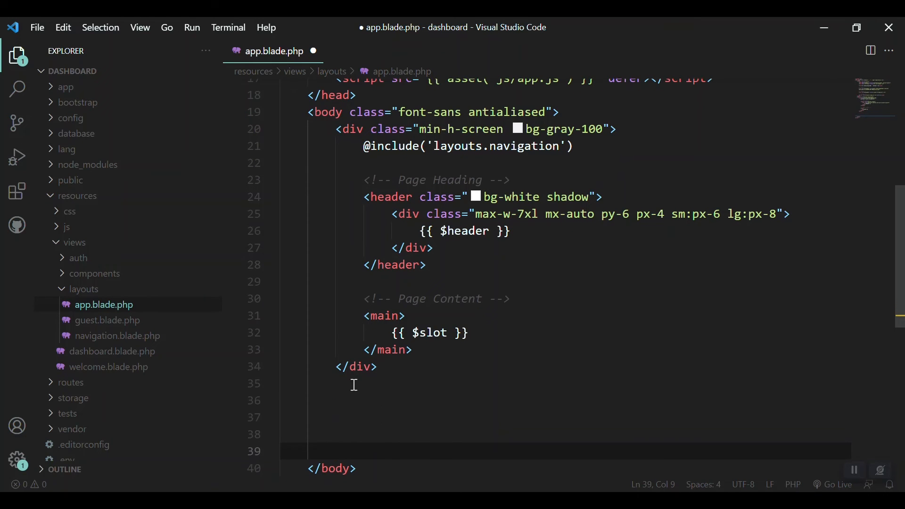
{"action": "scroll", "scroll_direction": "down", "scroll_amount": 3}
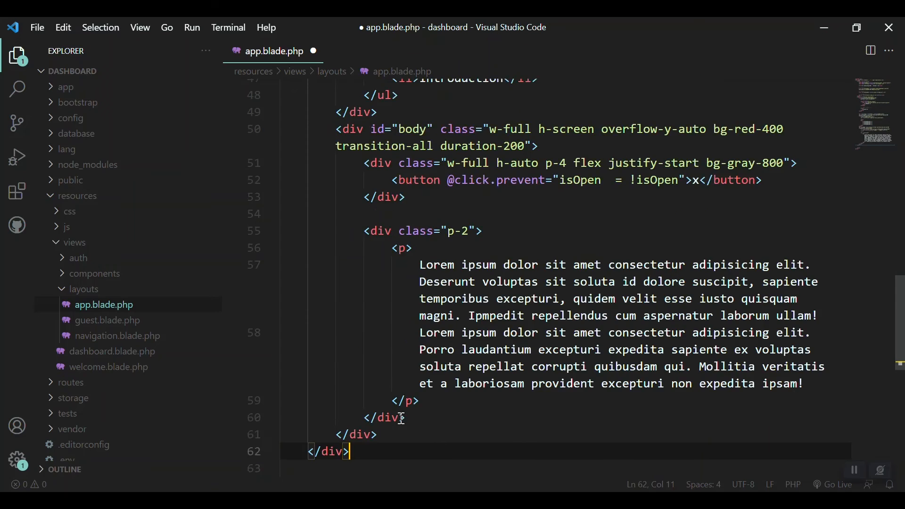
{"action": "key", "text": "ctrl+s"}
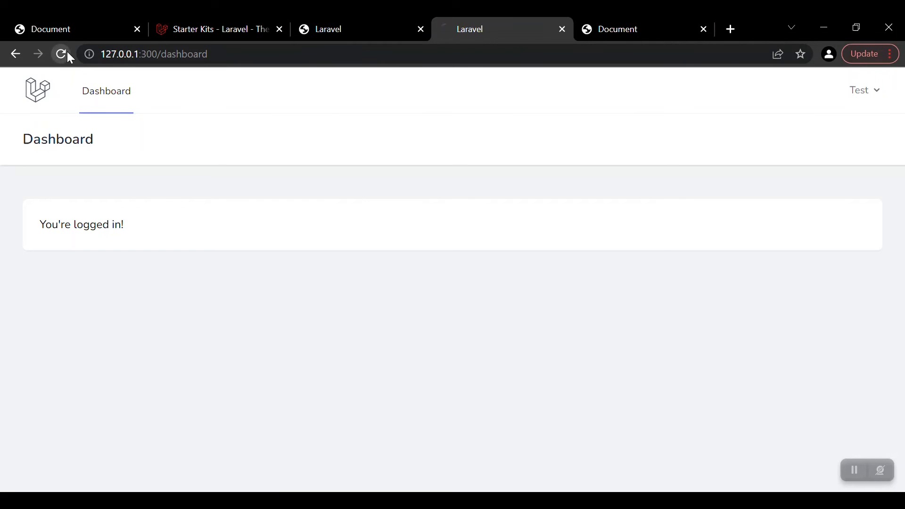
Reload the Chrome dashboard and scroll to see the dark sidebar and red content area.
{"action": "left_click", "coordinate": [61, 53]}
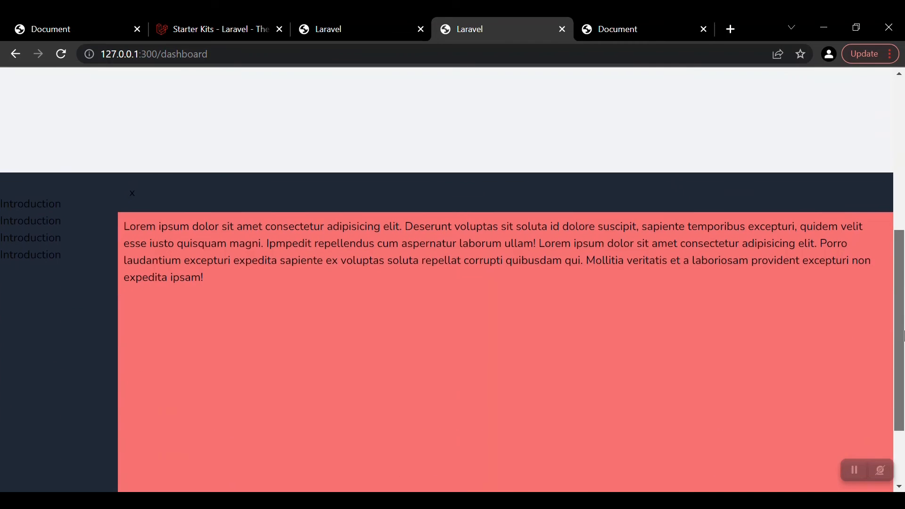
{"action": "left_click", "coordinate": [132, 194]}
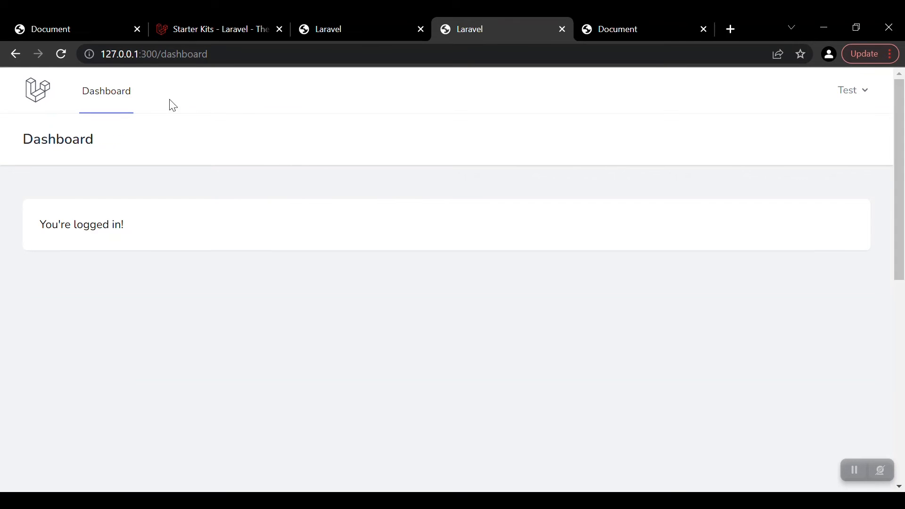
{"action": "scroll", "scroll_direction": "down", "scroll_amount": 3}
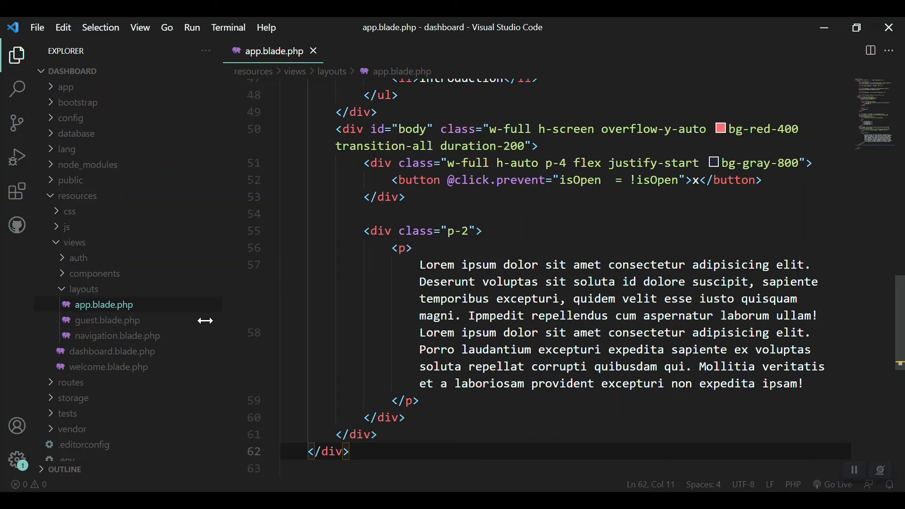
Open navigation.blade.php and copy its Logo block (lines 6–11).
{"action": "left_click", "coordinate": [117, 335]}
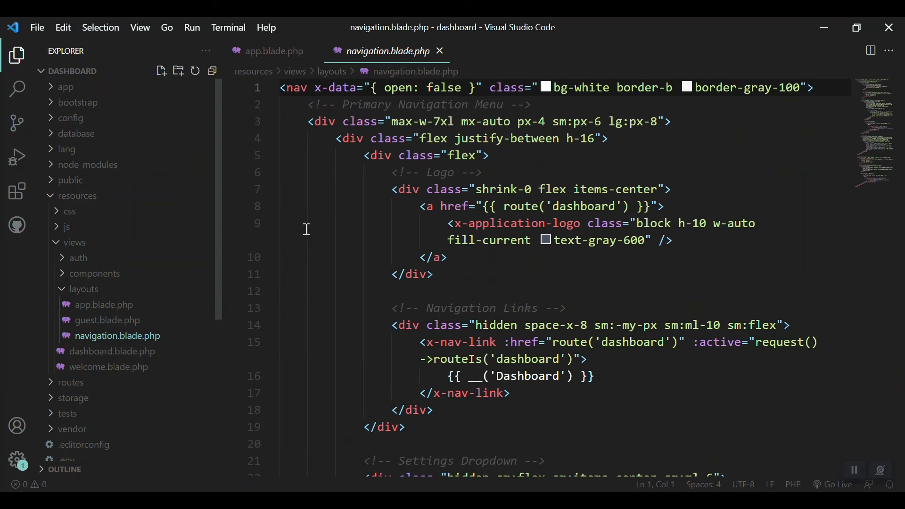
{"action": "mouse_move", "coordinate": [409, 184]}
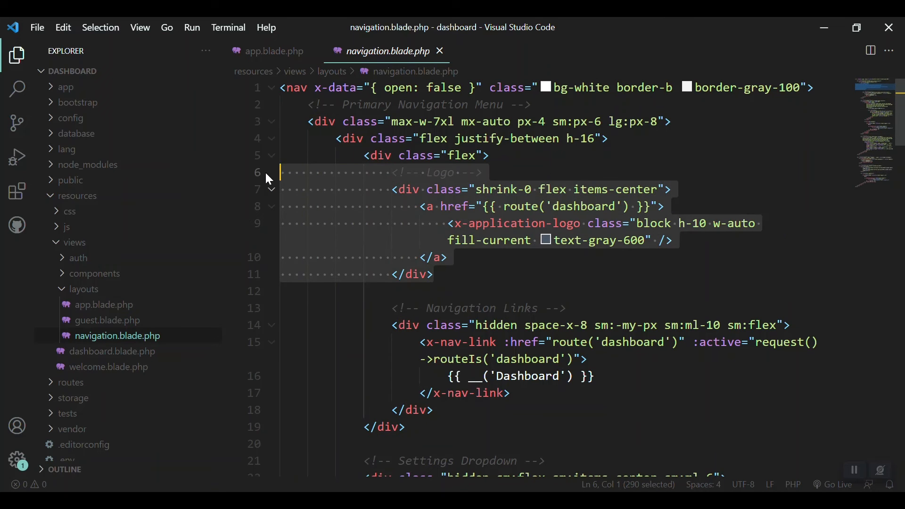
{"action": "key", "text": "Delete"}
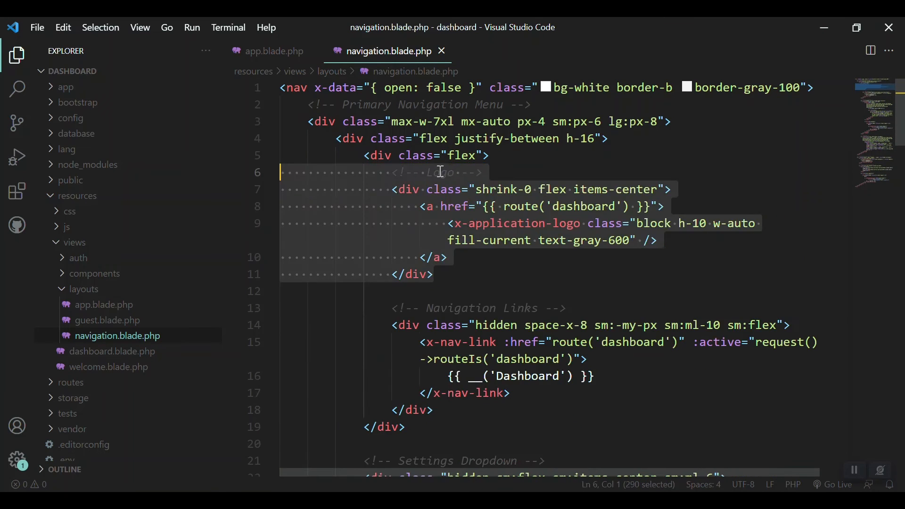
Paste the logo into the sidebar's empty header div in app.blade.php and save.
{"action": "left_click", "coordinate": [273, 51]}
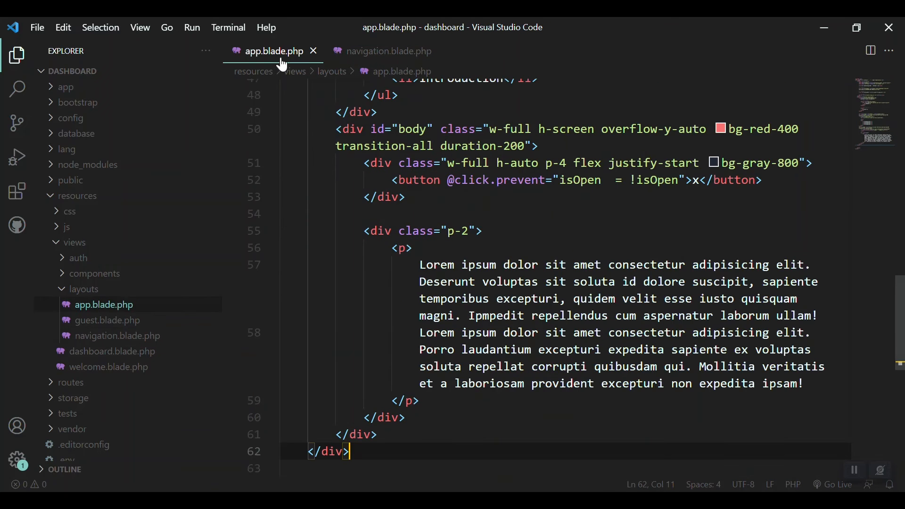
{"action": "scroll", "scroll_direction": "up", "scroll_amount": 3}
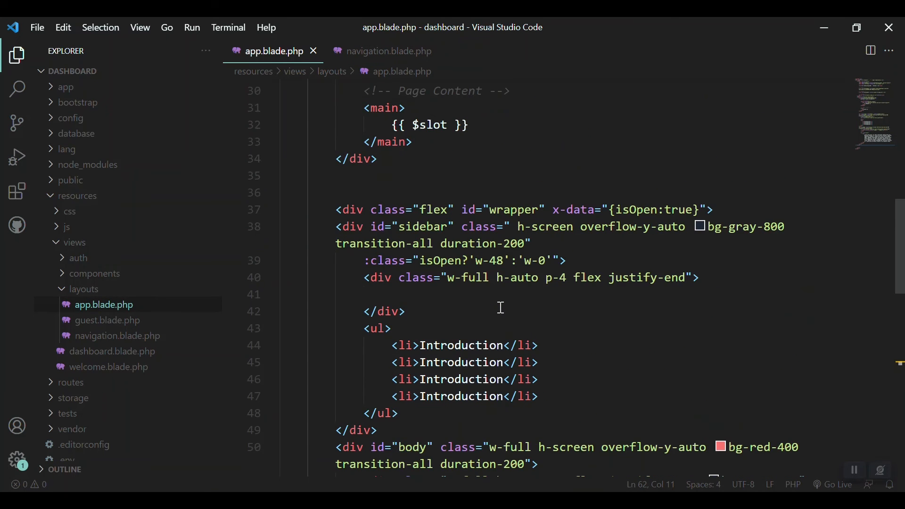
{"action": "scroll", "scroll_direction": "down", "scroll_amount": 3}
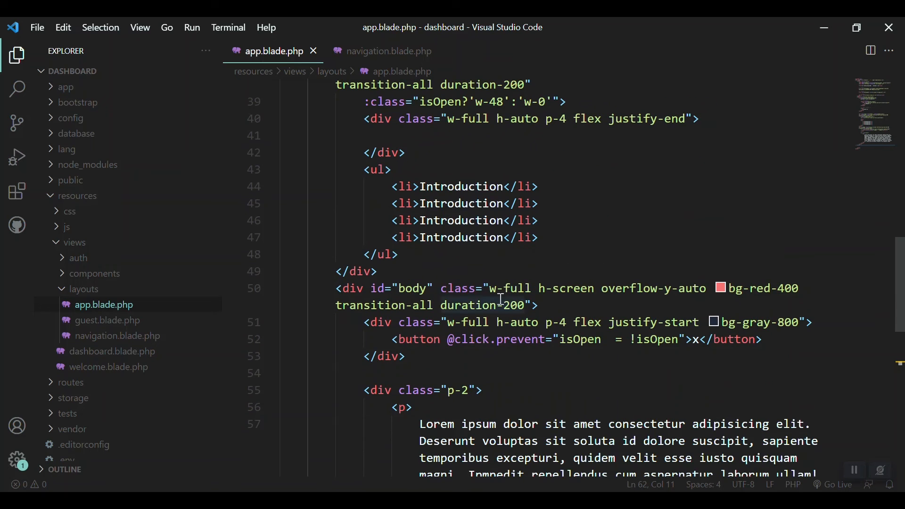
{"action": "scroll", "scroll_direction": "up", "scroll_amount": 3}
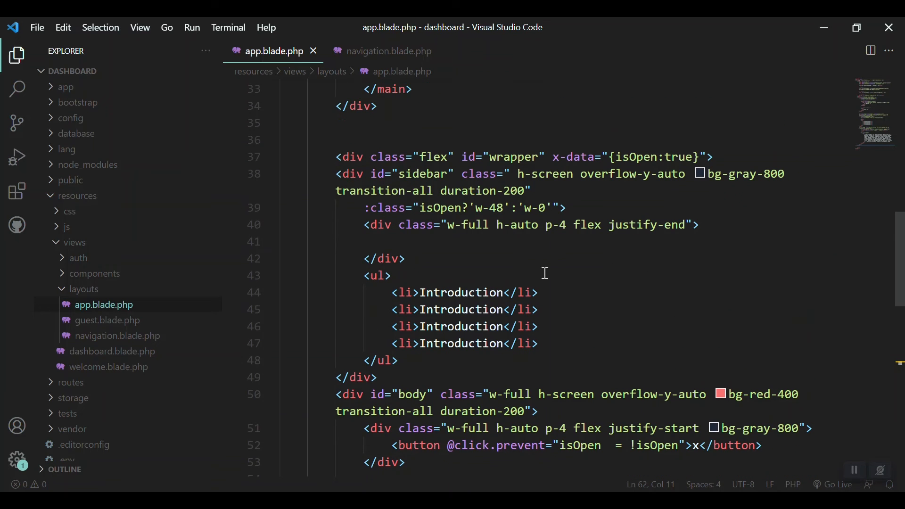
{"action": "left_click", "coordinate": [383, 225]}
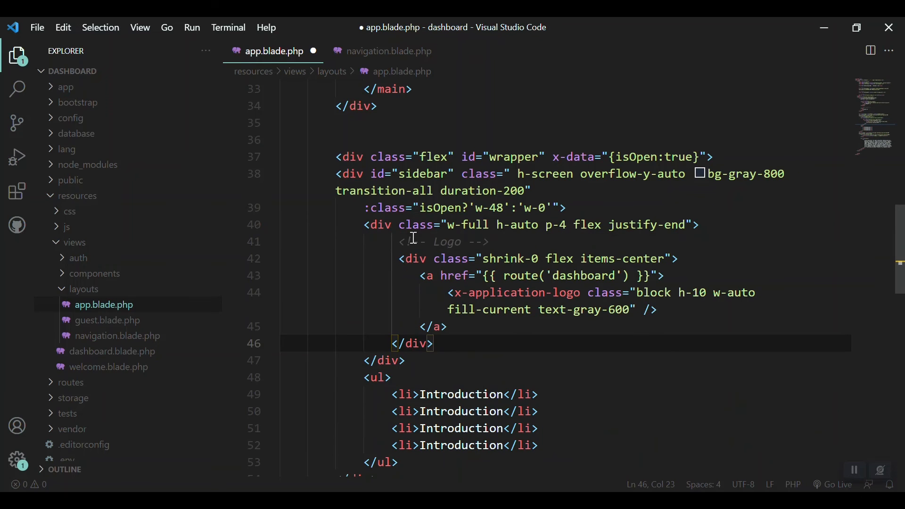
{"action": "key", "text": "alt+tab"}
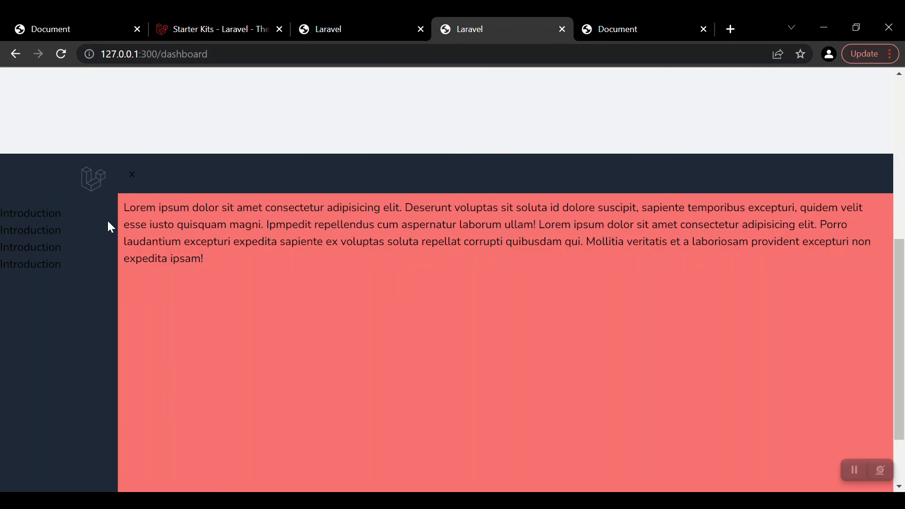
{"action": "mouse_move", "coordinate": [272, 295]}
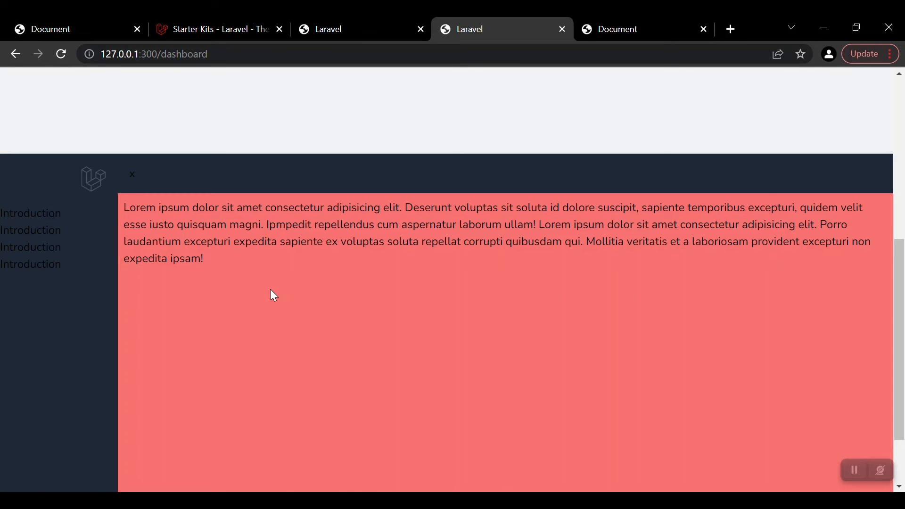
{"action": "mouse_move", "coordinate": [824, 175]}
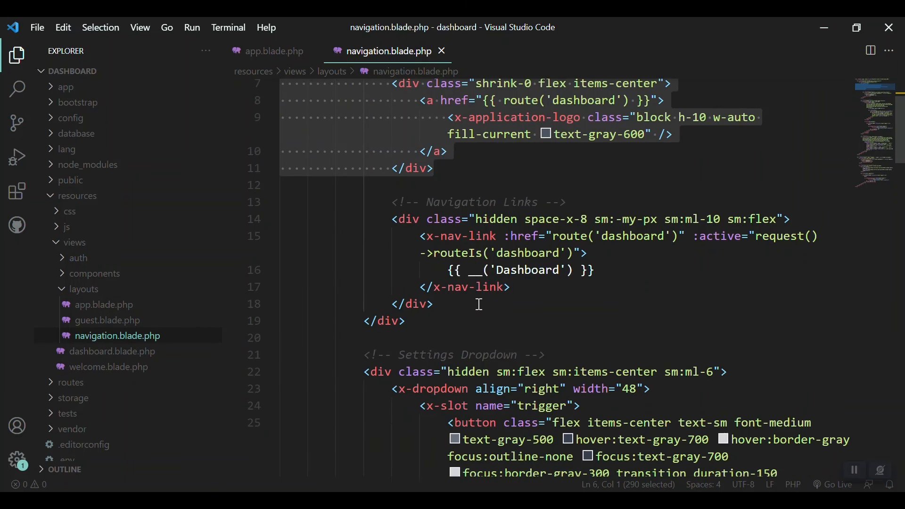
Paste the Settings Dropdown after the x button and change justify-start to justify-between.
{"action": "scroll", "scroll_direction": "down", "scroll_amount": 3}
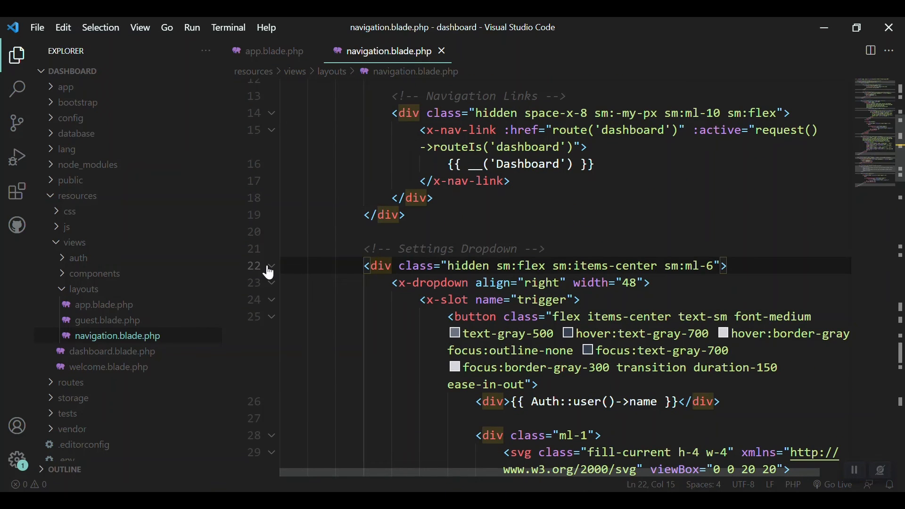
{"action": "left_click", "coordinate": [270, 266]}
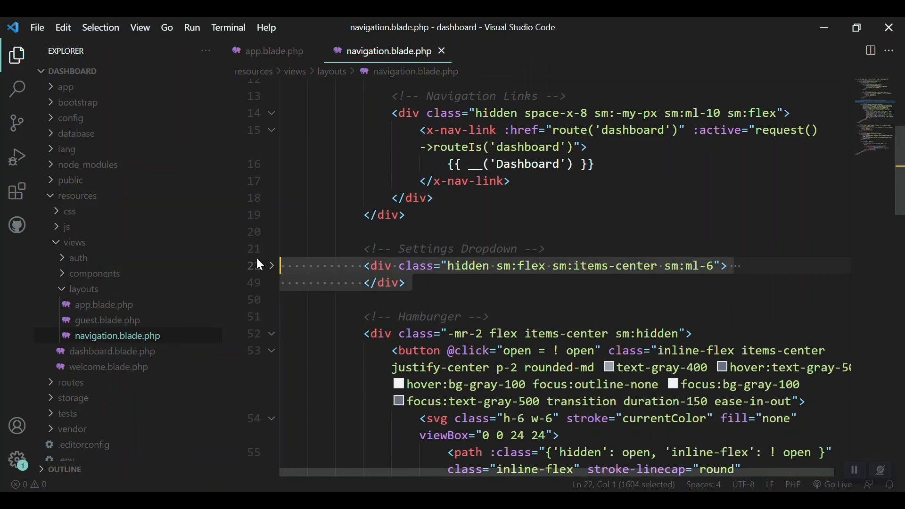
{"action": "left_click", "coordinate": [273, 51]}
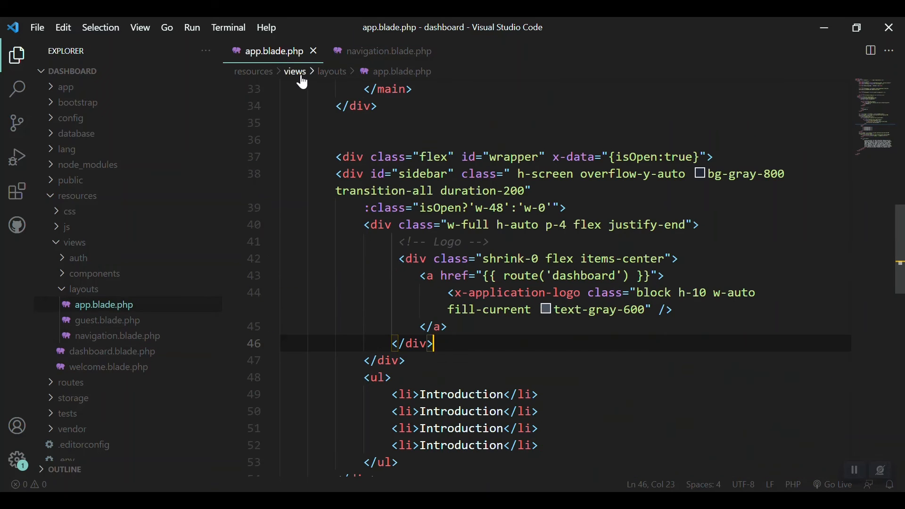
{"action": "scroll", "scroll_direction": "down", "scroll_amount": 3}
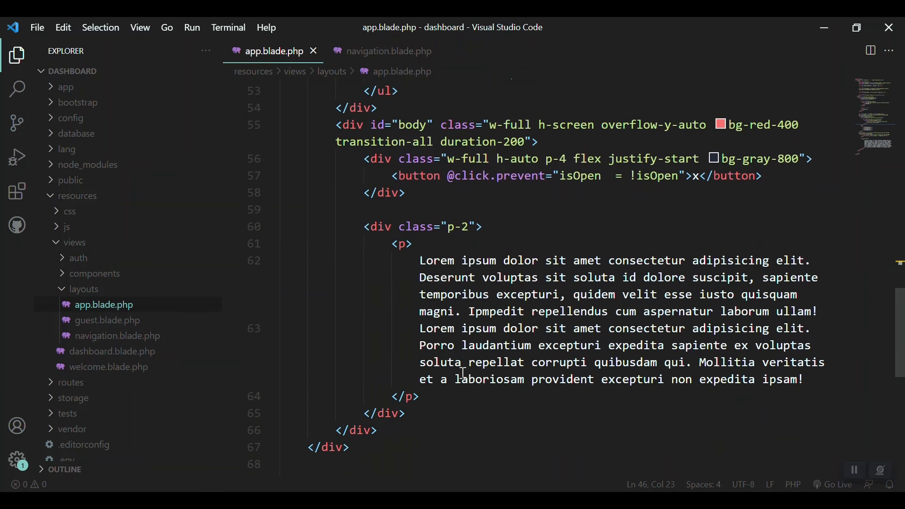
{"action": "scroll", "scroll_direction": "up", "scroll_amount": 3}
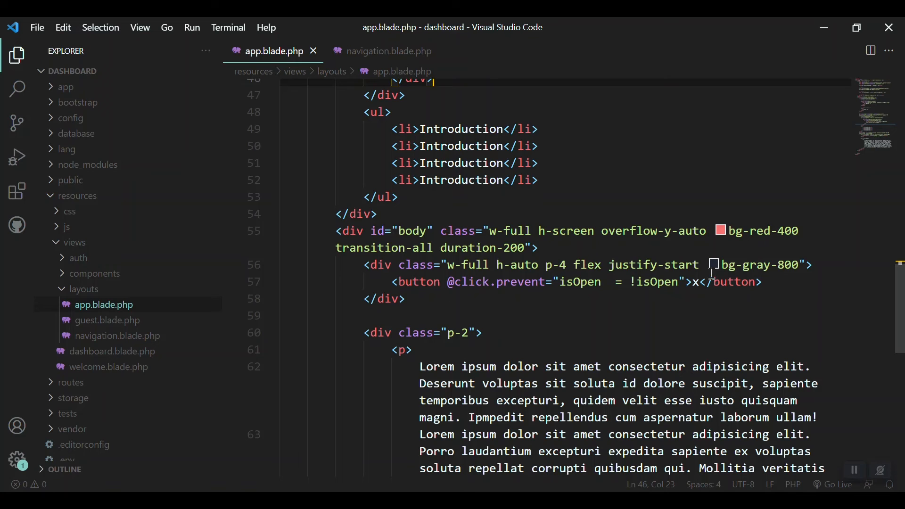
{"action": "key", "text": "Enter"}
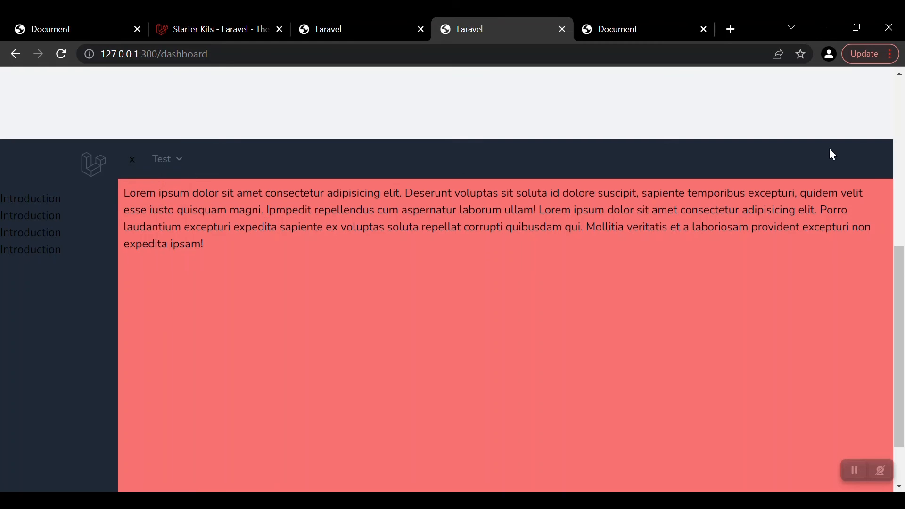
{"action": "mouse_move", "coordinate": [622, 482]}
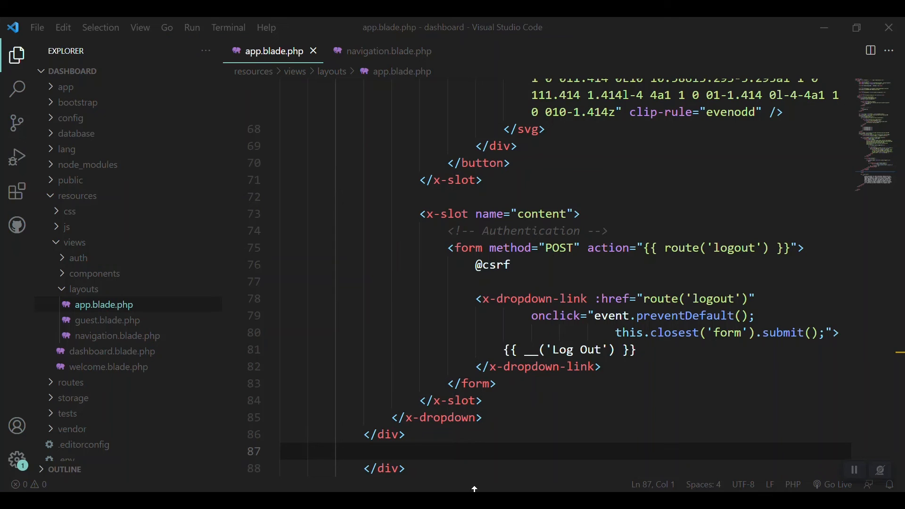
{"action": "scroll", "scroll_direction": "up", "scroll_amount": 3}
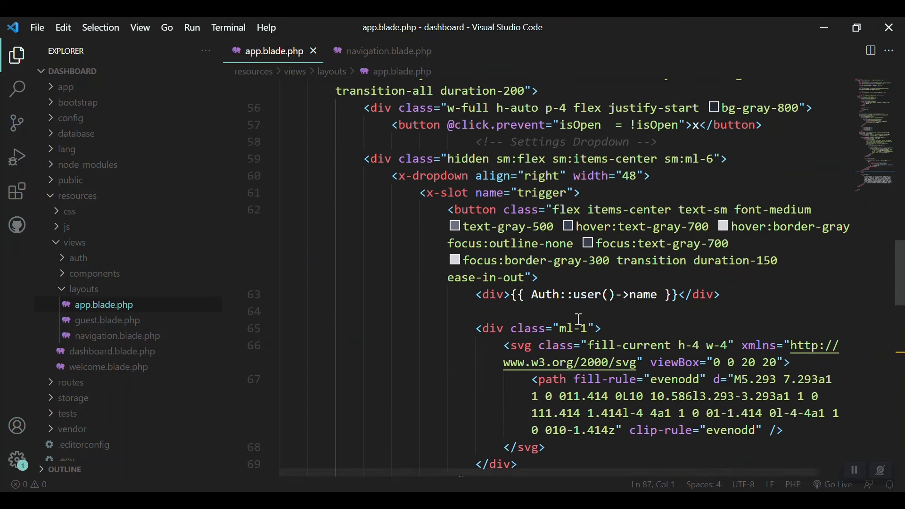
{"action": "scroll", "scroll_direction": "up", "scroll_amount": 3}
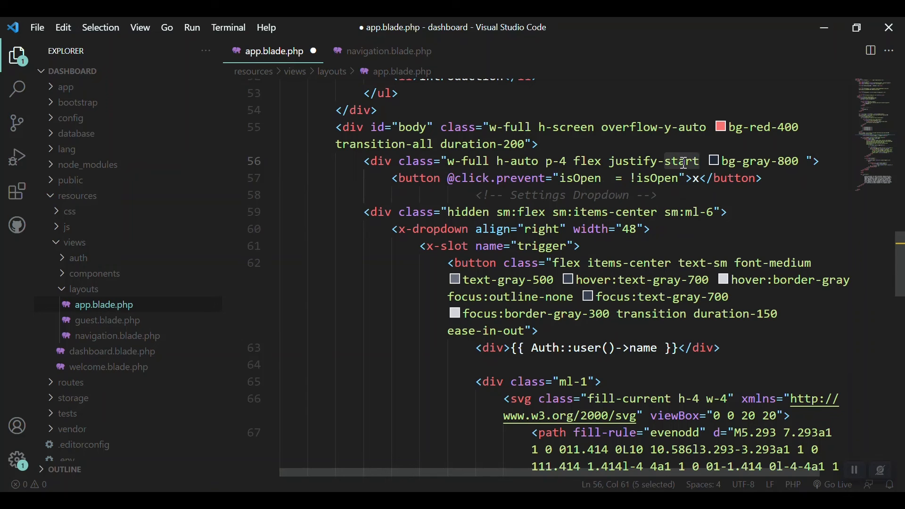
{"action": "type", "text": "between"}
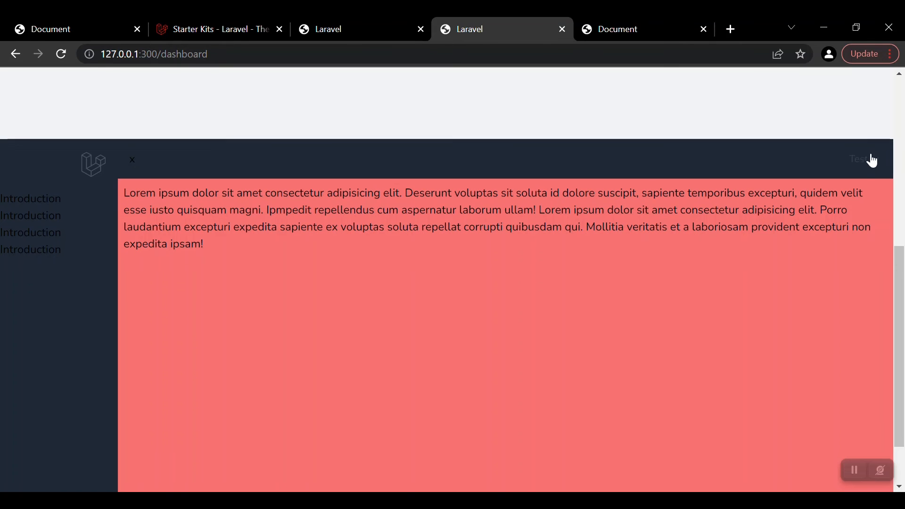
{"action": "mouse_move", "coordinate": [708, 249]}
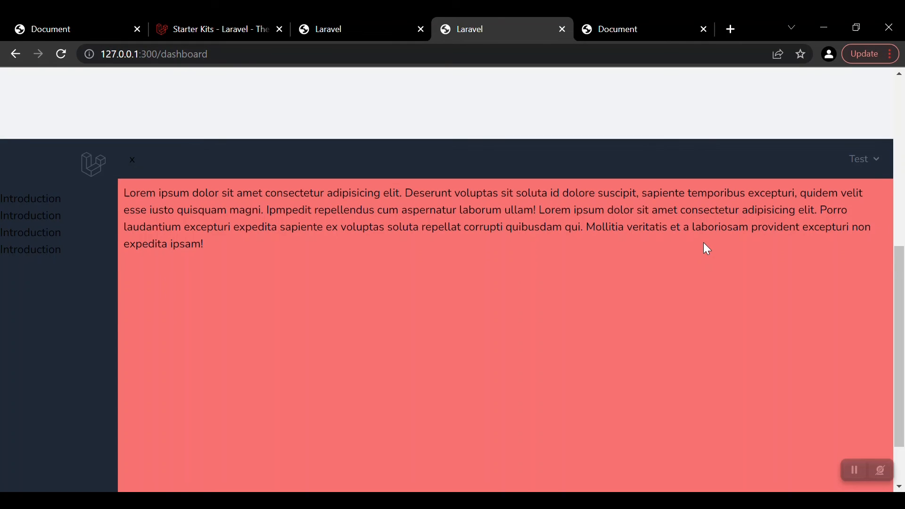
{"action": "mouse_move", "coordinate": [93, 177]}
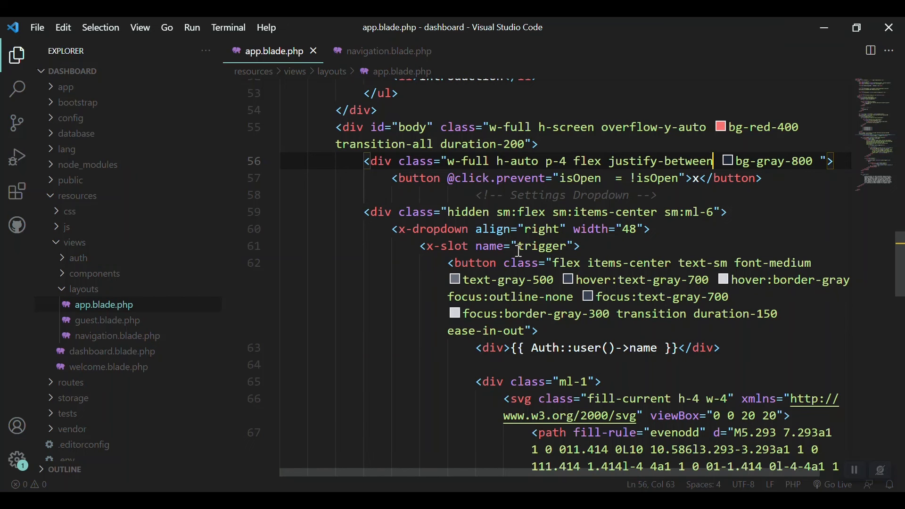
Give the sidebar logo header p-2 padding and a light gray background.
{"action": "scroll", "scroll_direction": "up", "scroll_amount": 3}
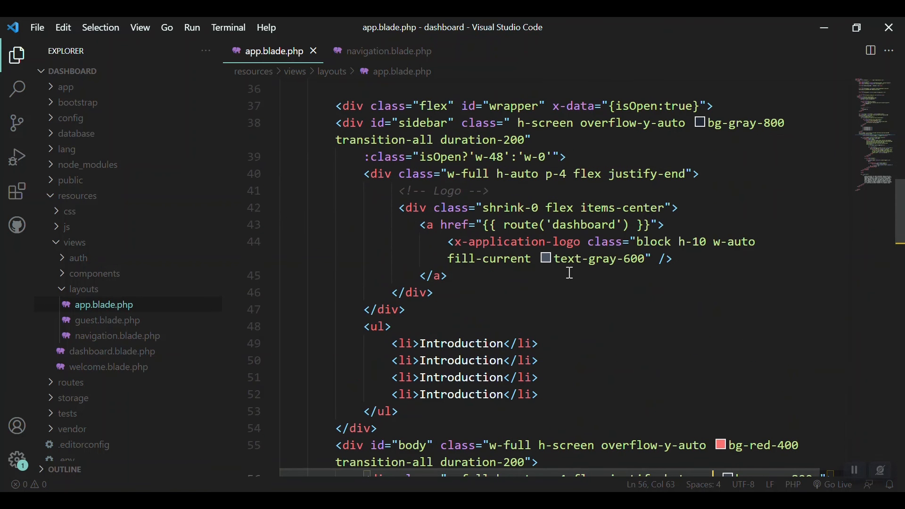
{"action": "mouse_move", "coordinate": [651, 208]}
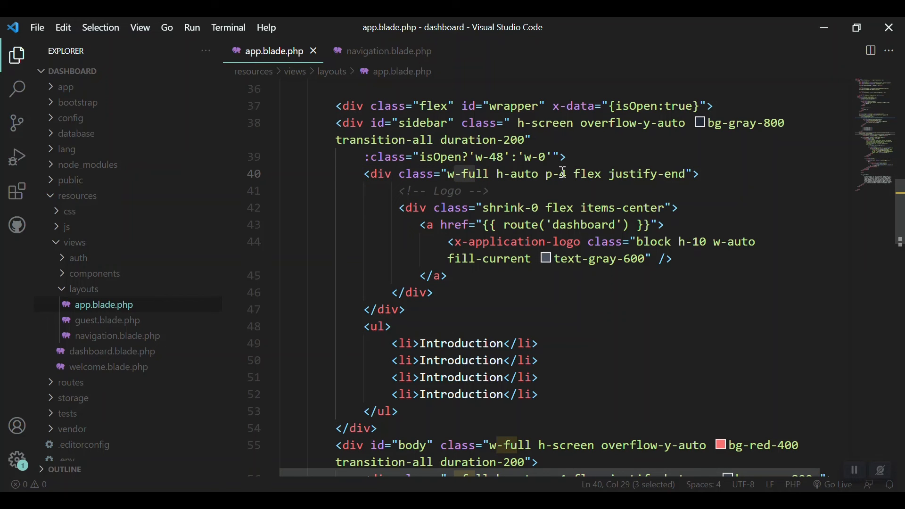
{"action": "left_click", "coordinate": [564, 174]}
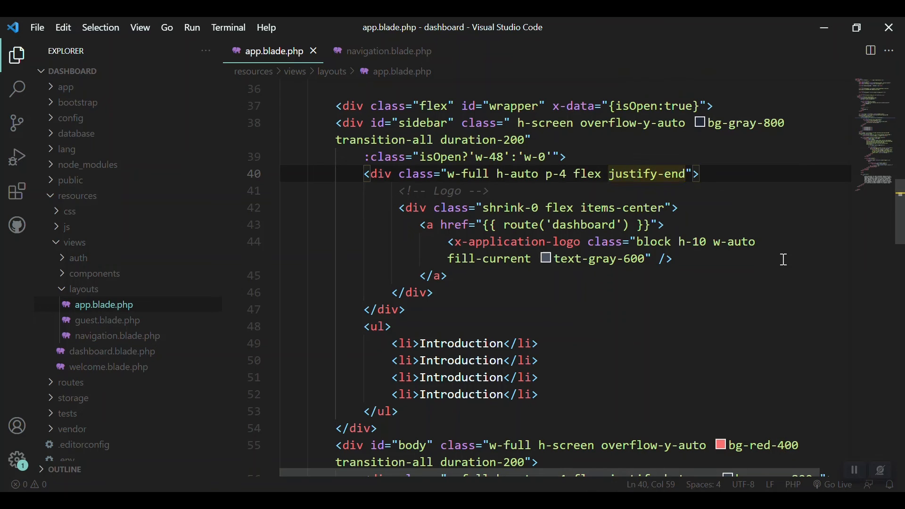
{"action": "type", "text": "bg-white"}
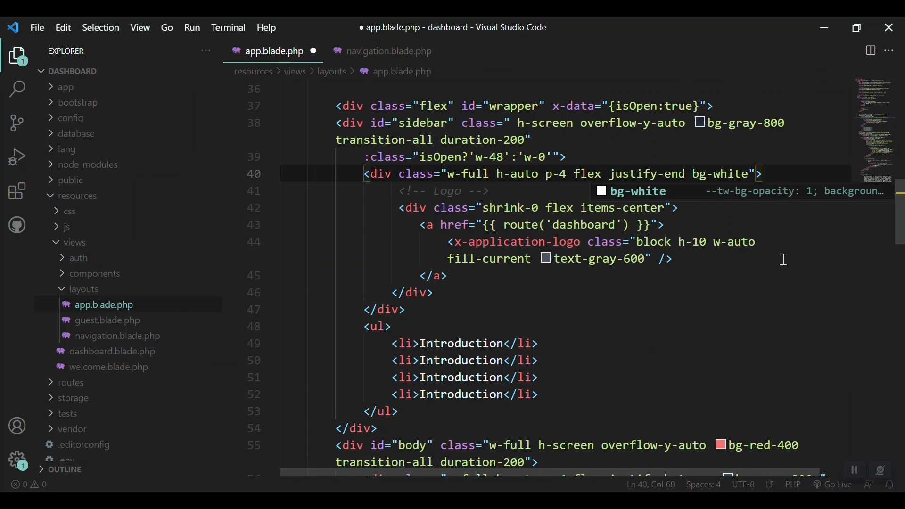
{"action": "type", "text": "bg-gray-100"}
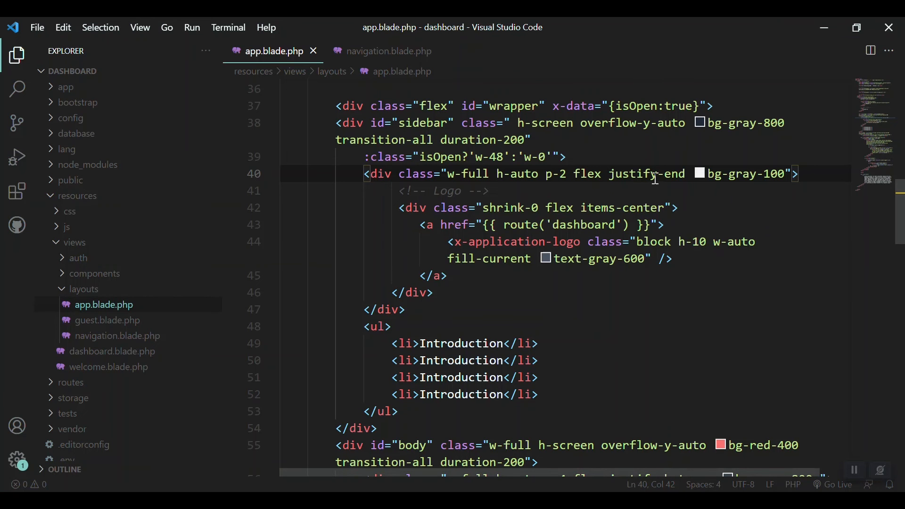
{"action": "double_click", "coordinate": [669, 174]}
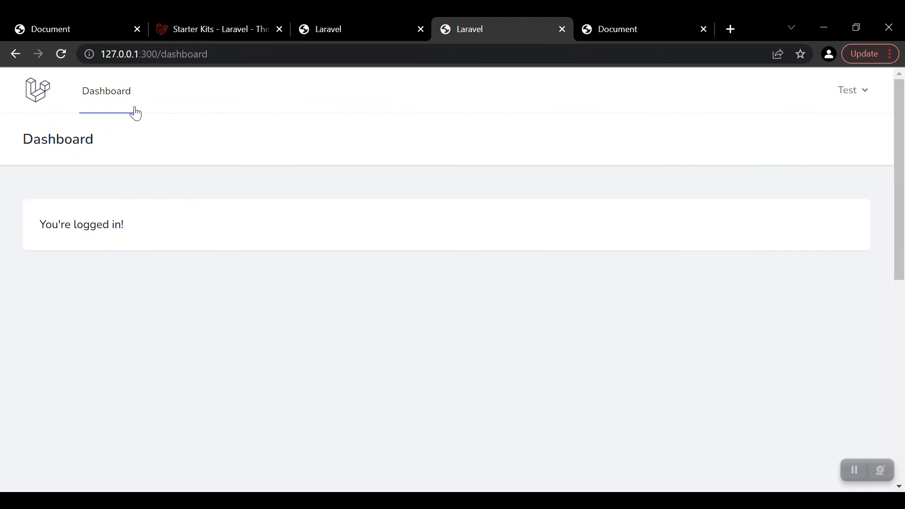
{"action": "mouse_move", "coordinate": [369, 102]}
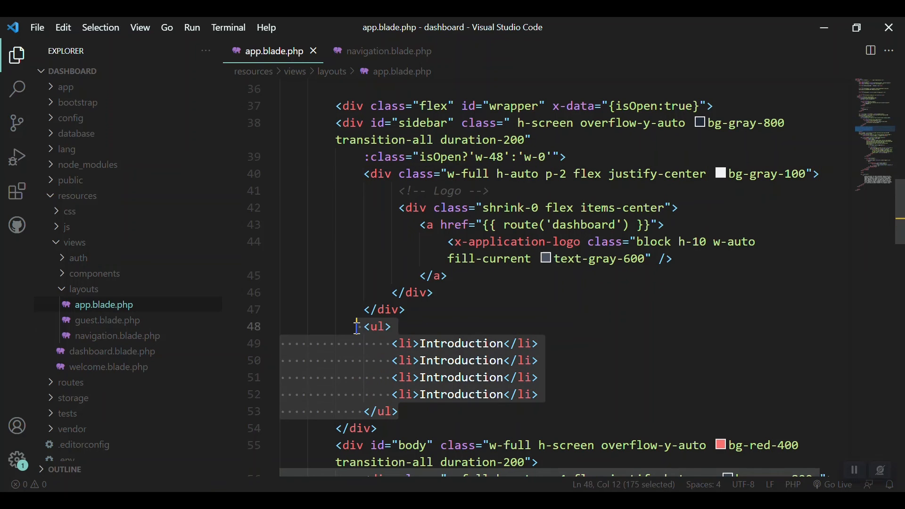
{"action": "key", "text": "Delete"}
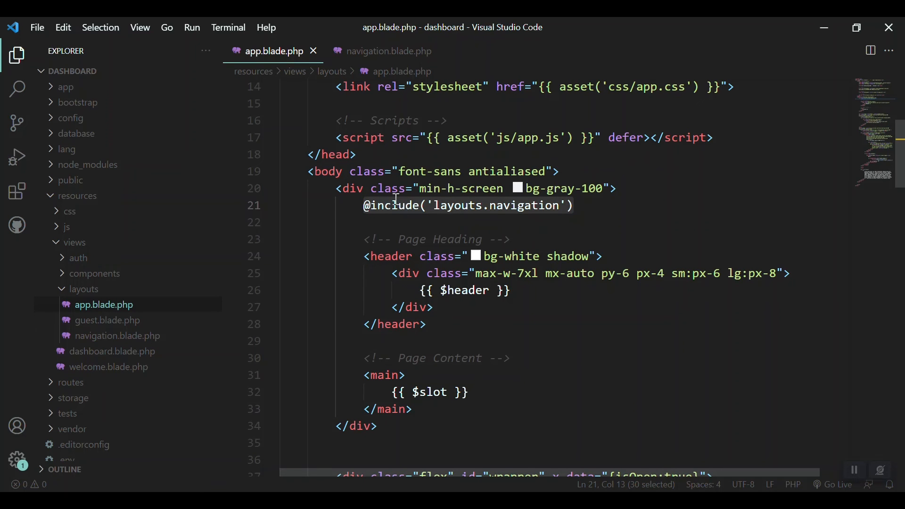
{"action": "scroll", "scroll_direction": "down", "scroll_amount": 3}
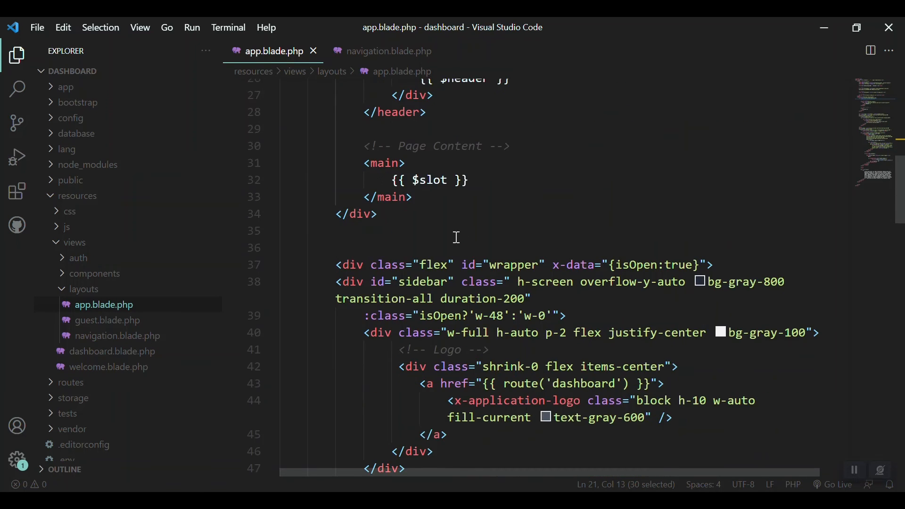
{"action": "scroll", "scroll_direction": "up", "scroll_amount": 3}
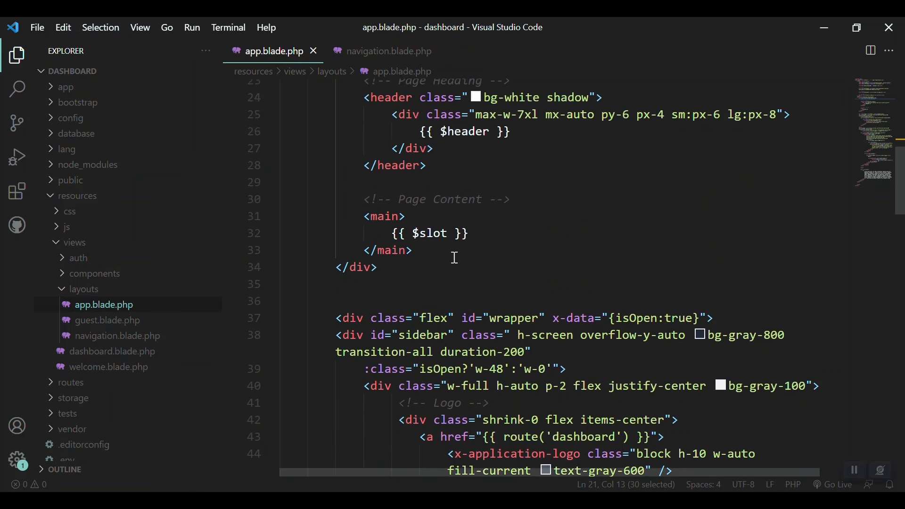
{"action": "scroll", "scroll_direction": "down", "scroll_amount": 3}
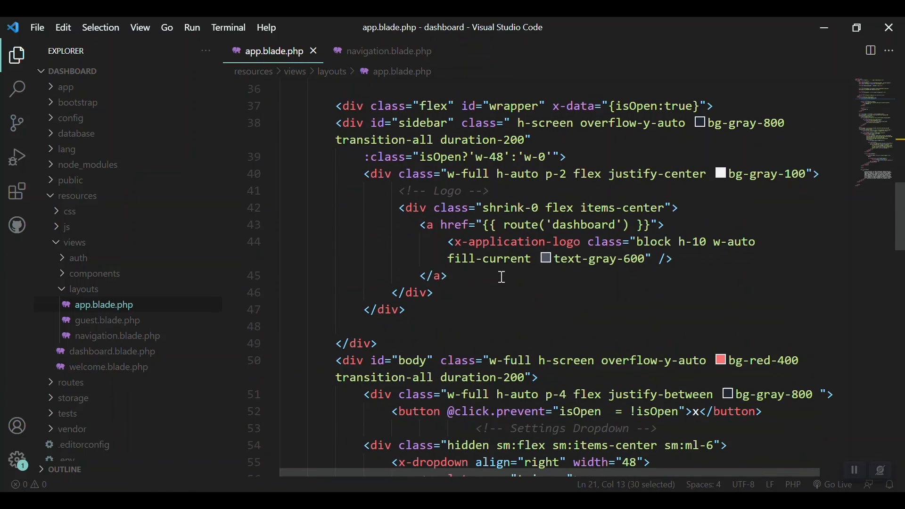
{"action": "scroll", "scroll_direction": "down", "scroll_amount": 3}
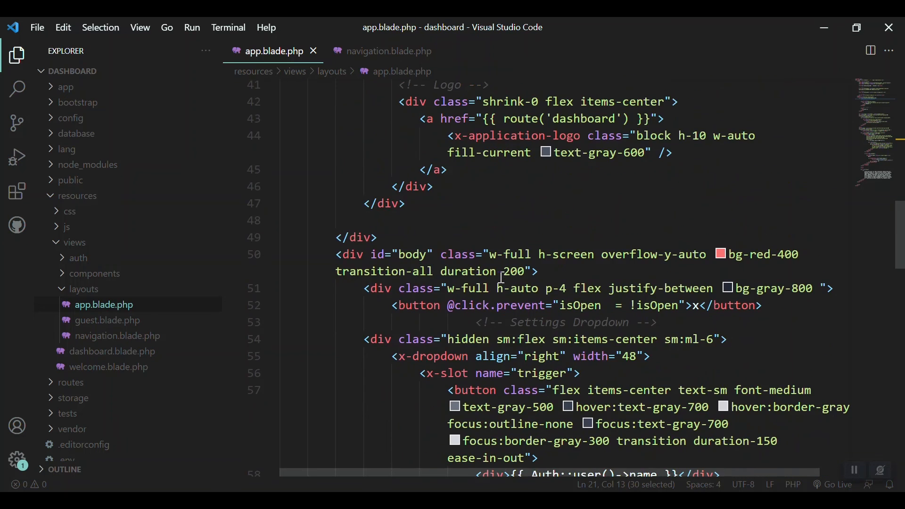
{"action": "scroll", "scroll_direction": "up", "scroll_amount": 3}
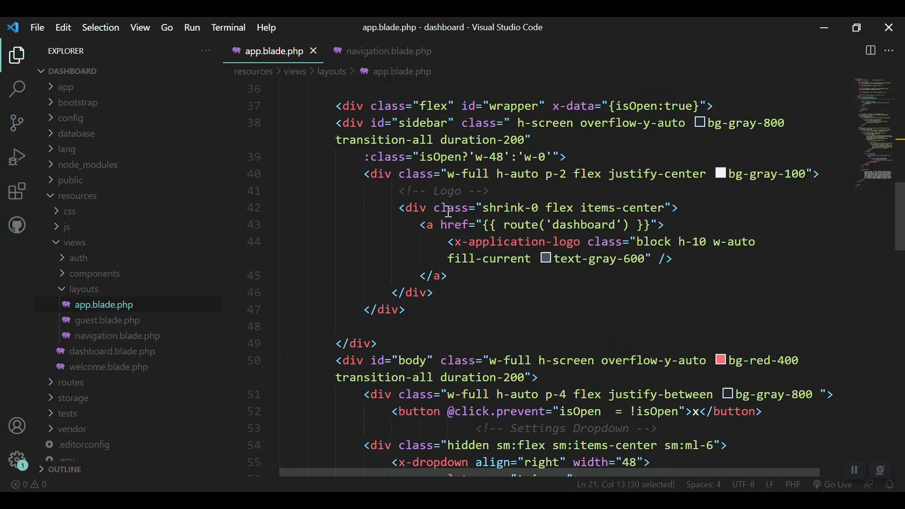
{"action": "mouse_move", "coordinate": [375, 177]}
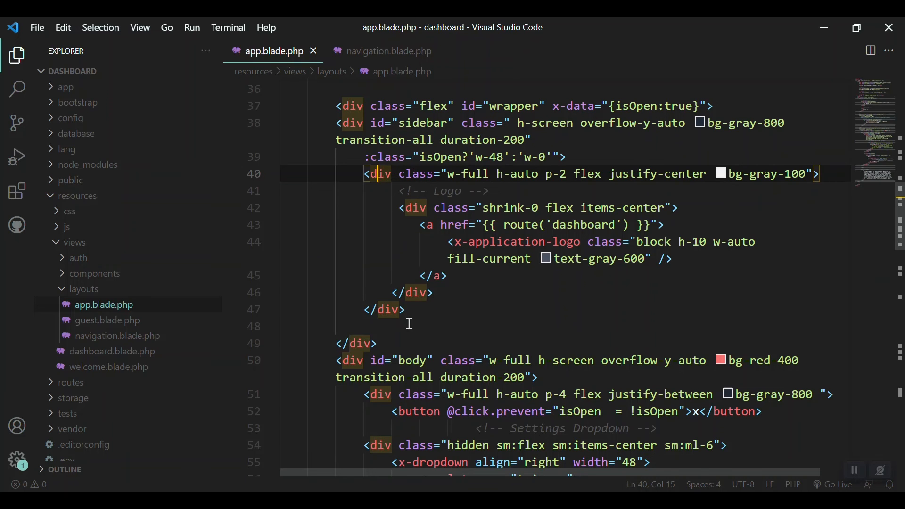
{"action": "type", "text": "@include('layouts.navigation')"}
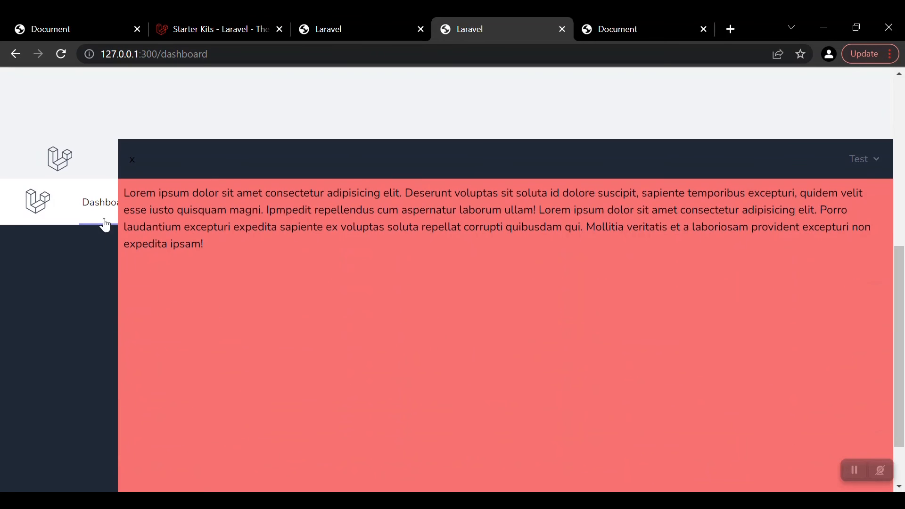
{"action": "mouse_move", "coordinate": [72, 218]}
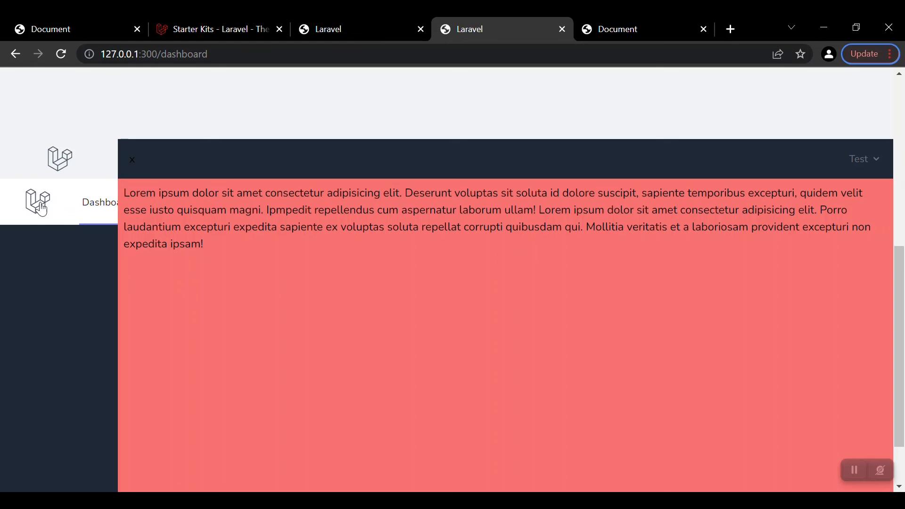
{"action": "mouse_move", "coordinate": [70, 210]}
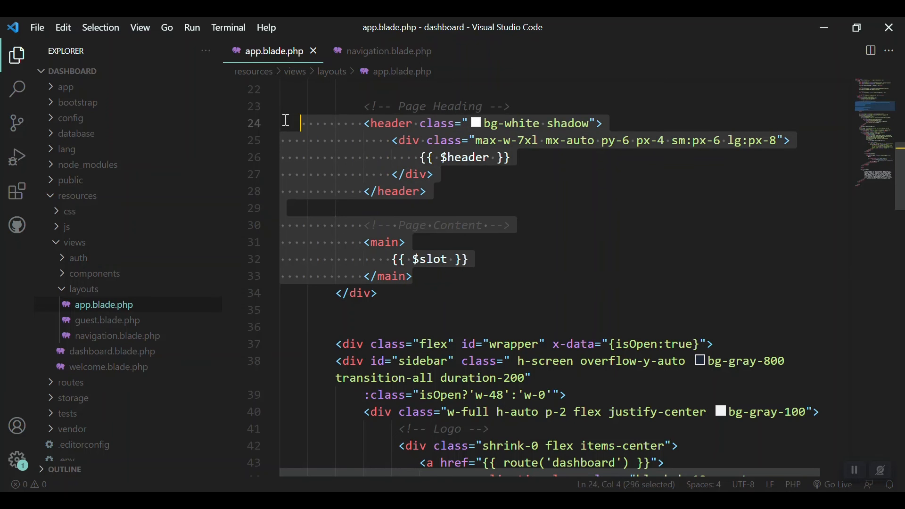
Cut the header and main blocks from the top wrapper.
{"action": "key", "text": "Delete"}
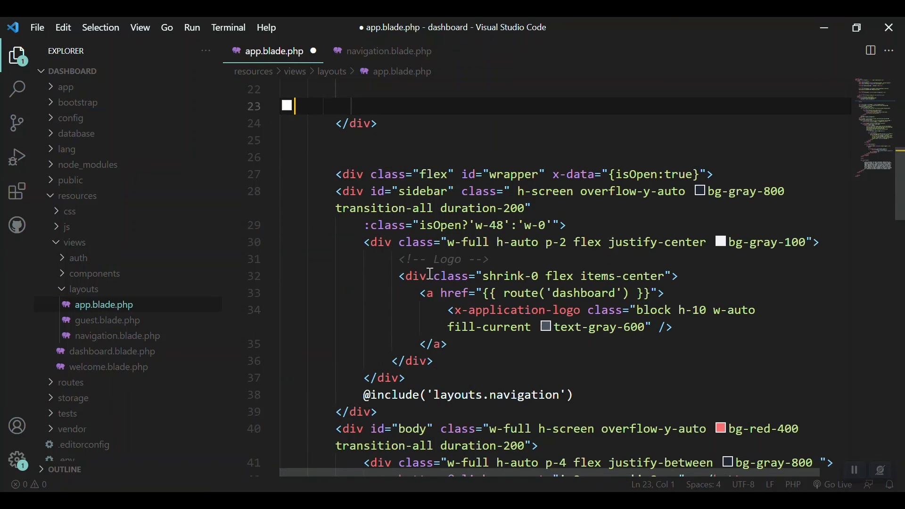
{"action": "scroll", "scroll_direction": "down", "scroll_amount": 3}
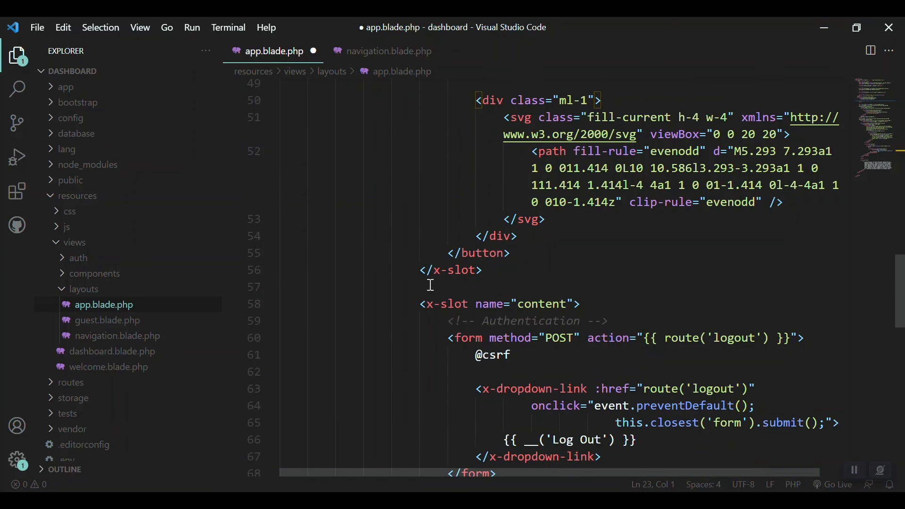
{"action": "scroll", "scroll_direction": "up", "scroll_amount": 3}
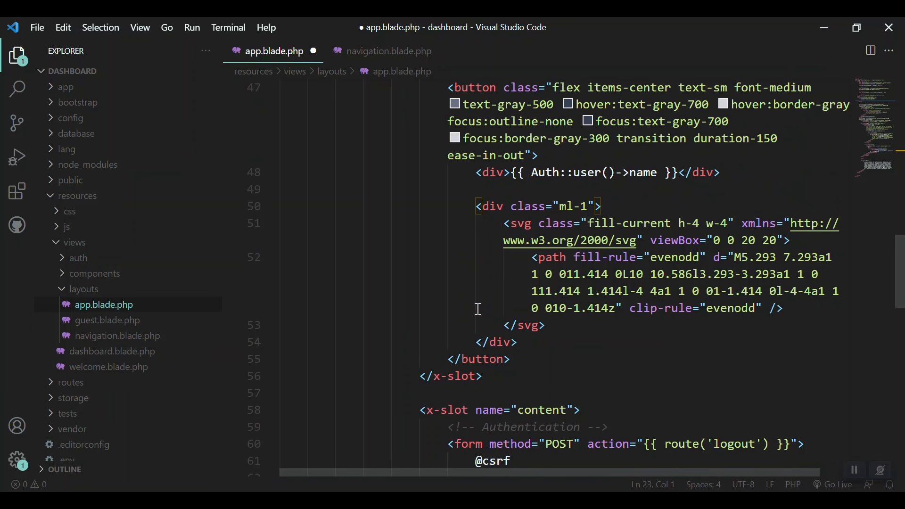
{"action": "scroll", "scroll_direction": "down", "scroll_amount": 3}
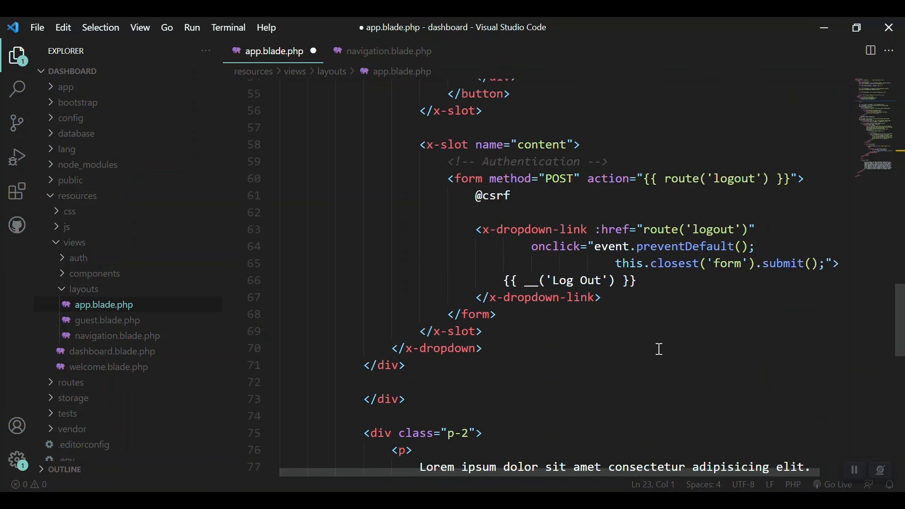
Paste the header and main blocks over the lorem ipsum paragraph in the p-2 div.
{"action": "scroll", "scroll_direction": "down", "scroll_amount": 3}
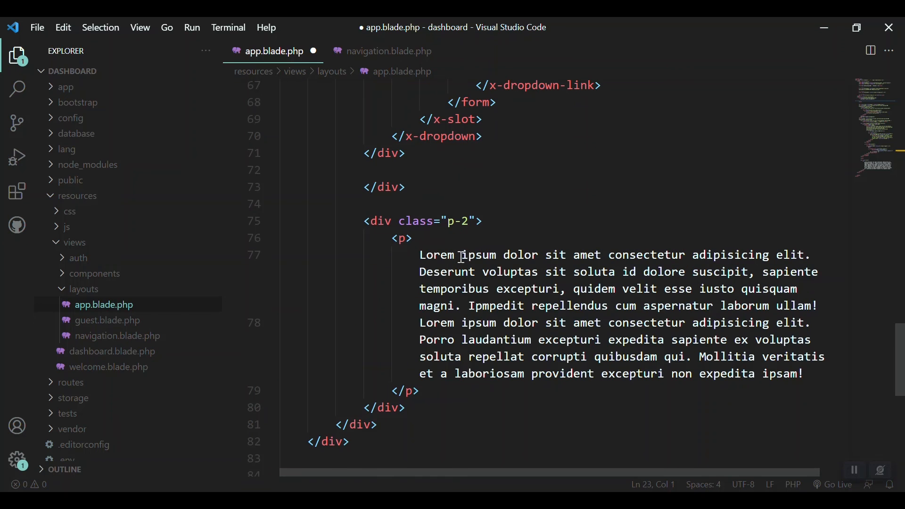
{"action": "mouse_move", "coordinate": [434, 365]}
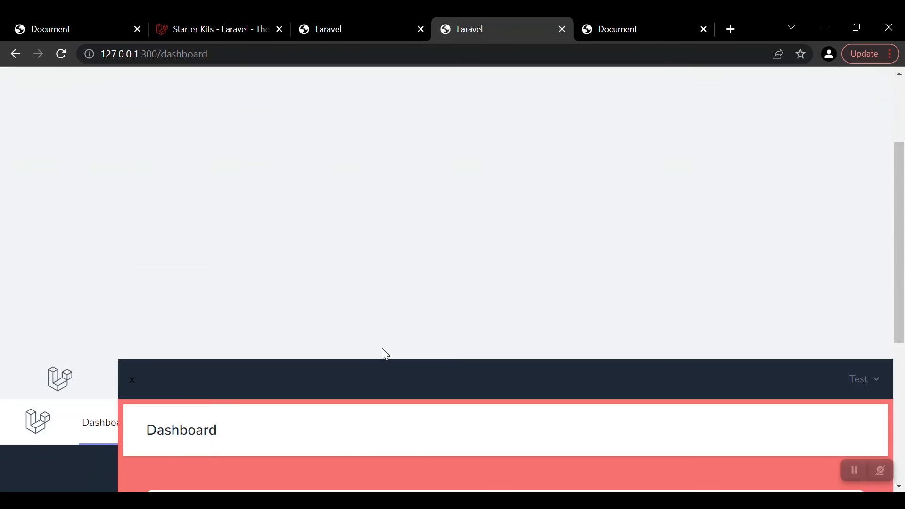
{"action": "scroll", "scroll_direction": "down", "scroll_amount": 3}
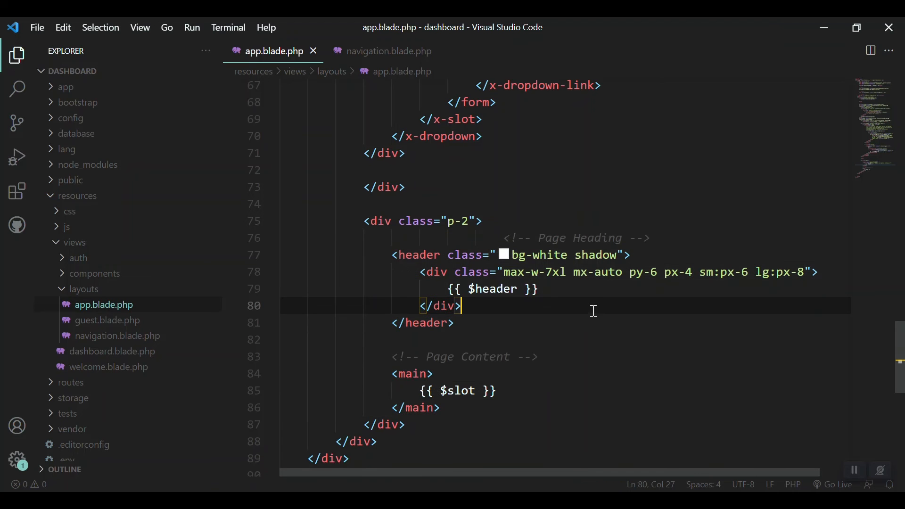
{"action": "scroll", "scroll_direction": "up", "scroll_amount": 3}
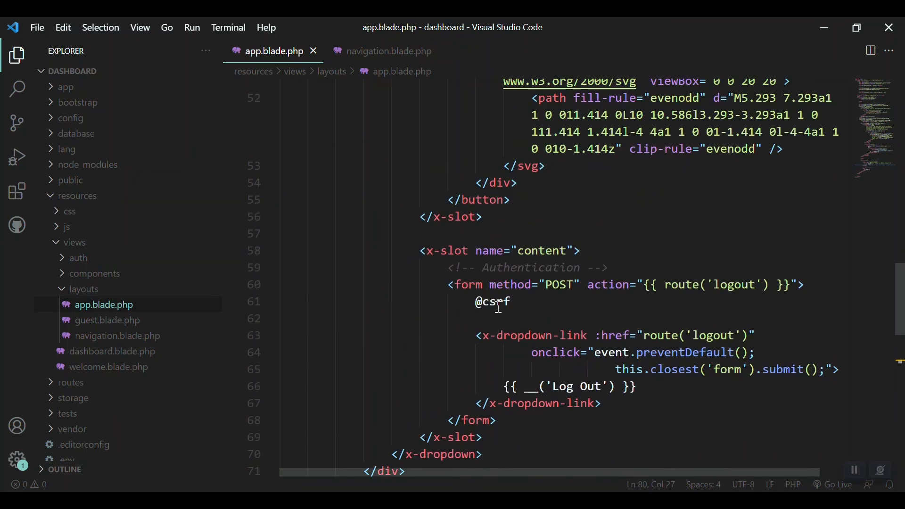
{"action": "scroll", "scroll_direction": "up", "scroll_amount": 3}
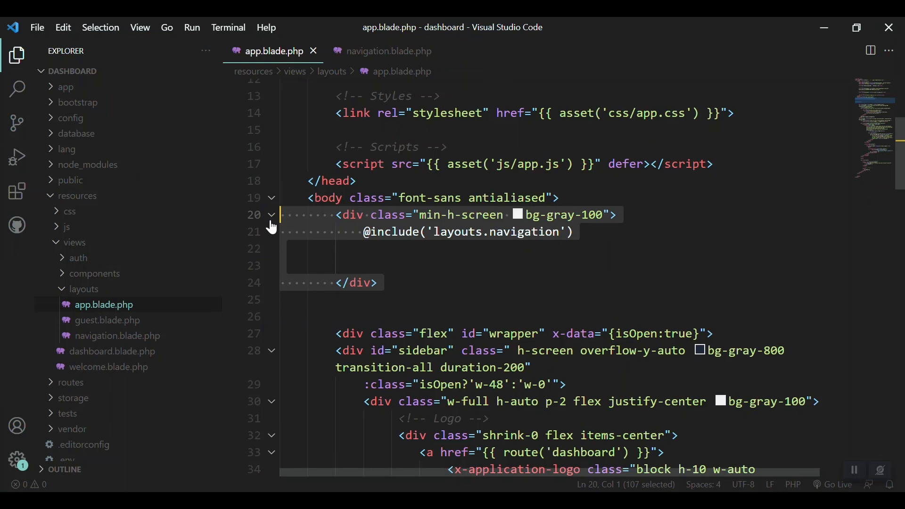
{"action": "mouse_move", "coordinate": [390, 272]}
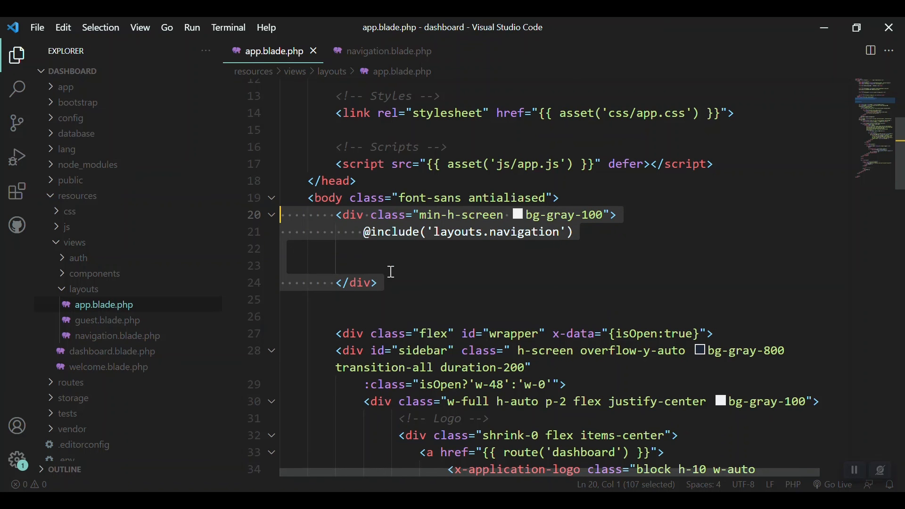
{"action": "key", "text": "alt+tab"}
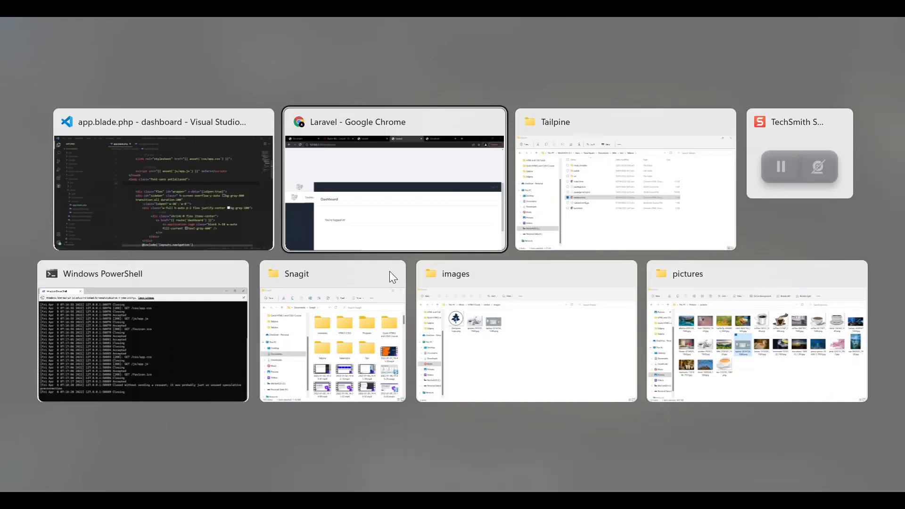
{"action": "left_click", "coordinate": [394, 179]}
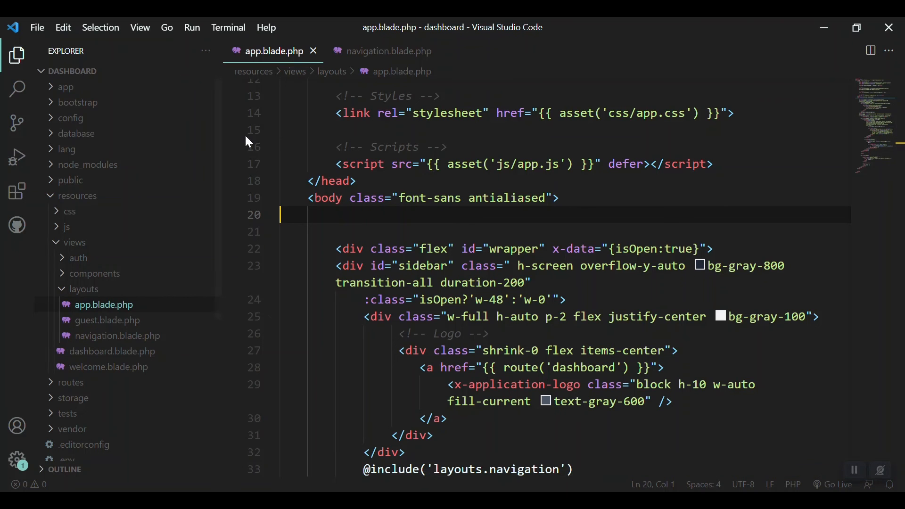
Switch between the navigation and app layout files, ending at the top of sidebar.blade.php.
{"action": "left_click", "coordinate": [383, 51]}
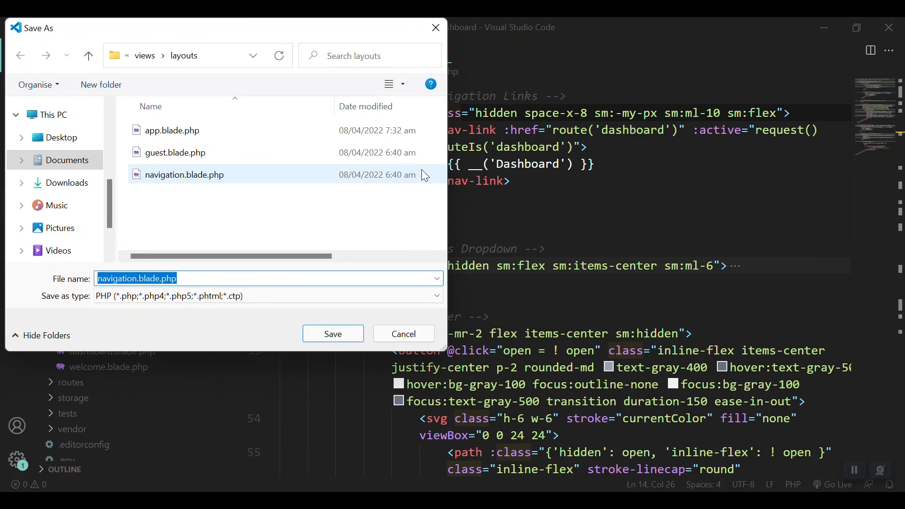
{"action": "type", "text": "side"}
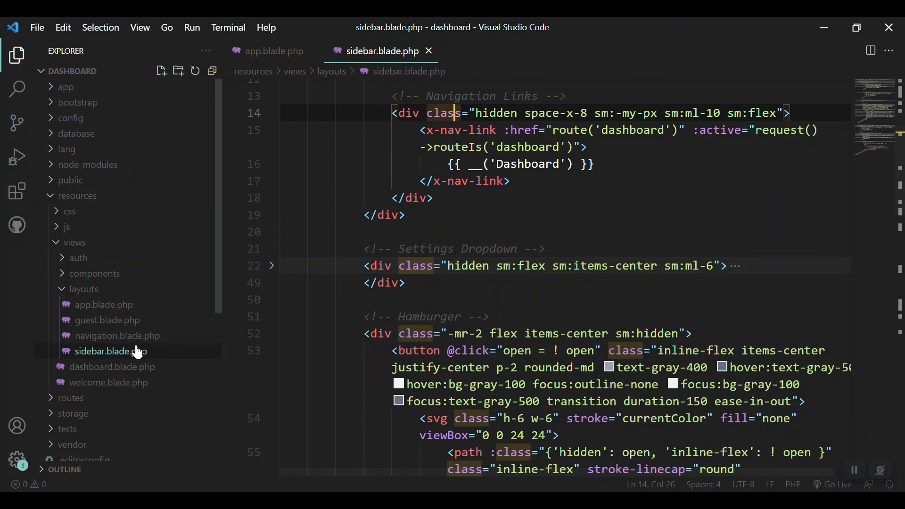
{"action": "mouse_move", "coordinate": [128, 357]}
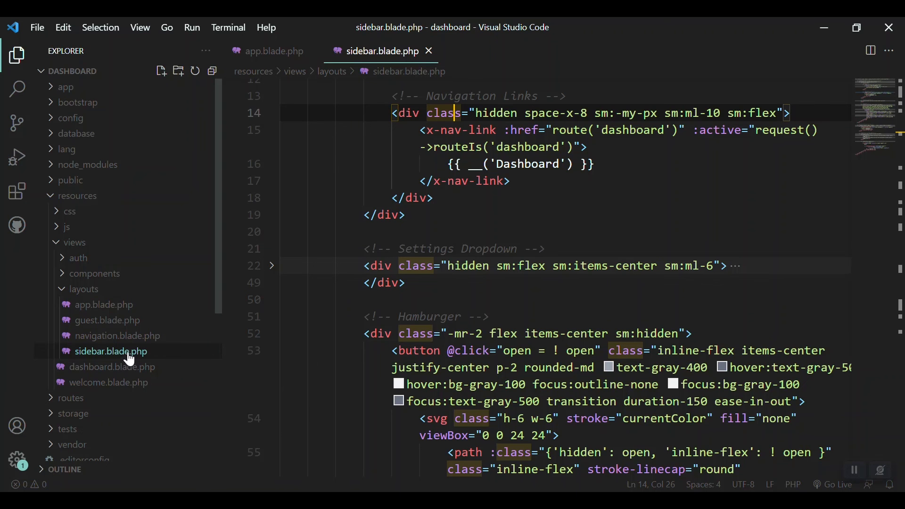
{"action": "left_click", "coordinate": [275, 51]}
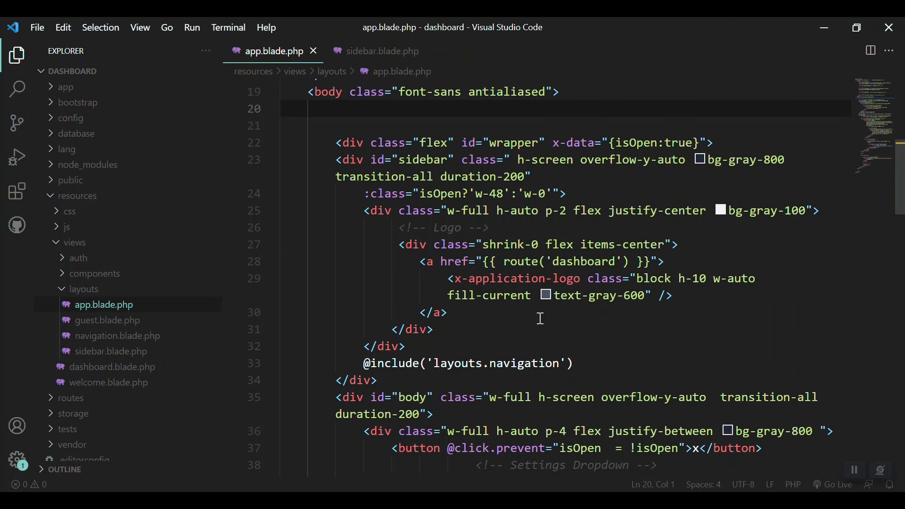
{"action": "type", "text": "sidebar"}
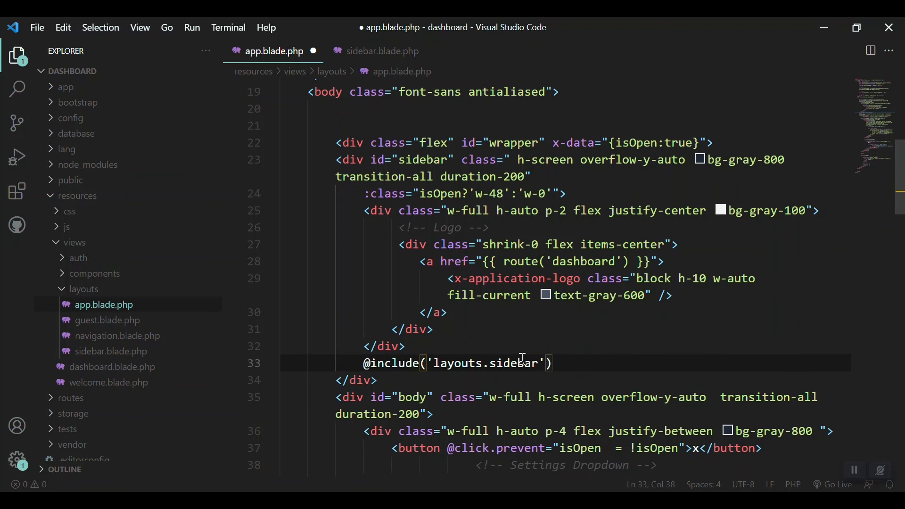
{"action": "left_click", "coordinate": [382, 51]}
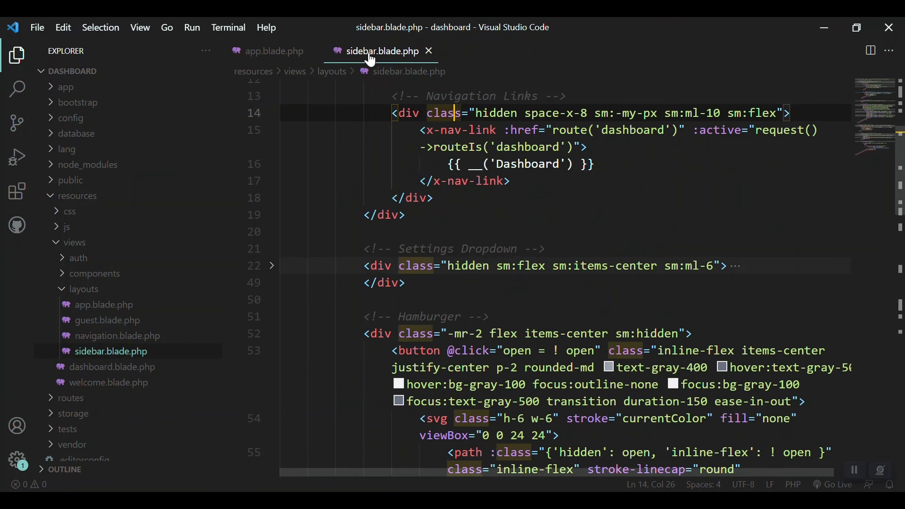
{"action": "scroll", "scroll_direction": "up", "scroll_amount": 3}
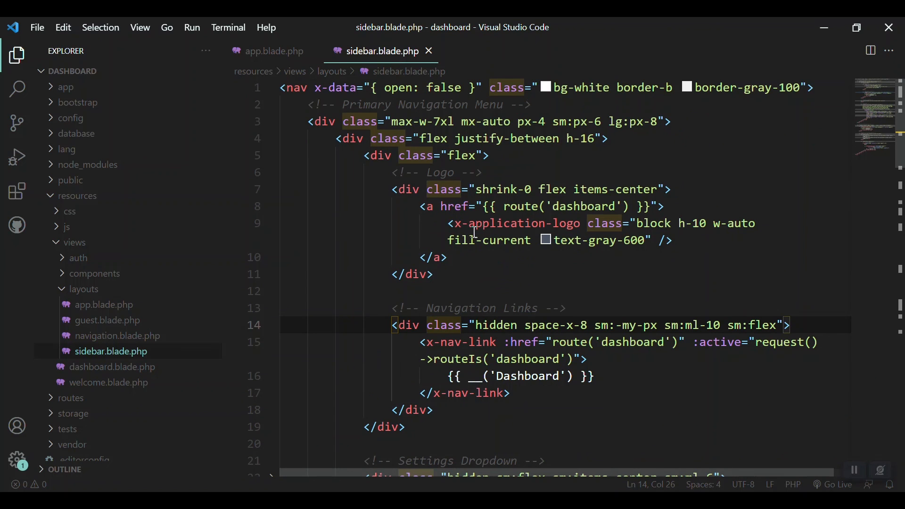
{"action": "mouse_move", "coordinate": [498, 265]}
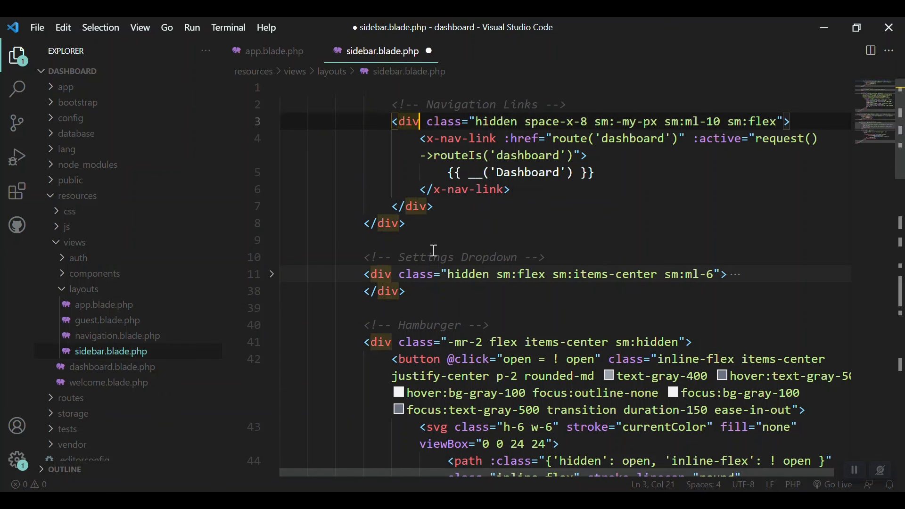
{"action": "mouse_move", "coordinate": [292, 226]}
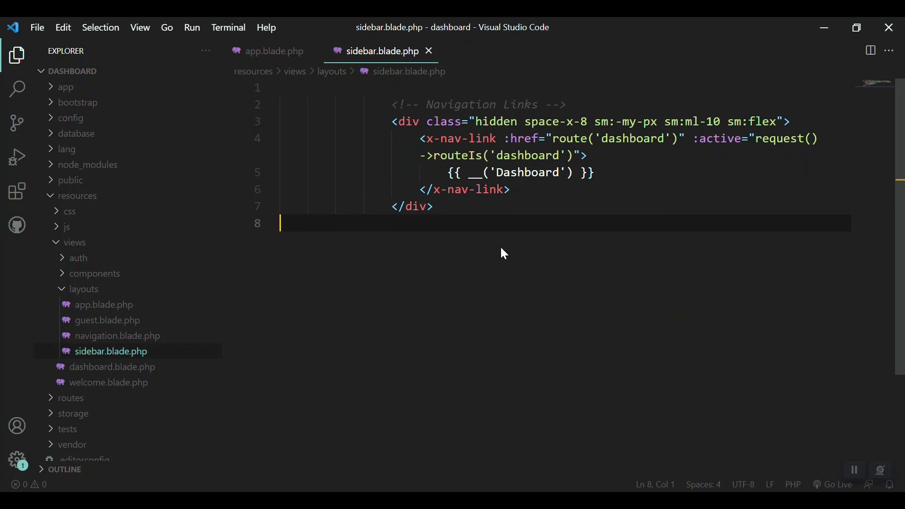
{"action": "mouse_move", "coordinate": [262, 59]}
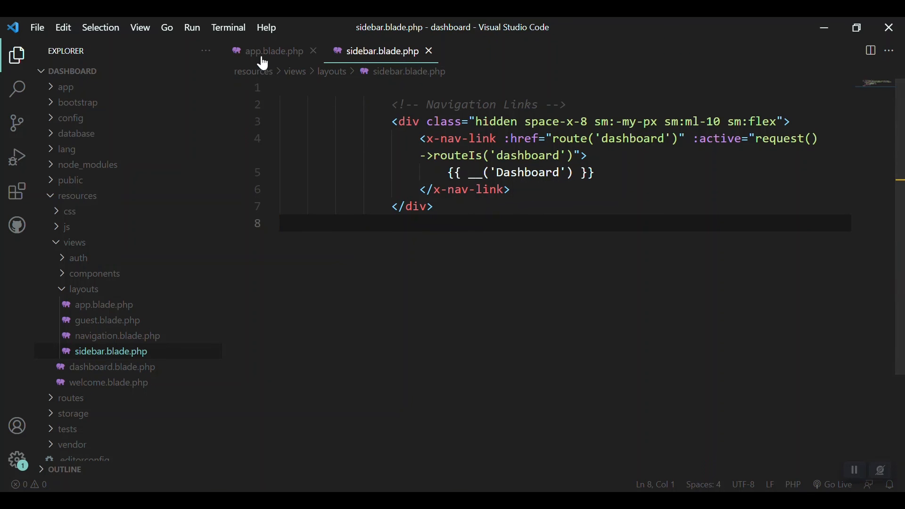
Replace the links container's 'hidden' class with 'w-full flex flex-col gap-5 p-4'.
{"action": "double_click", "coordinate": [495, 122]}
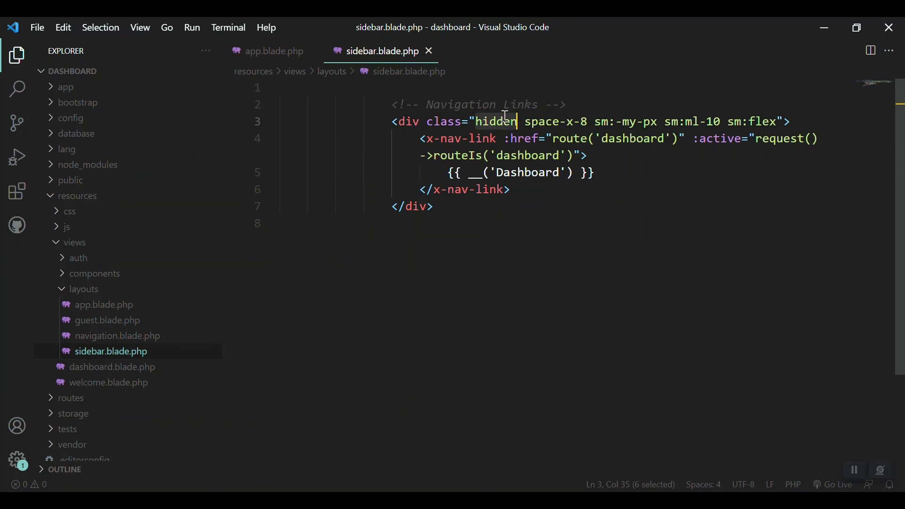
{"action": "key", "text": "Delete"}
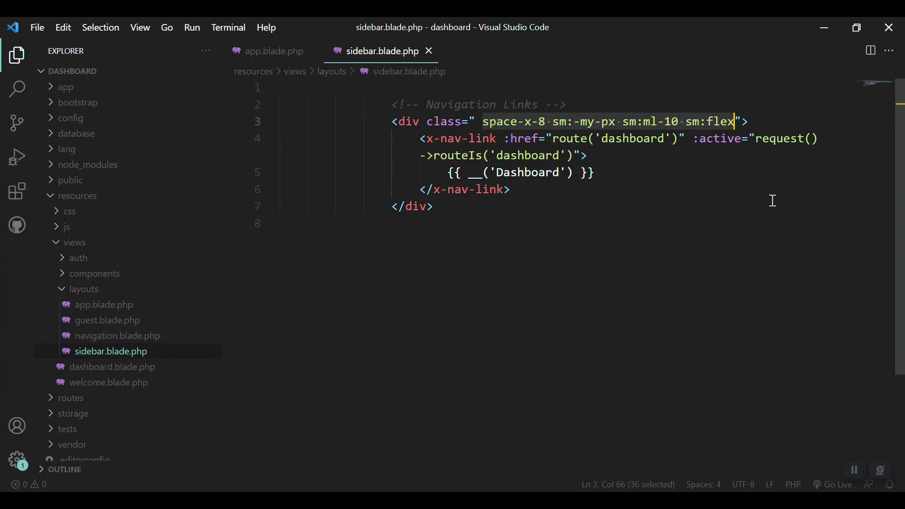
{"action": "type", "text": "w-\">"}
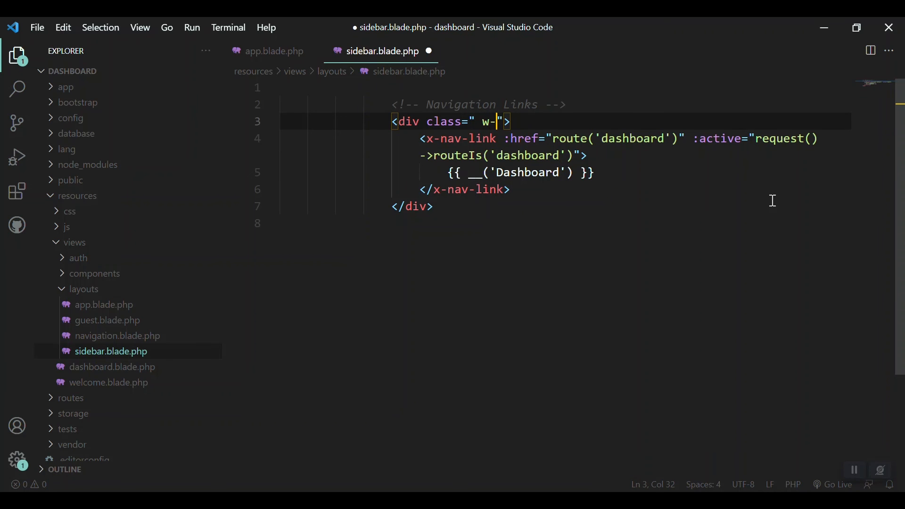
{"action": "type", "text": "full"}
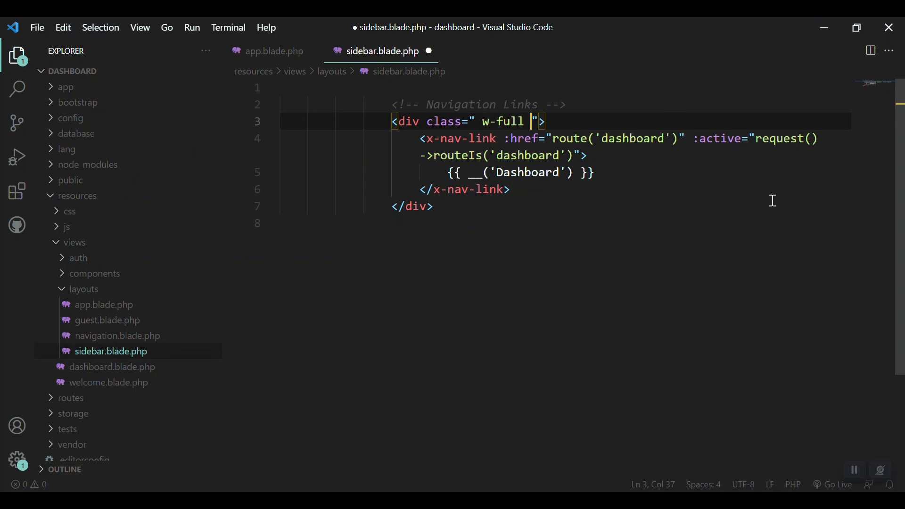
{"action": "type", "text": "flex flex-col"}
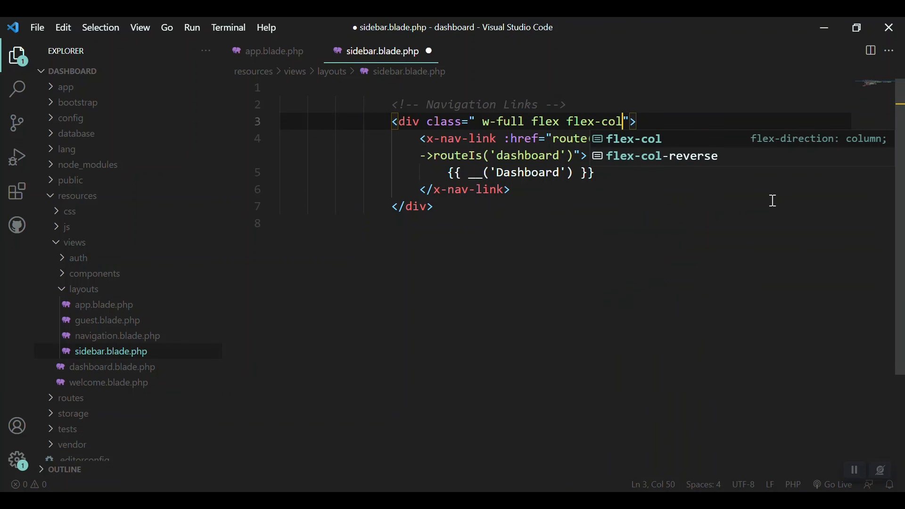
{"action": "type", "text": "gap"}
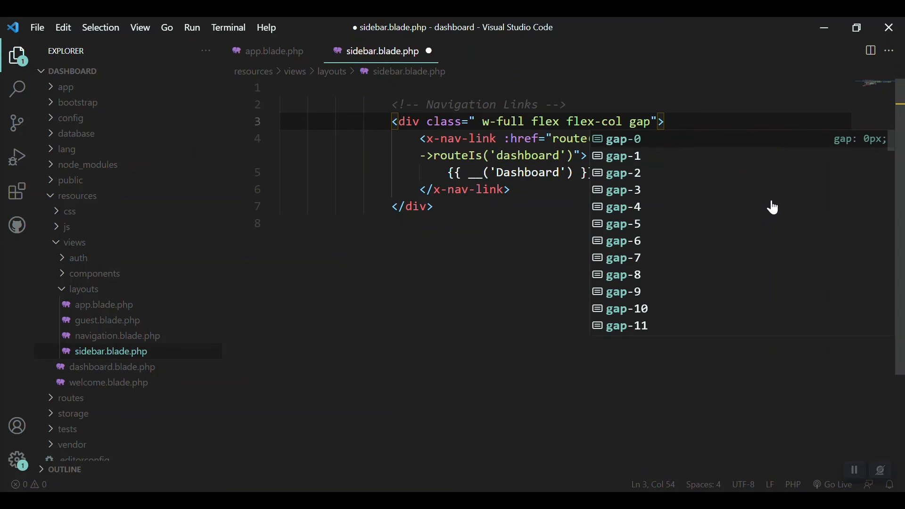
{"action": "type", "text": "-5"}
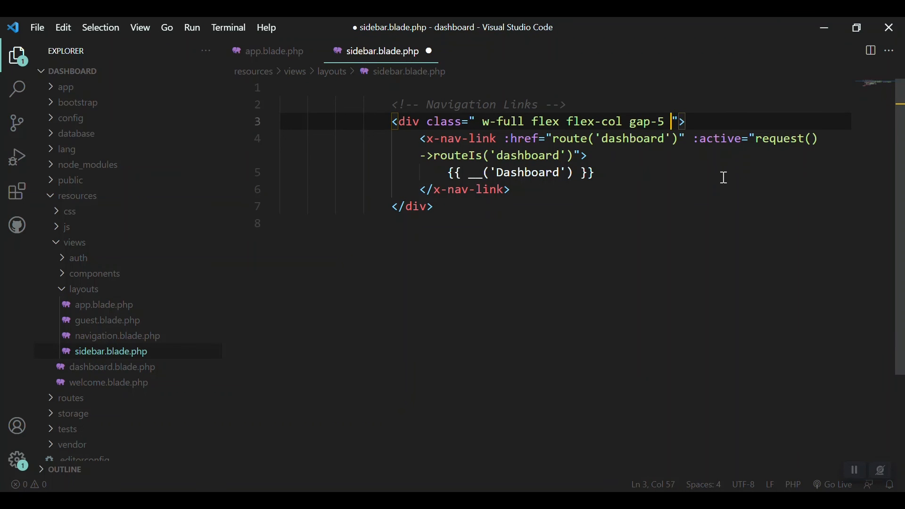
{"action": "type", "text": "p-4"}
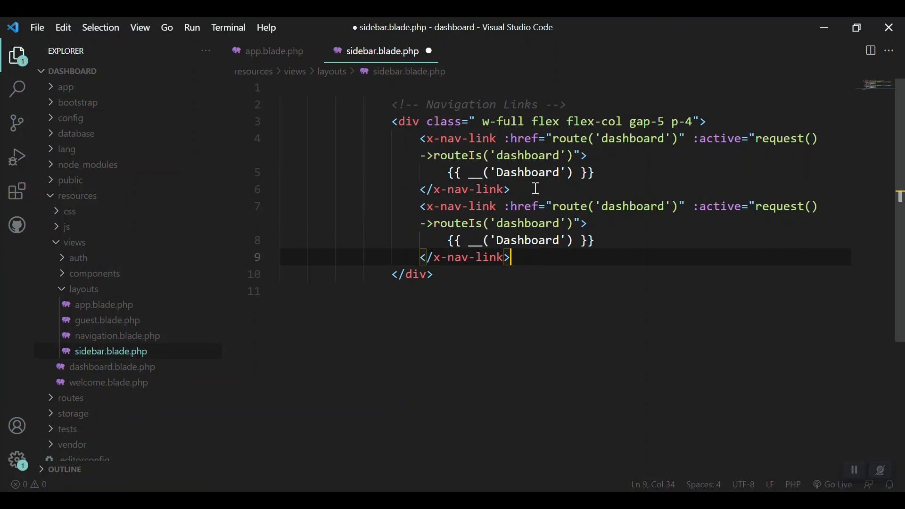
Change the second link's route from 'dashboard' to 'user' and its label to 'User'.
{"action": "key", "text": "ctrl+s"}
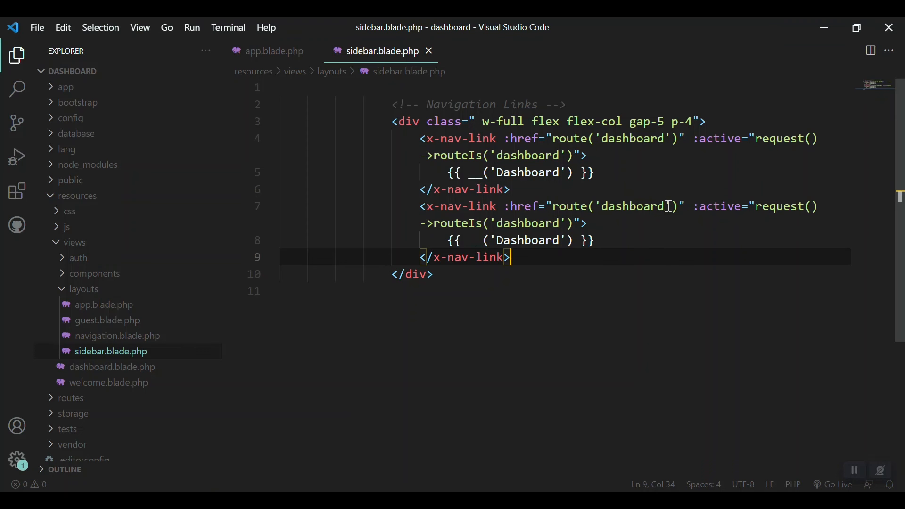
{"action": "left_click", "coordinate": [655, 206]}
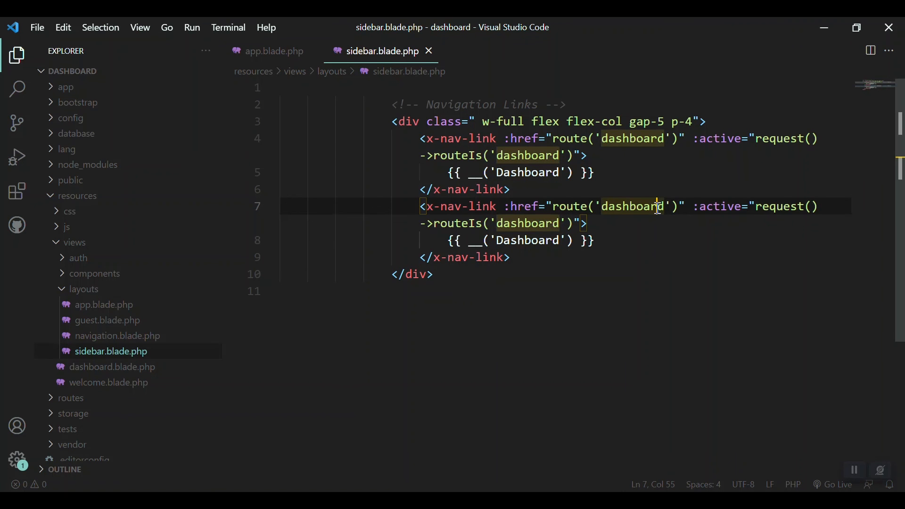
{"action": "type", "text": "userd"}
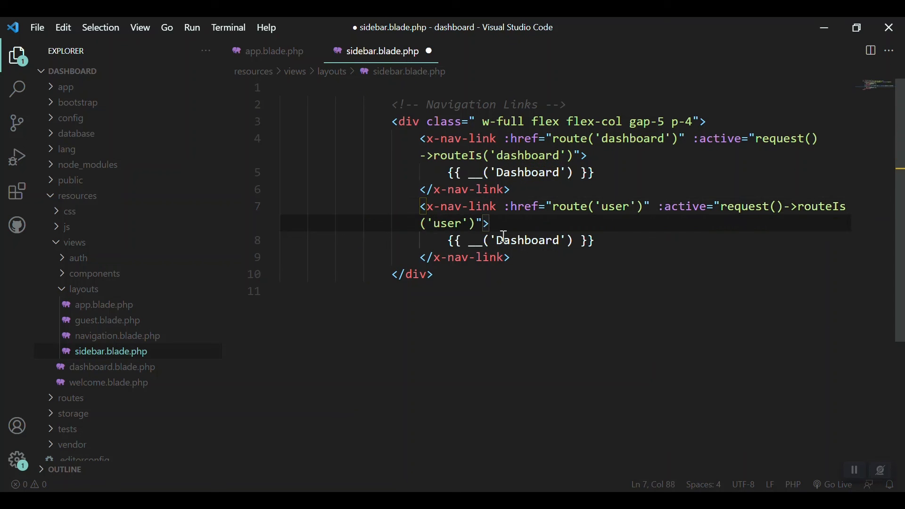
{"action": "type", "text": "User"}
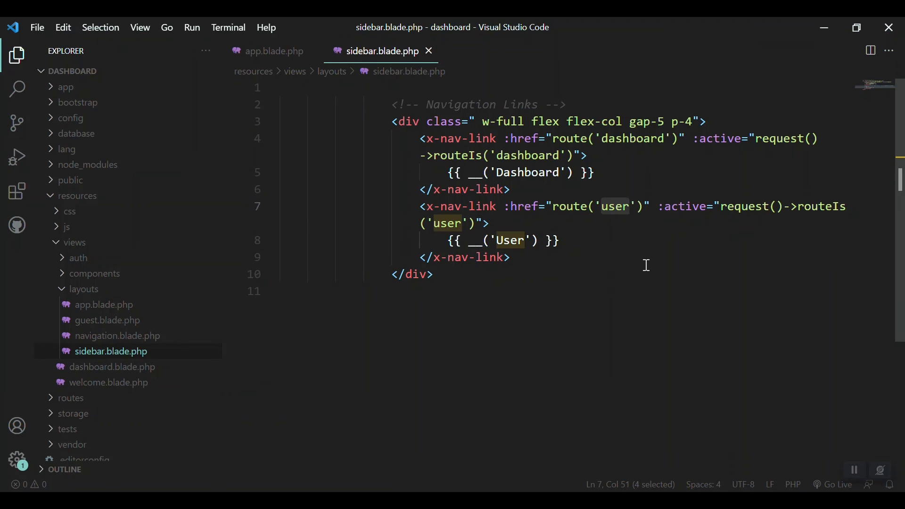
{"action": "type", "text": "dashboard"}
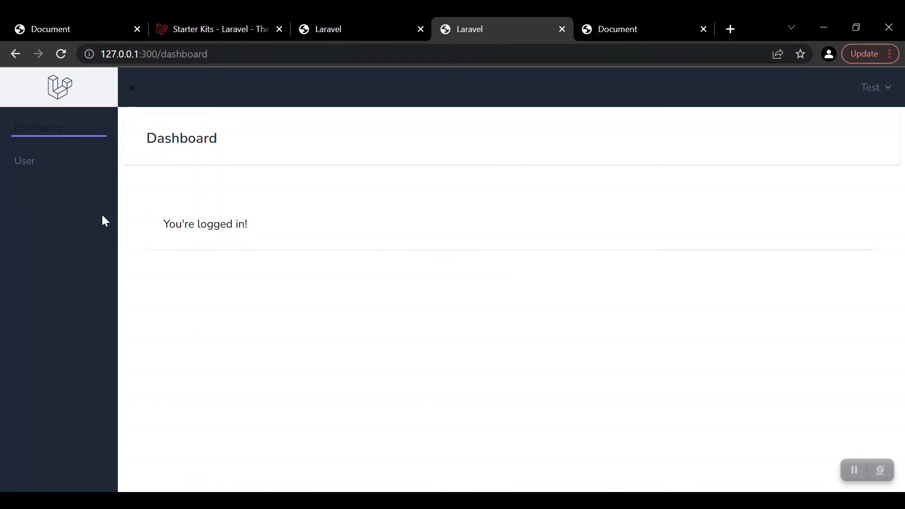
{"action": "mouse_move", "coordinate": [132, 95]}
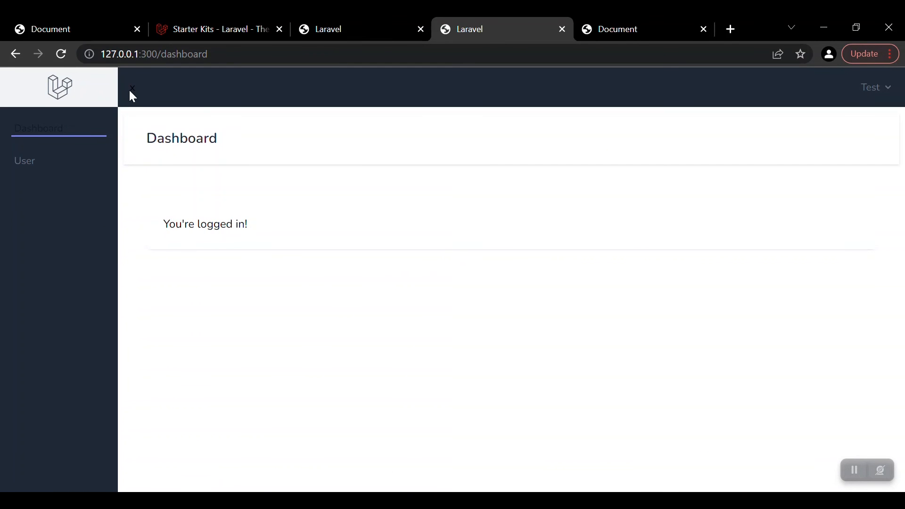
Collapse the Chrome sidebar with its x toggle, then reopen it with the toggle.
{"action": "left_click", "coordinate": [131, 90]}
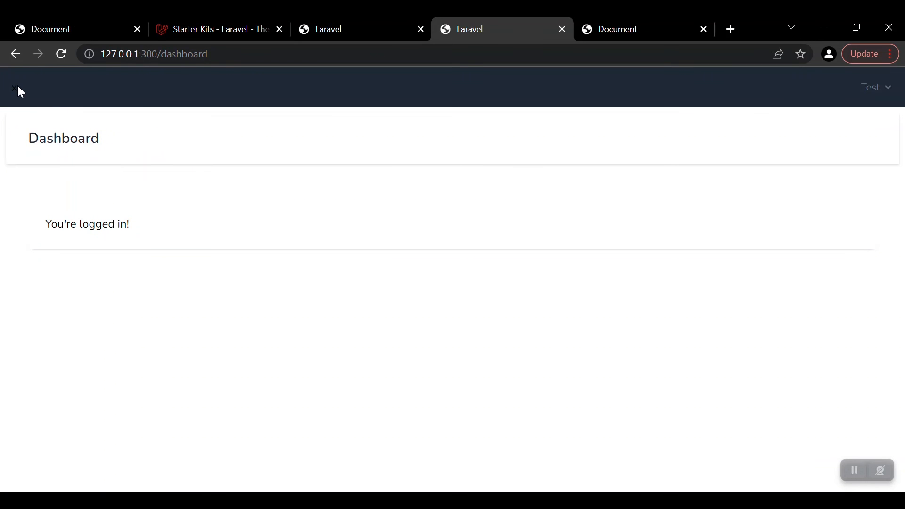
{"action": "mouse_move", "coordinate": [16, 93]}
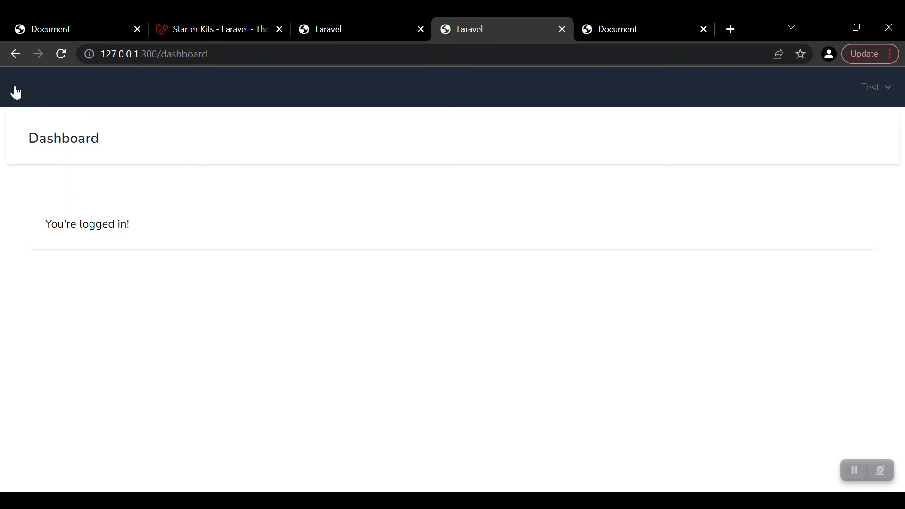
{"action": "left_click", "coordinate": [16, 93]}
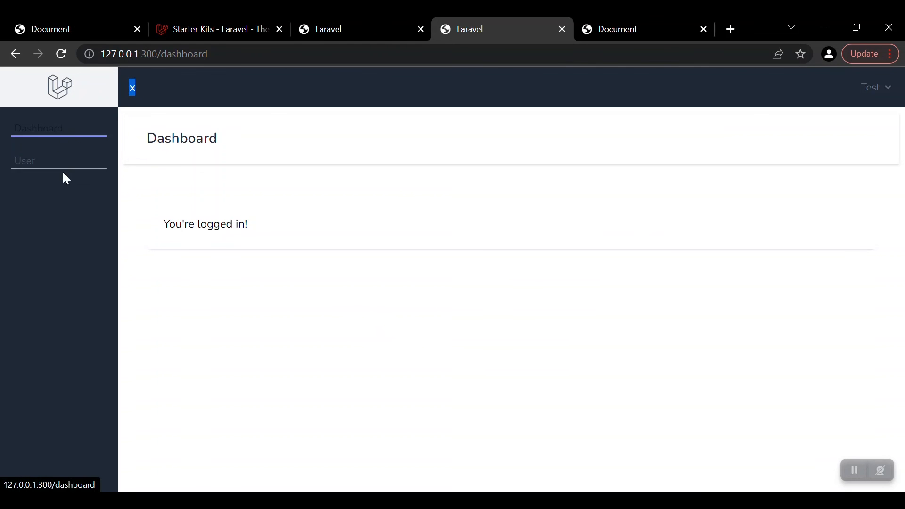
{"action": "mouse_move", "coordinate": [350, 294]}
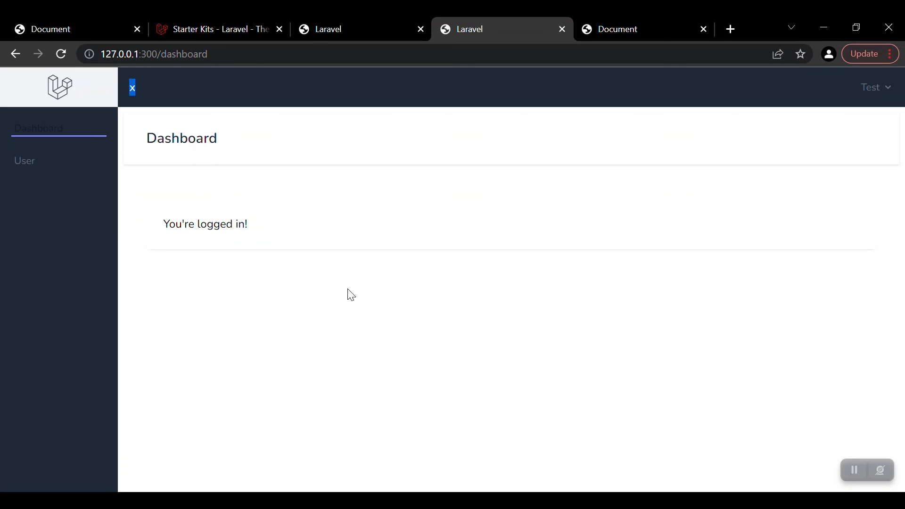